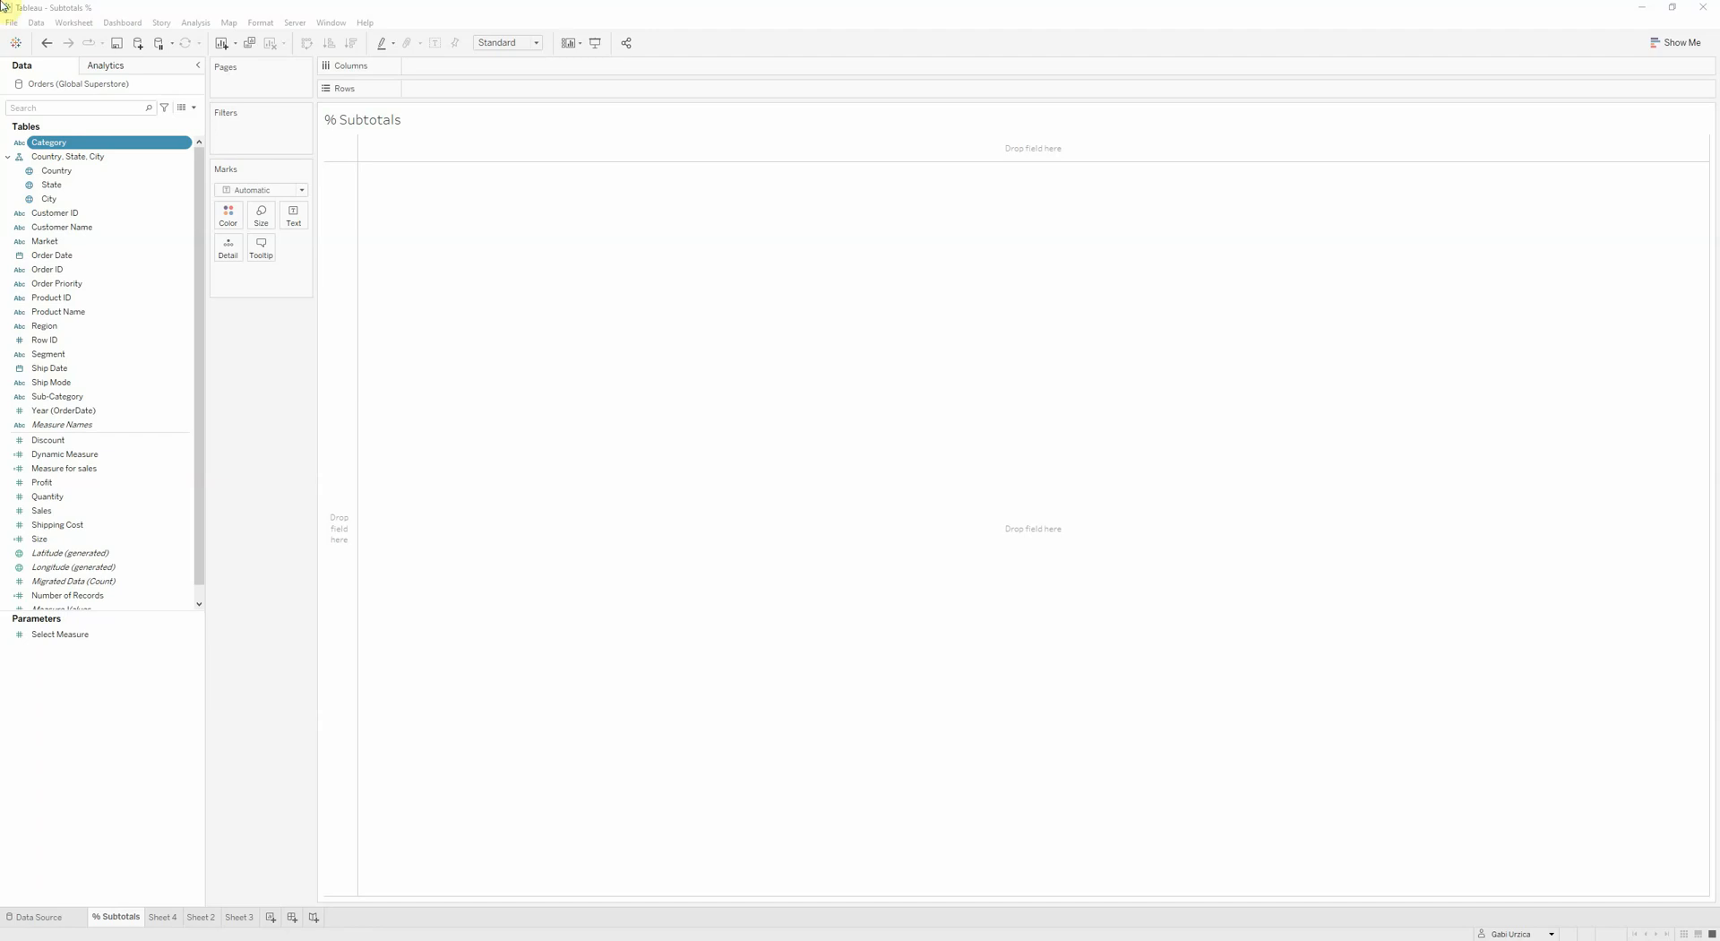
pyautogui.moveTo(1036, 599)
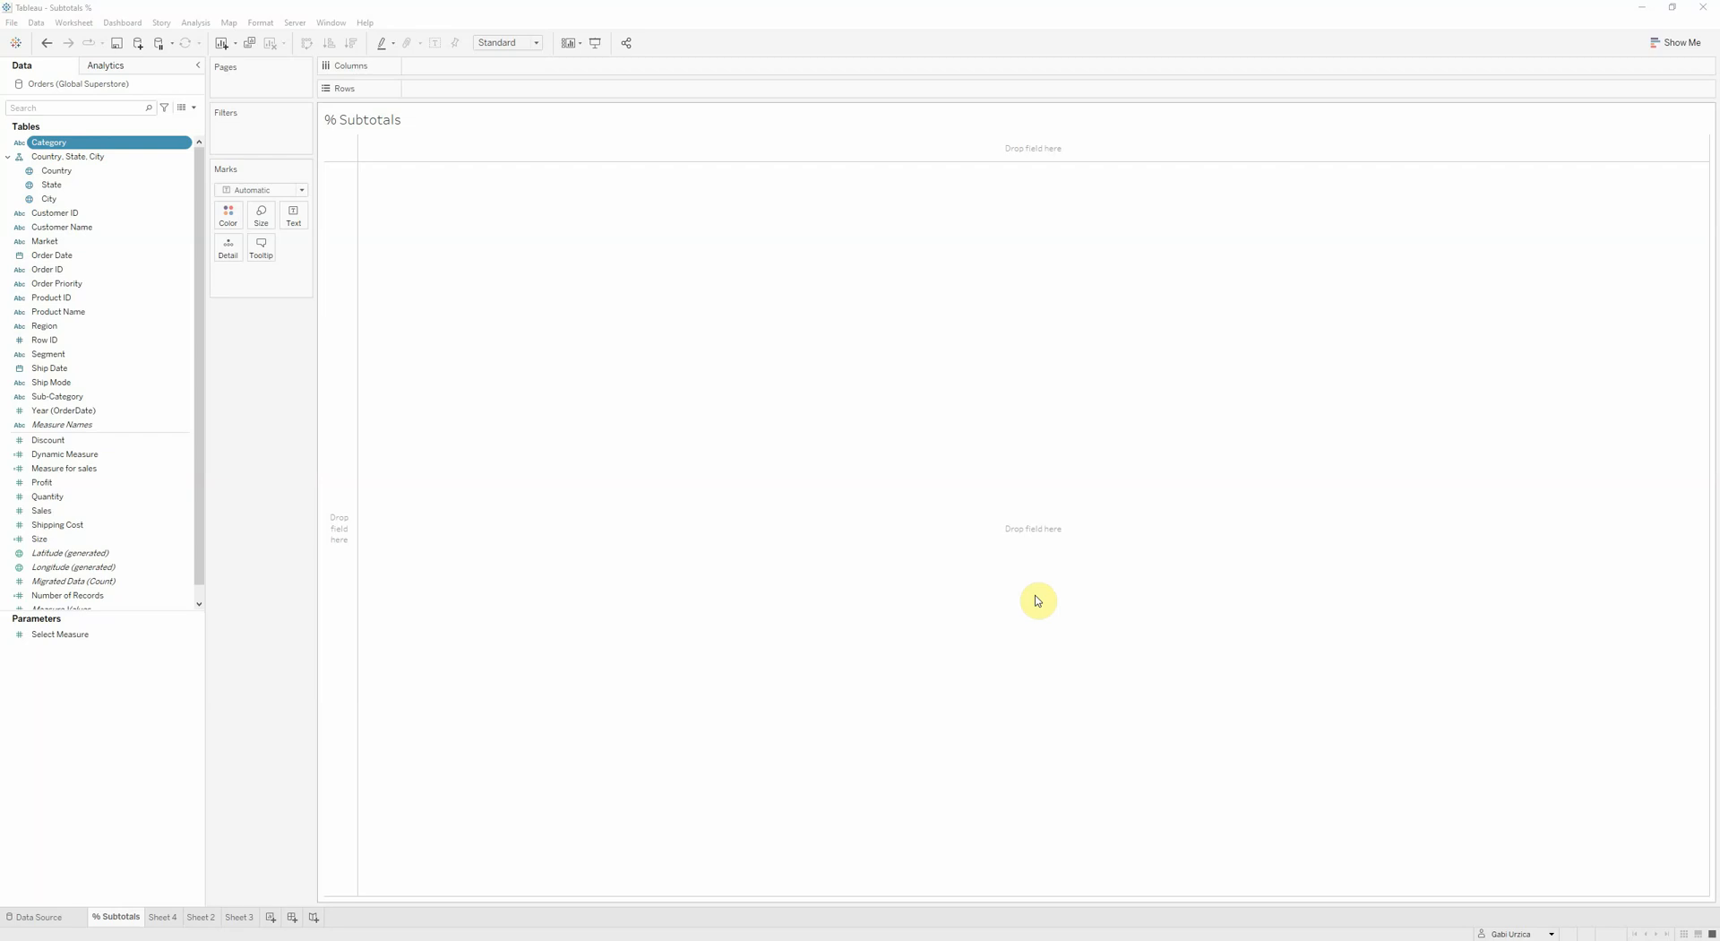
pyautogui.moveTo(1016, 578)
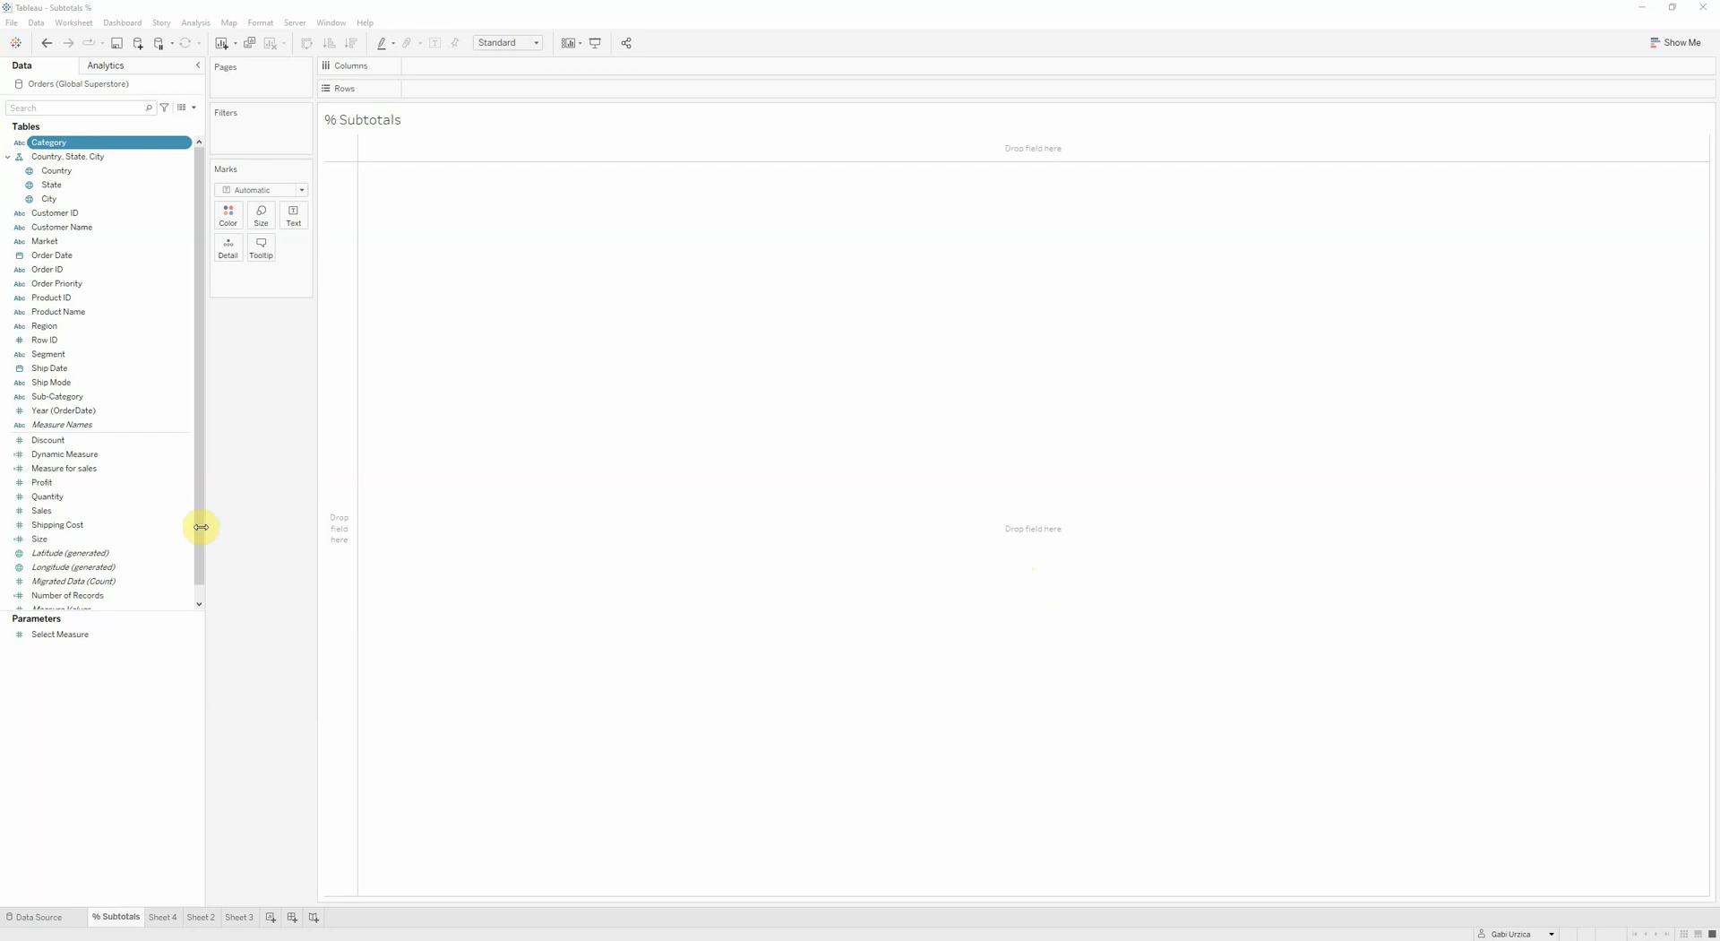
pyautogui.moveTo(77, 86)
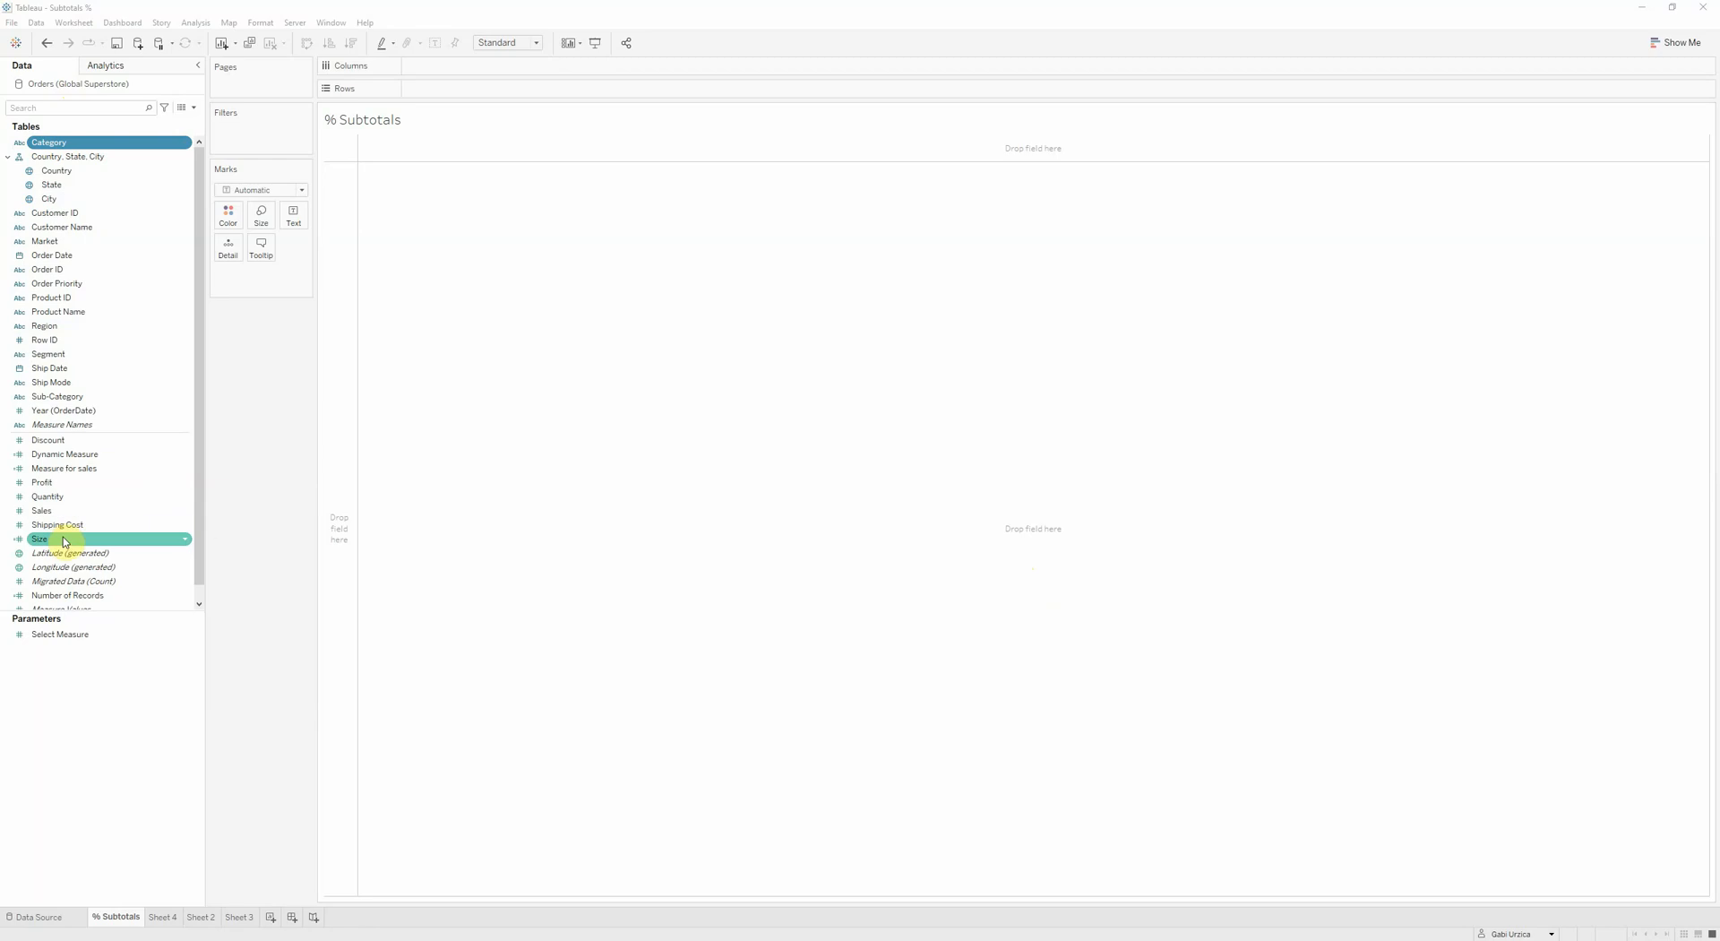
# Review the Size and Measure for sales calculations without changing them.
pyautogui.rightClick(40, 538)
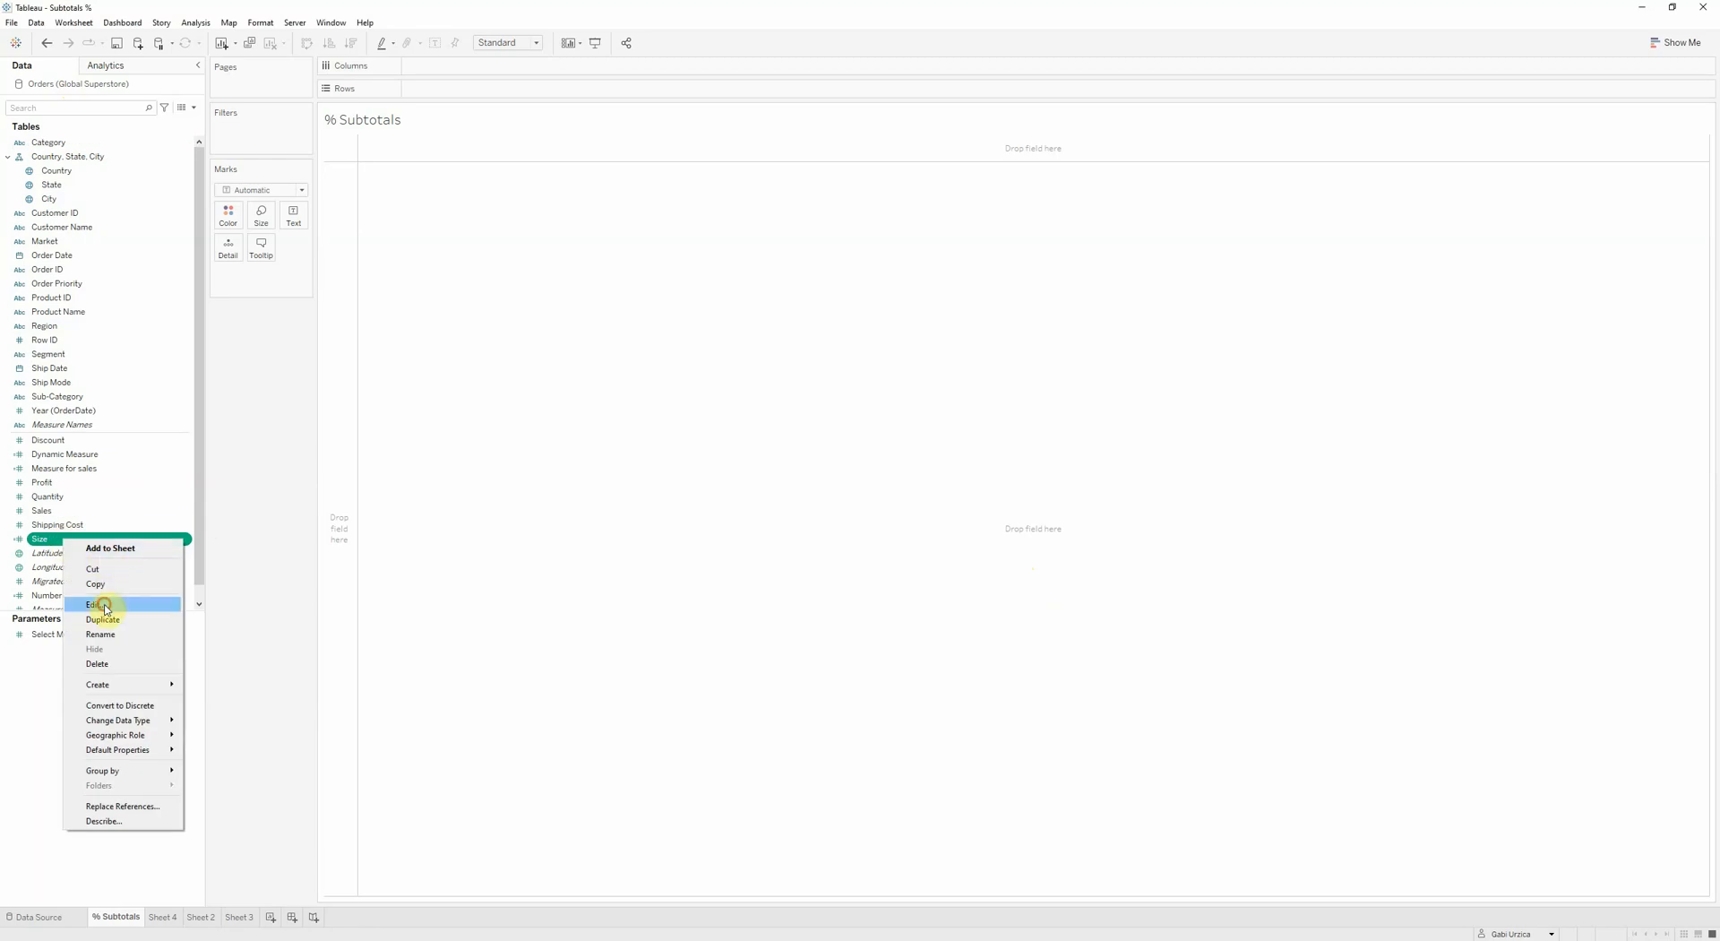
pyautogui.click(93, 603)
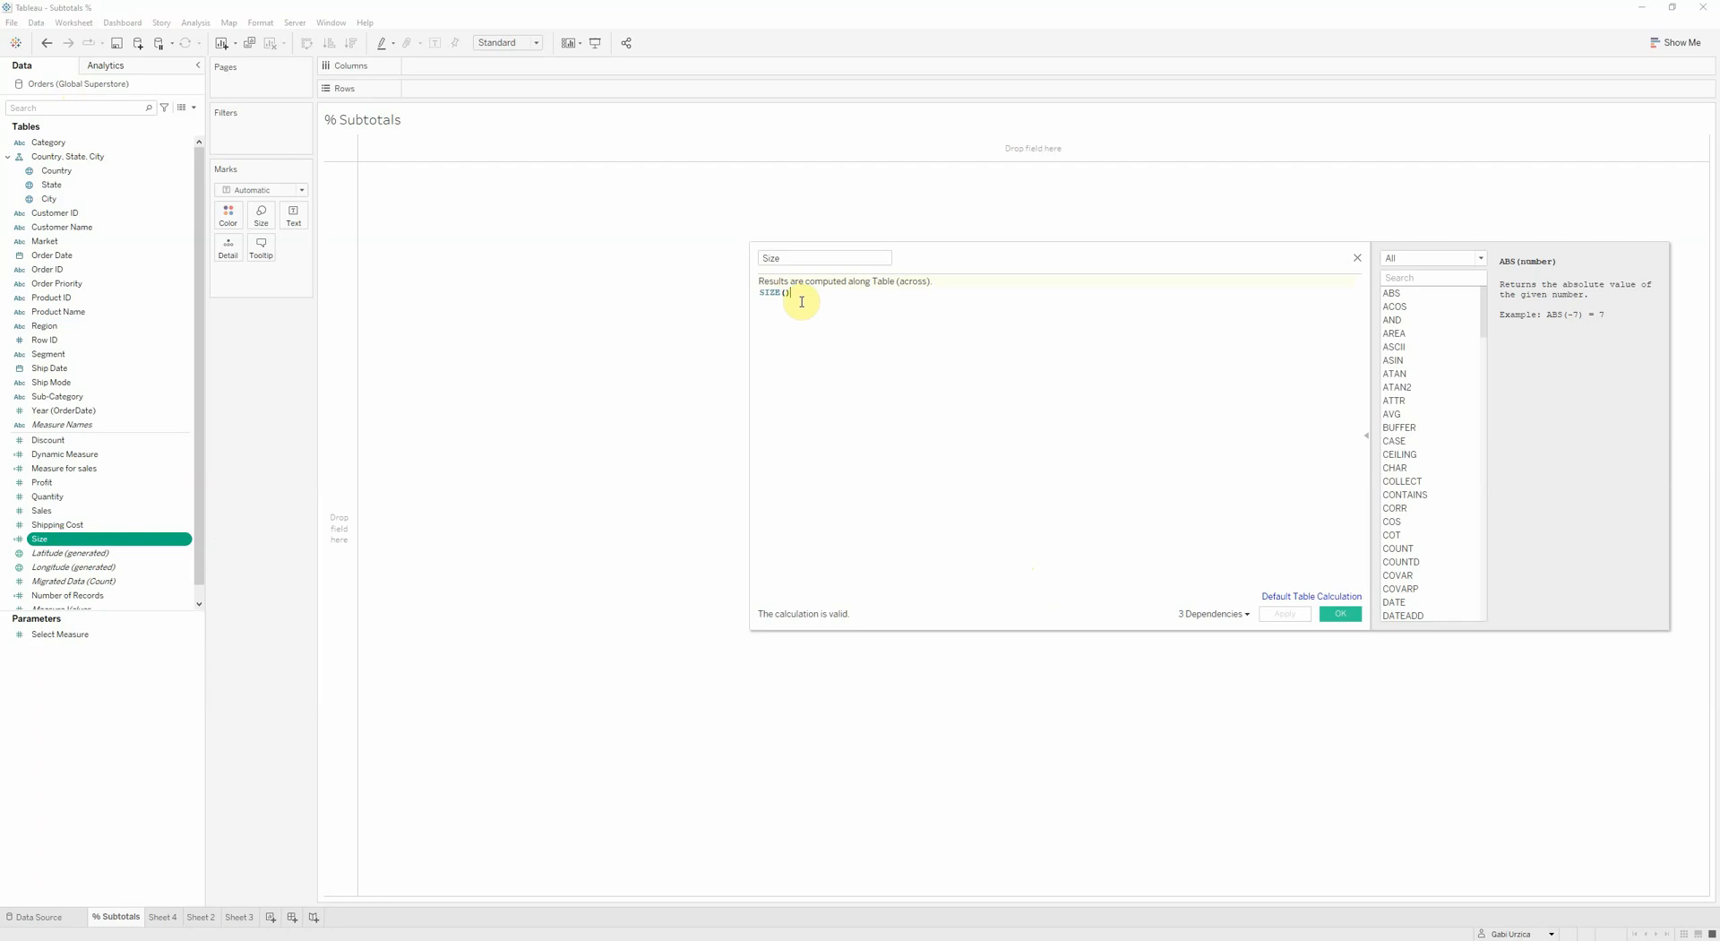
pyautogui.moveTo(969, 372)
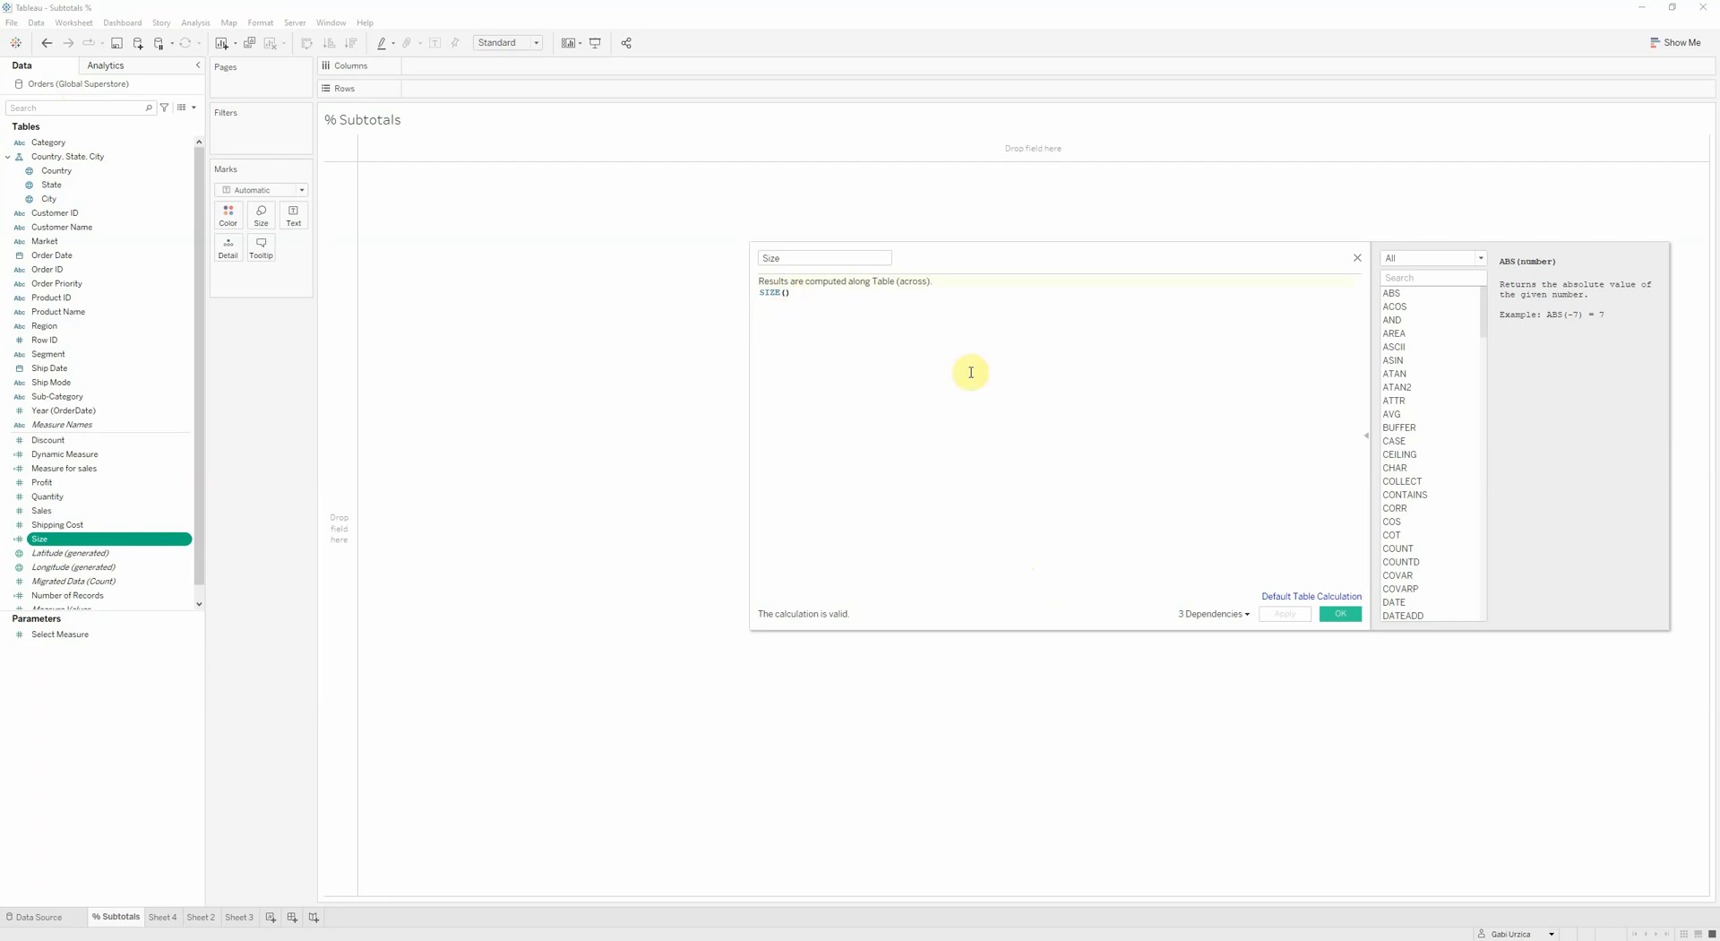
pyautogui.moveTo(904, 295)
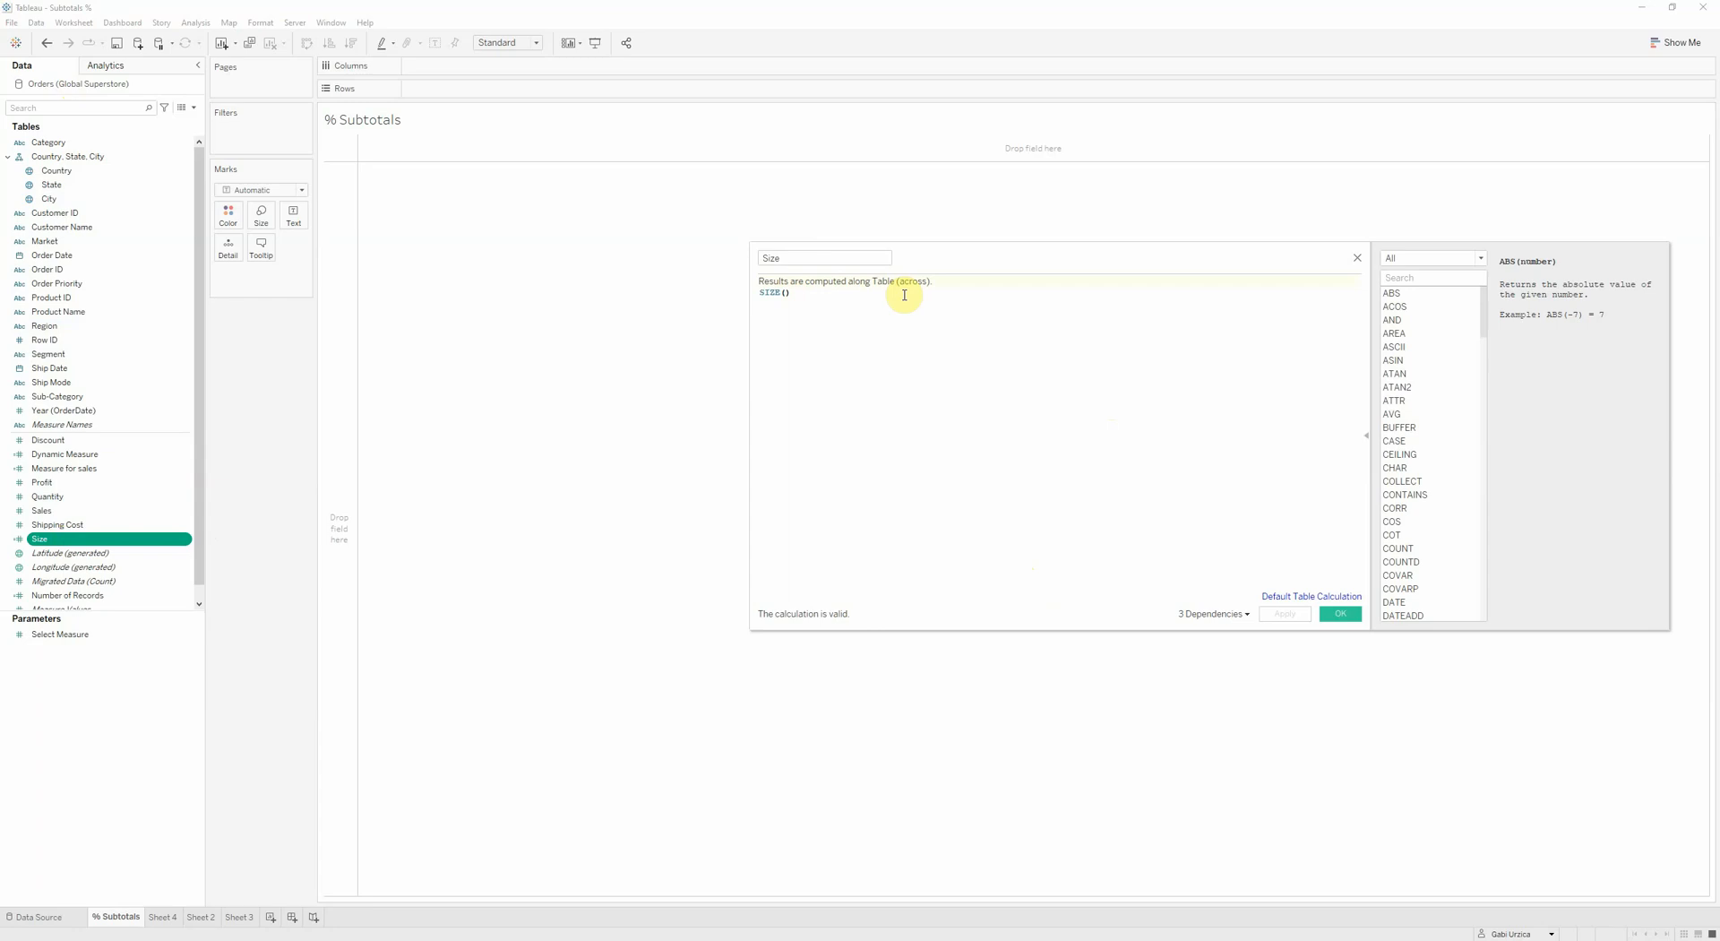
pyautogui.moveTo(1042, 403)
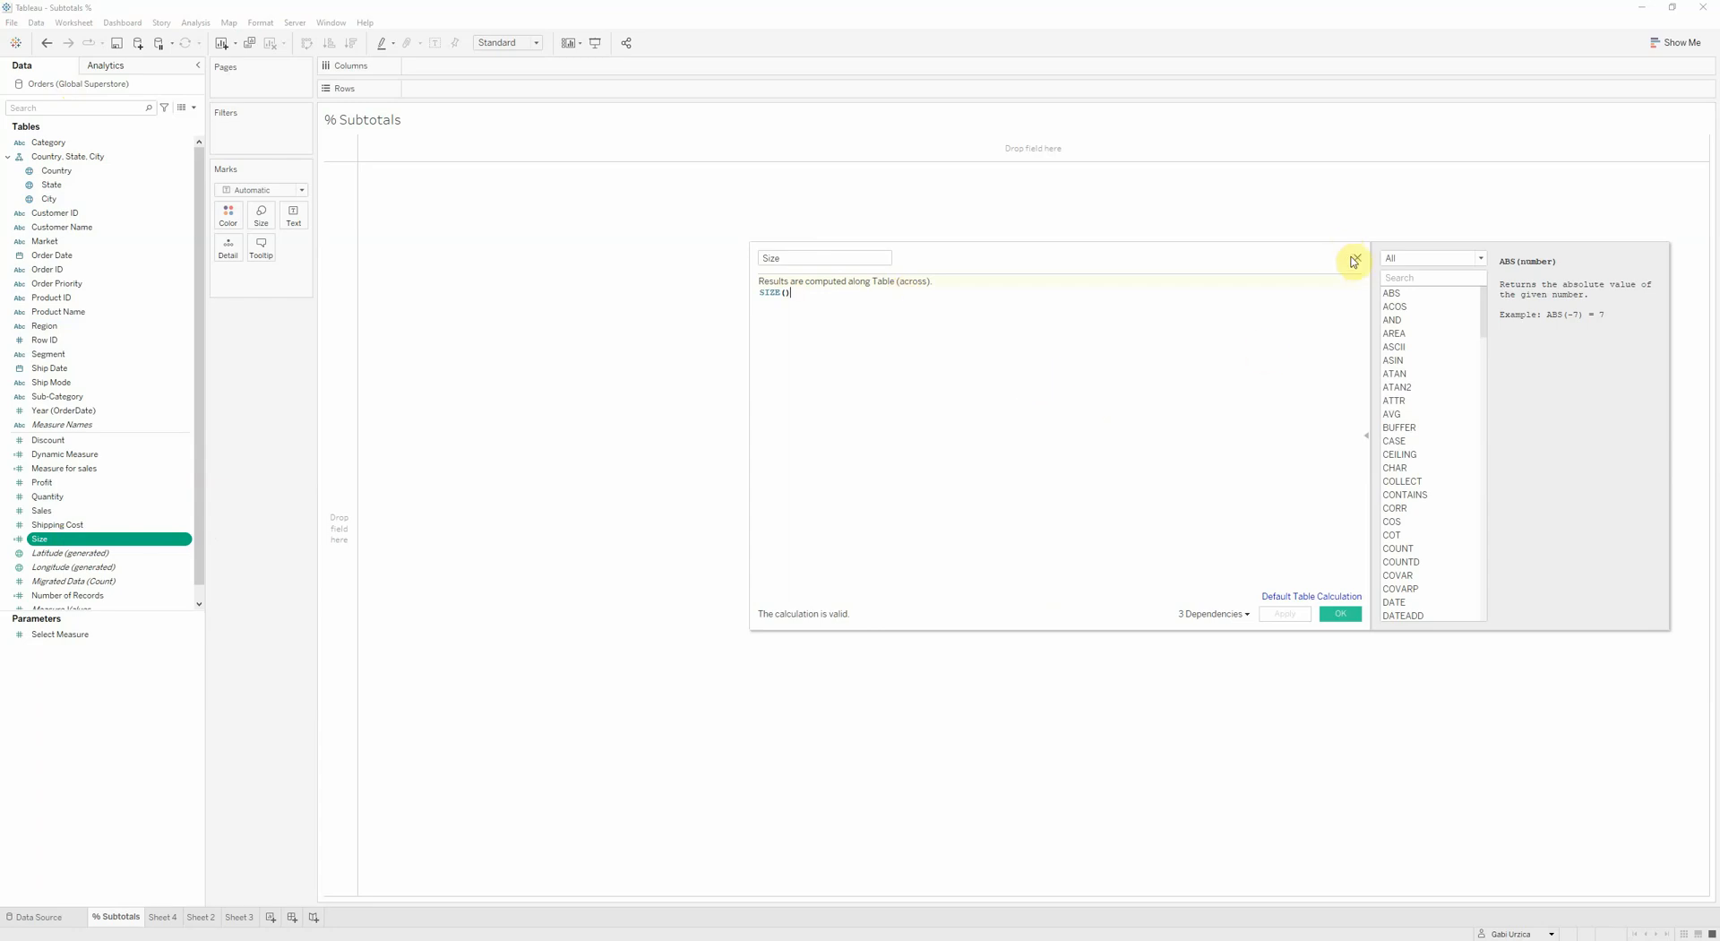
pyautogui.click(1354, 261)
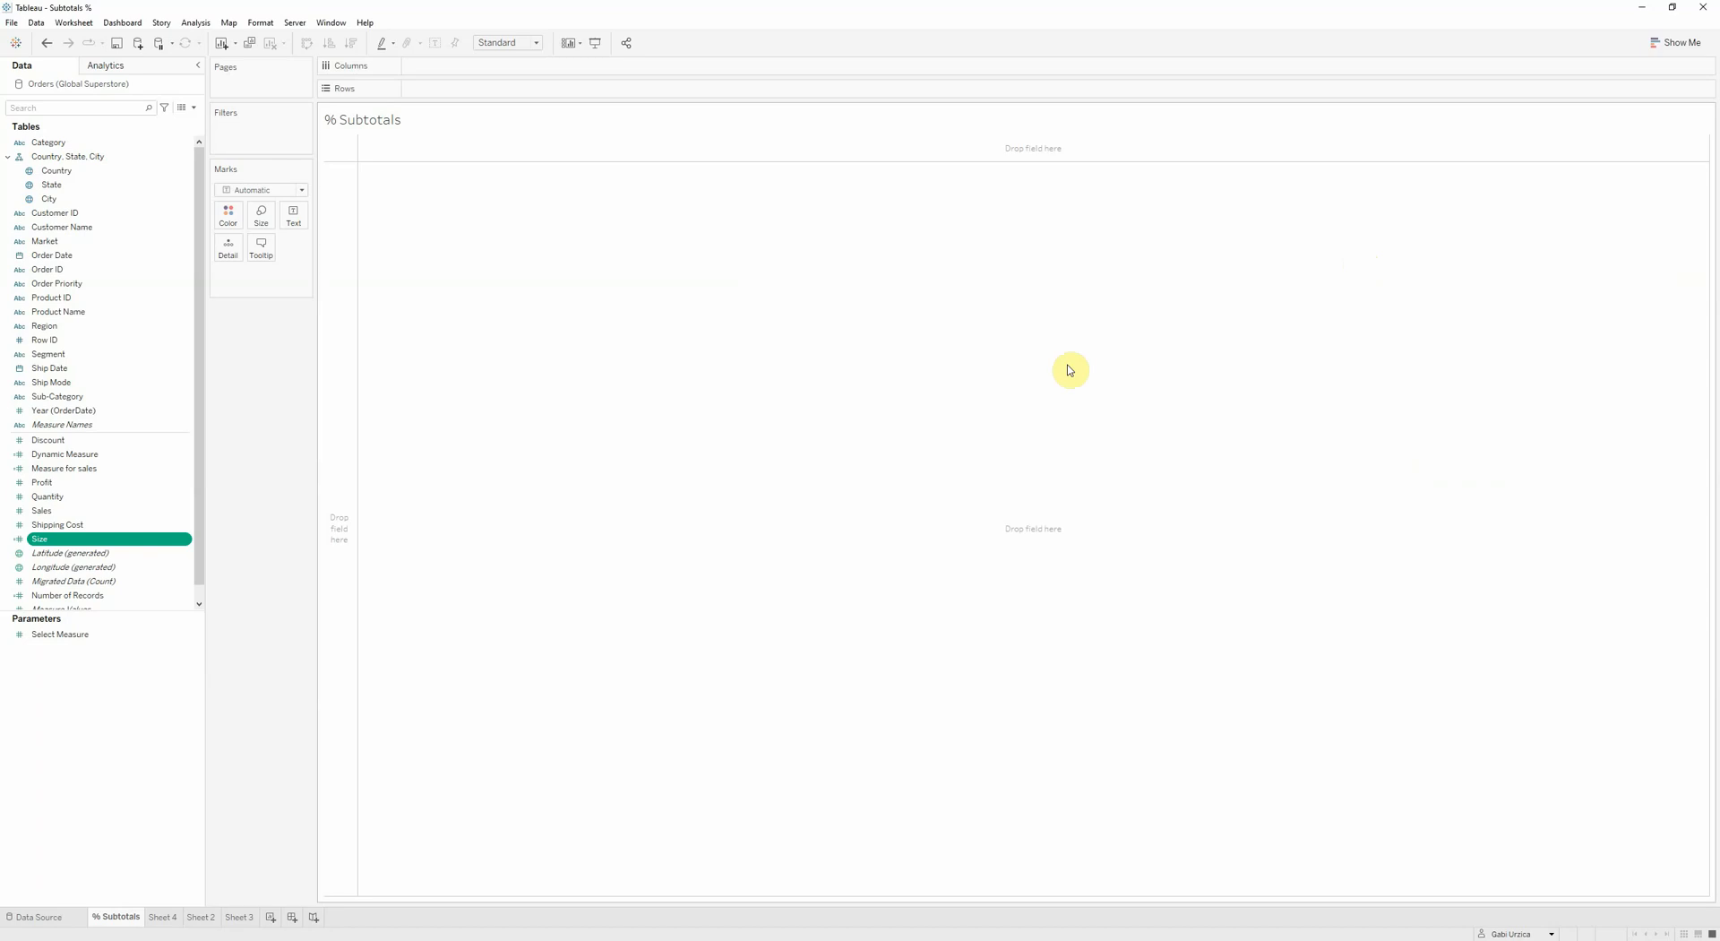
pyautogui.rightClick(65, 468)
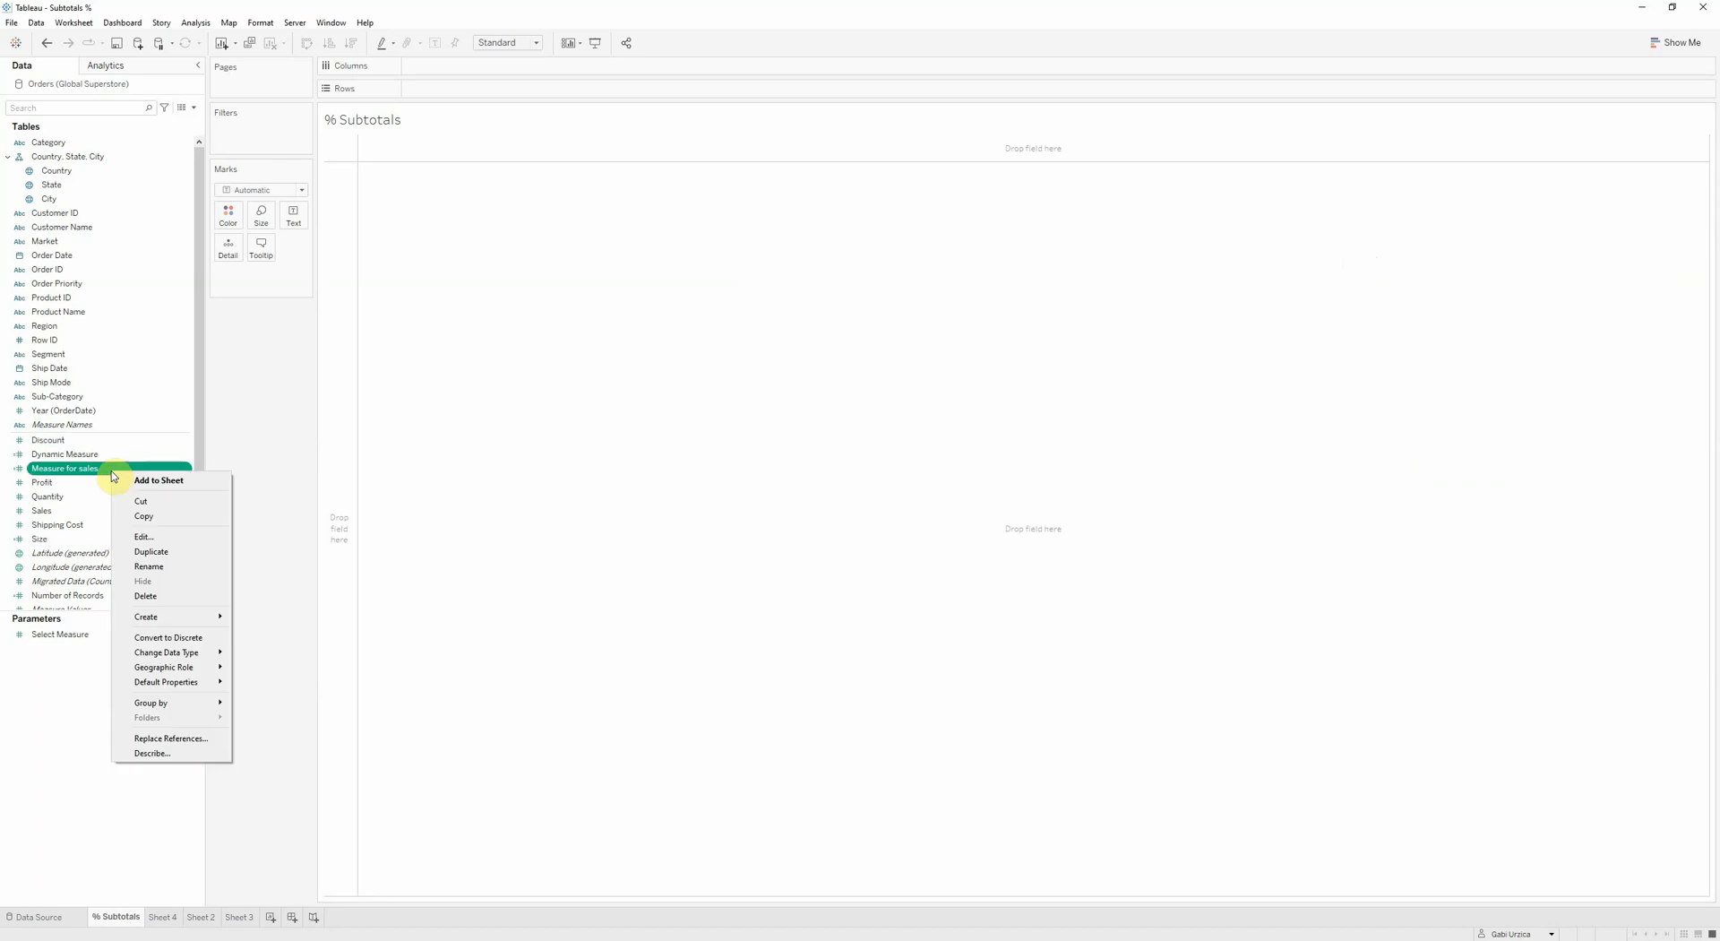
pyautogui.moveTo(162, 535)
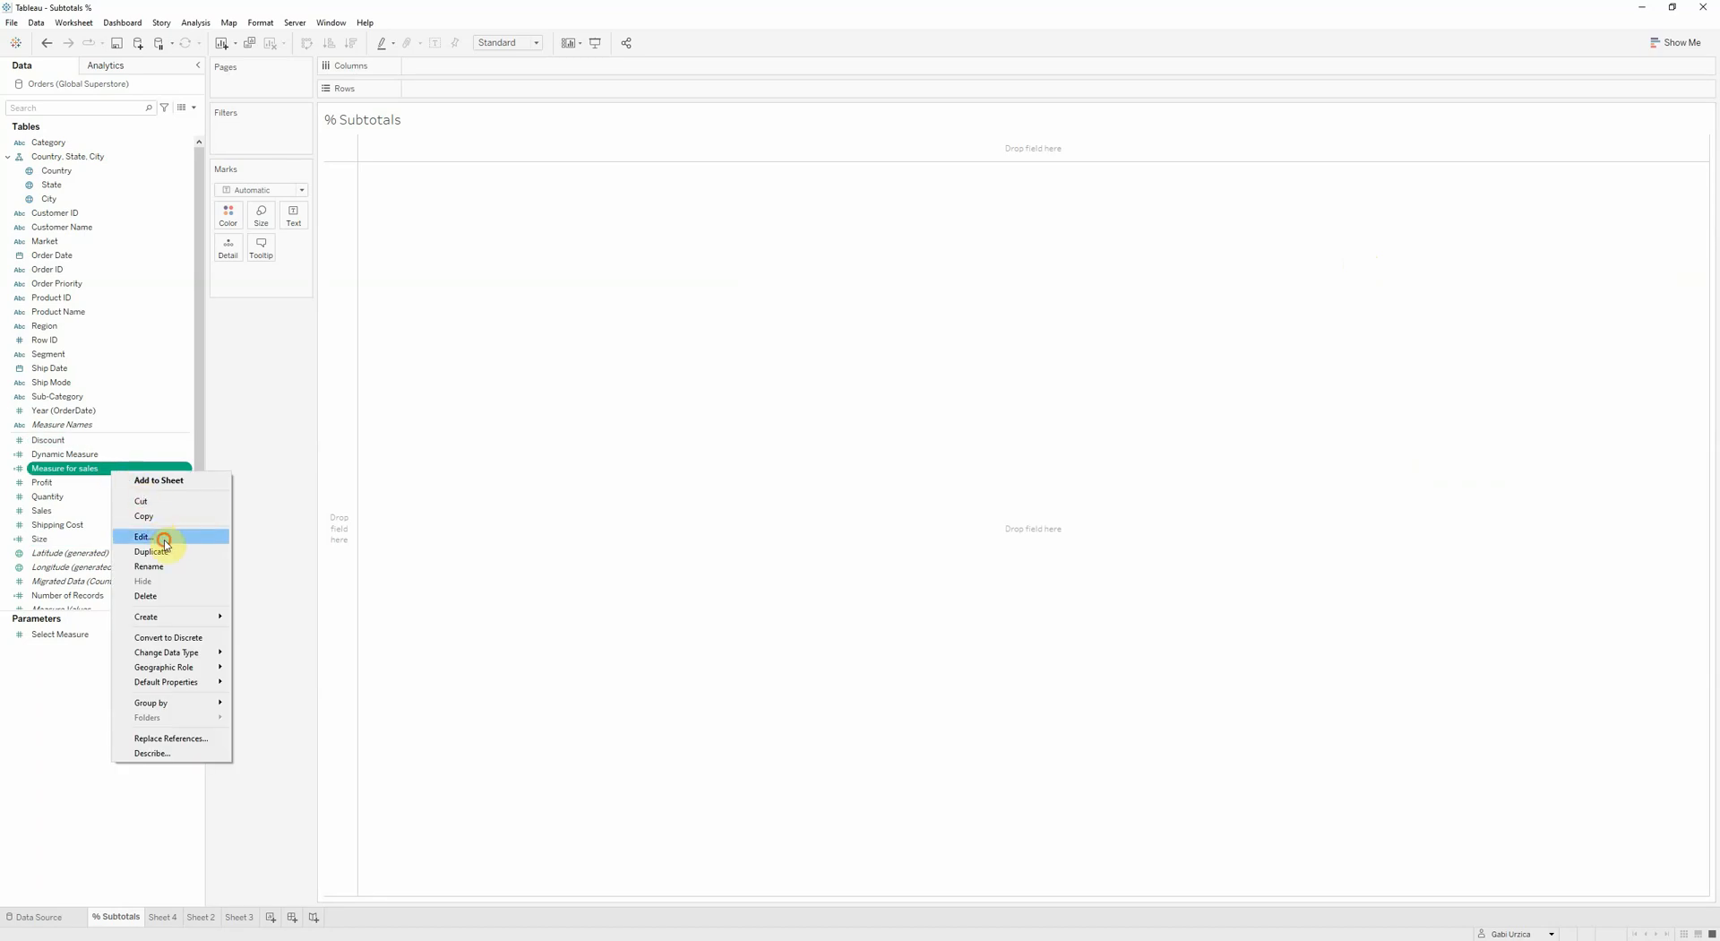
pyautogui.click(141, 536)
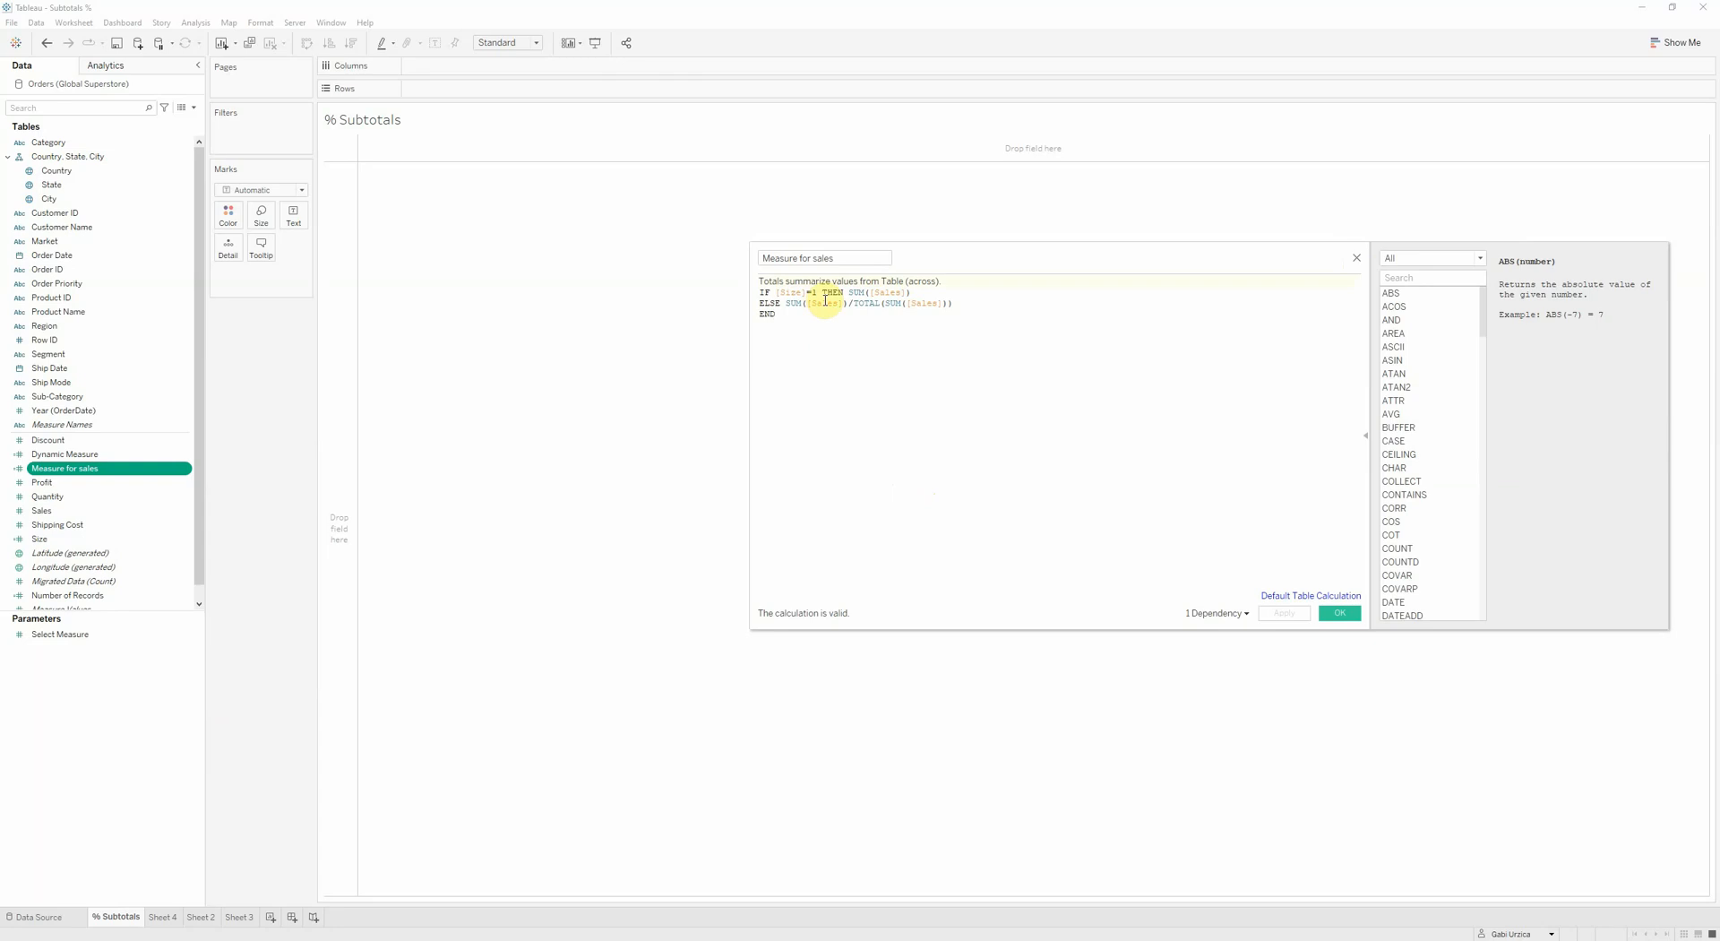
pyautogui.click(881, 338)
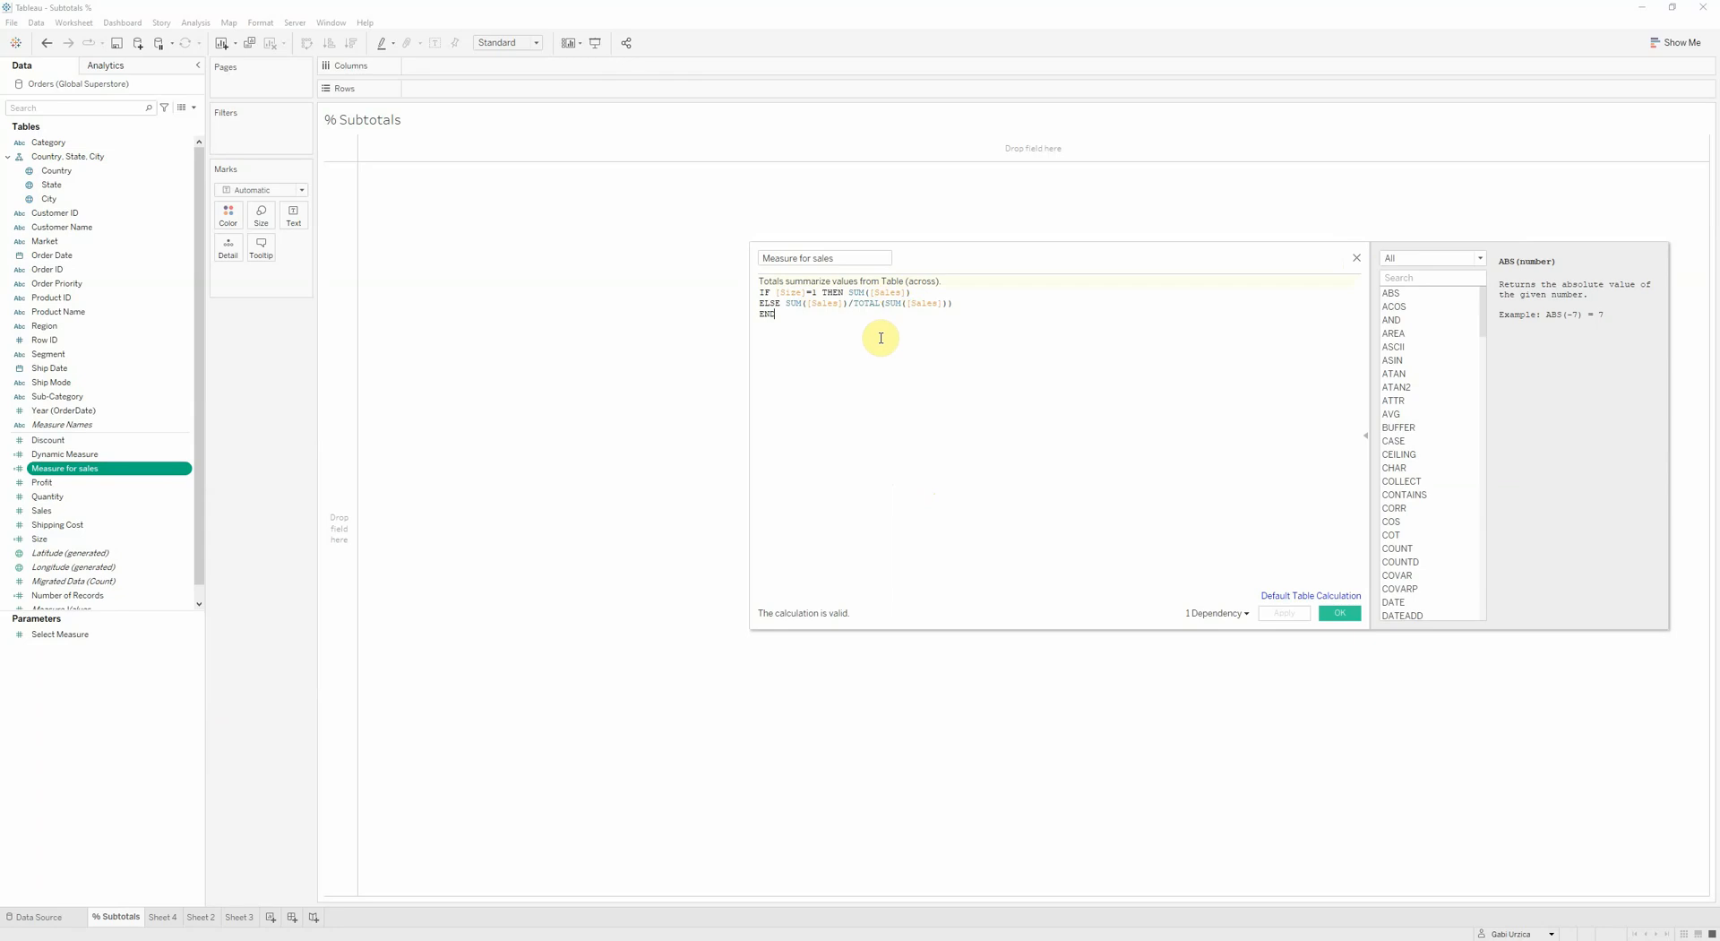
pyautogui.moveTo(1325, 248)
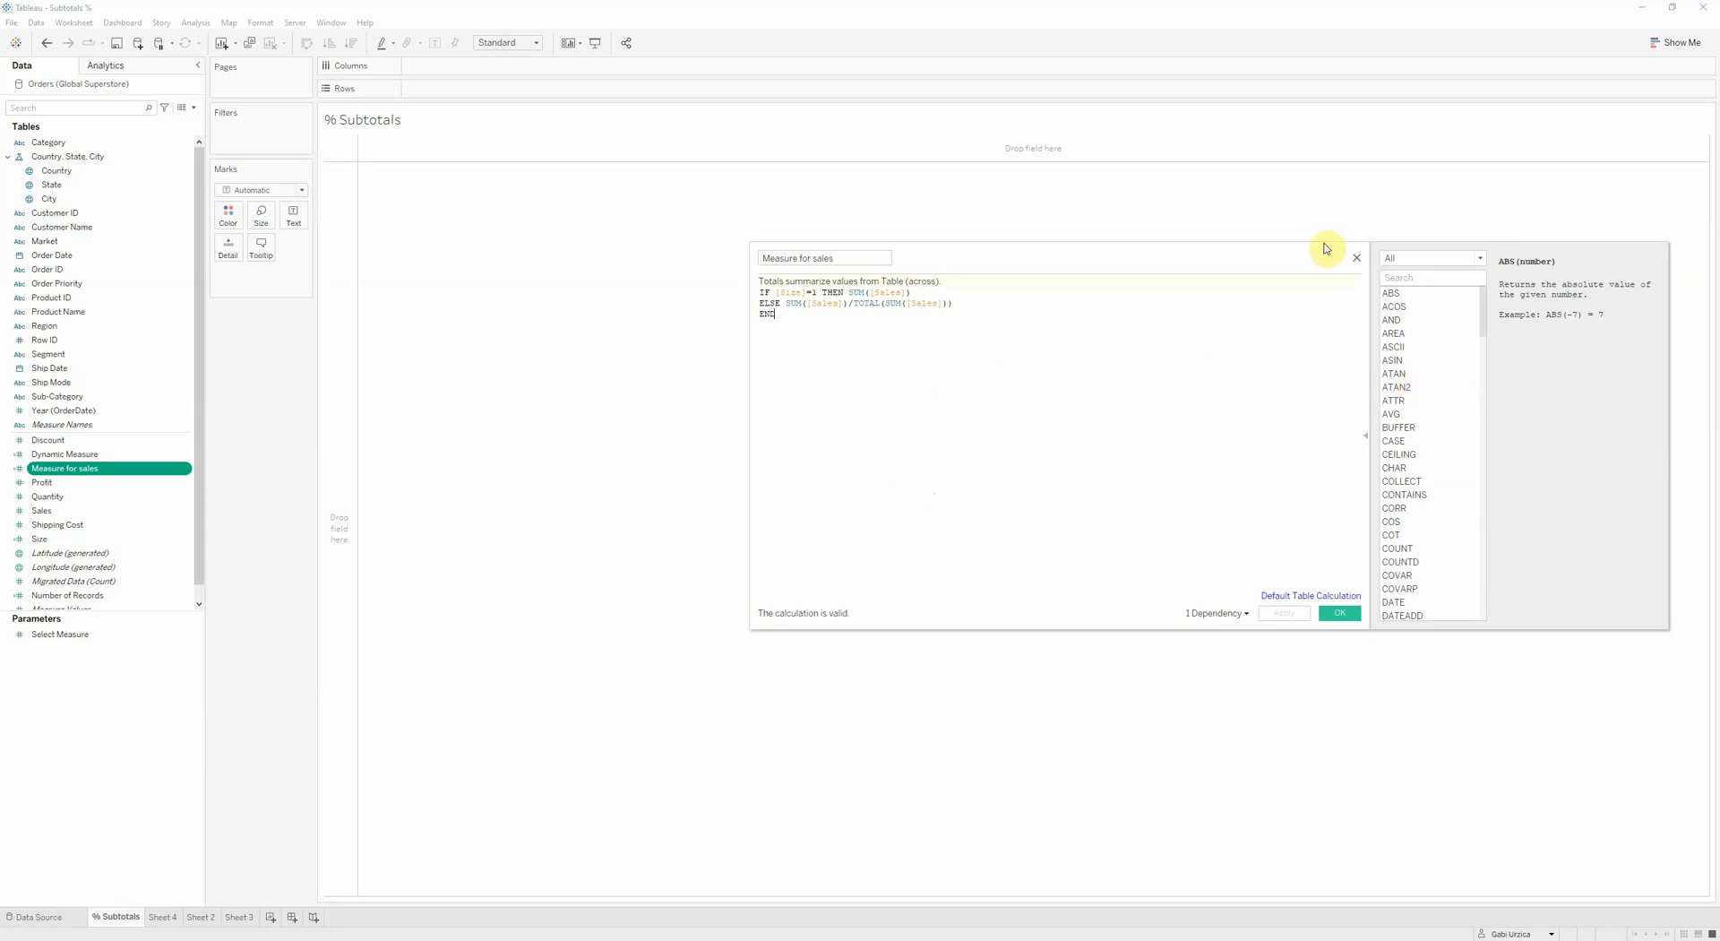
pyautogui.moveTo(1360, 261)
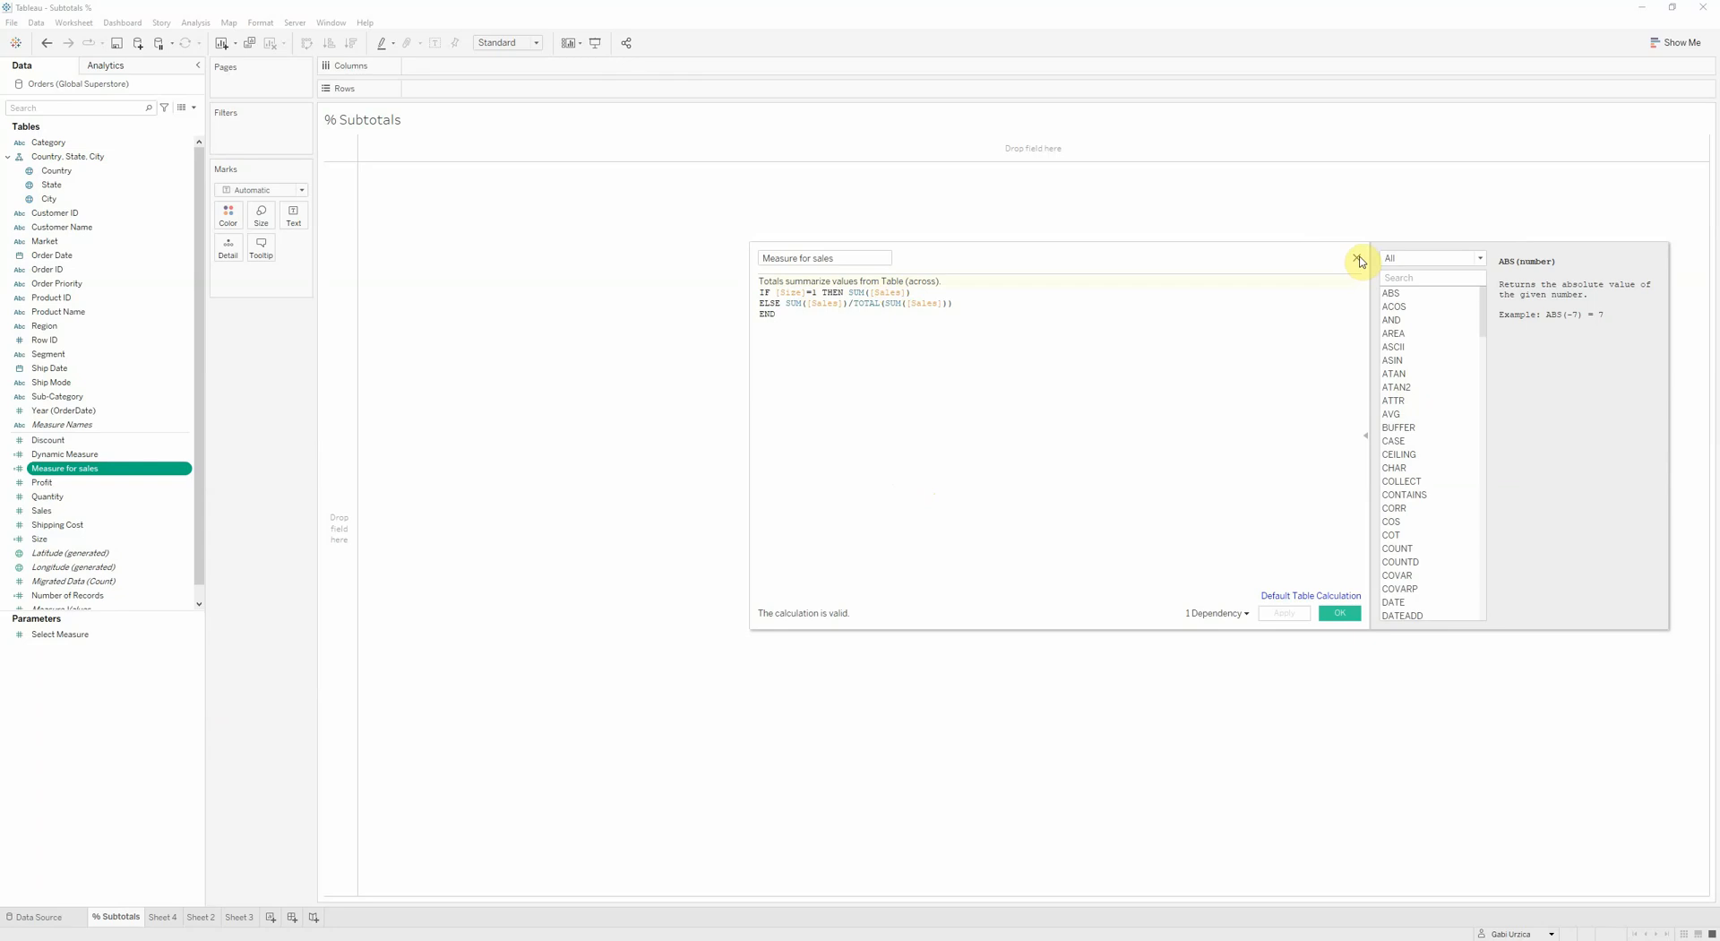
pyautogui.click(1339, 613)
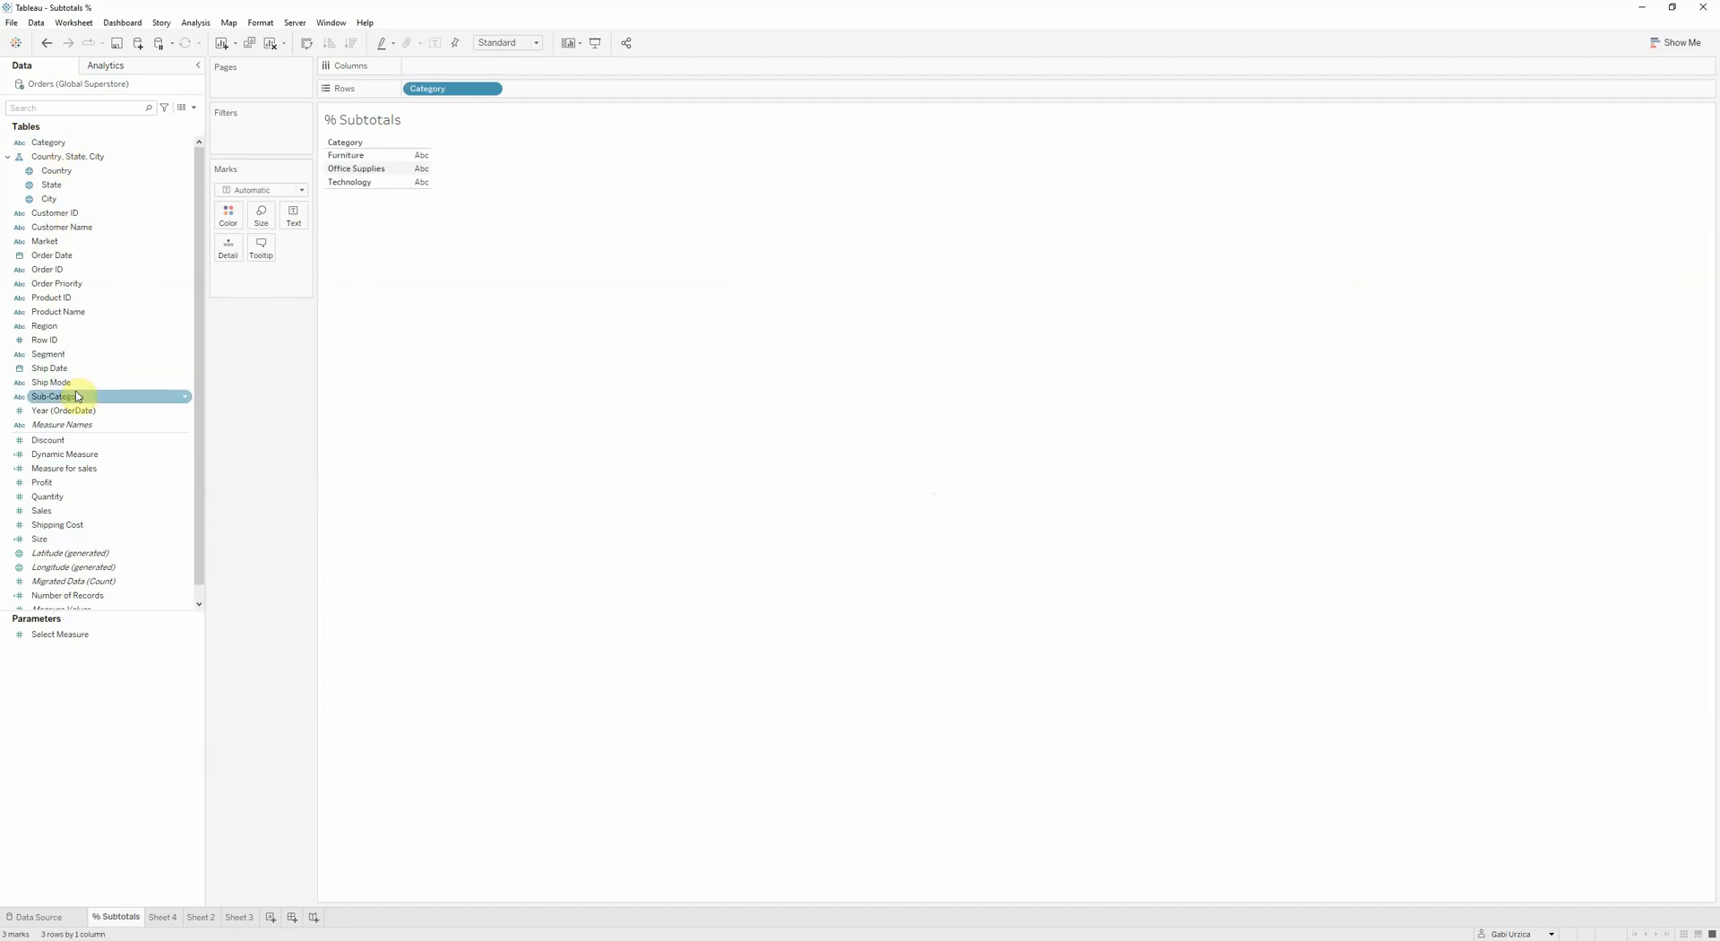
# Nest Sub-Category under Category in rows and spread discrete MONTH(Order Date) across columns.
pyautogui.moveTo(55, 396); pyautogui.dragTo(554, 89)
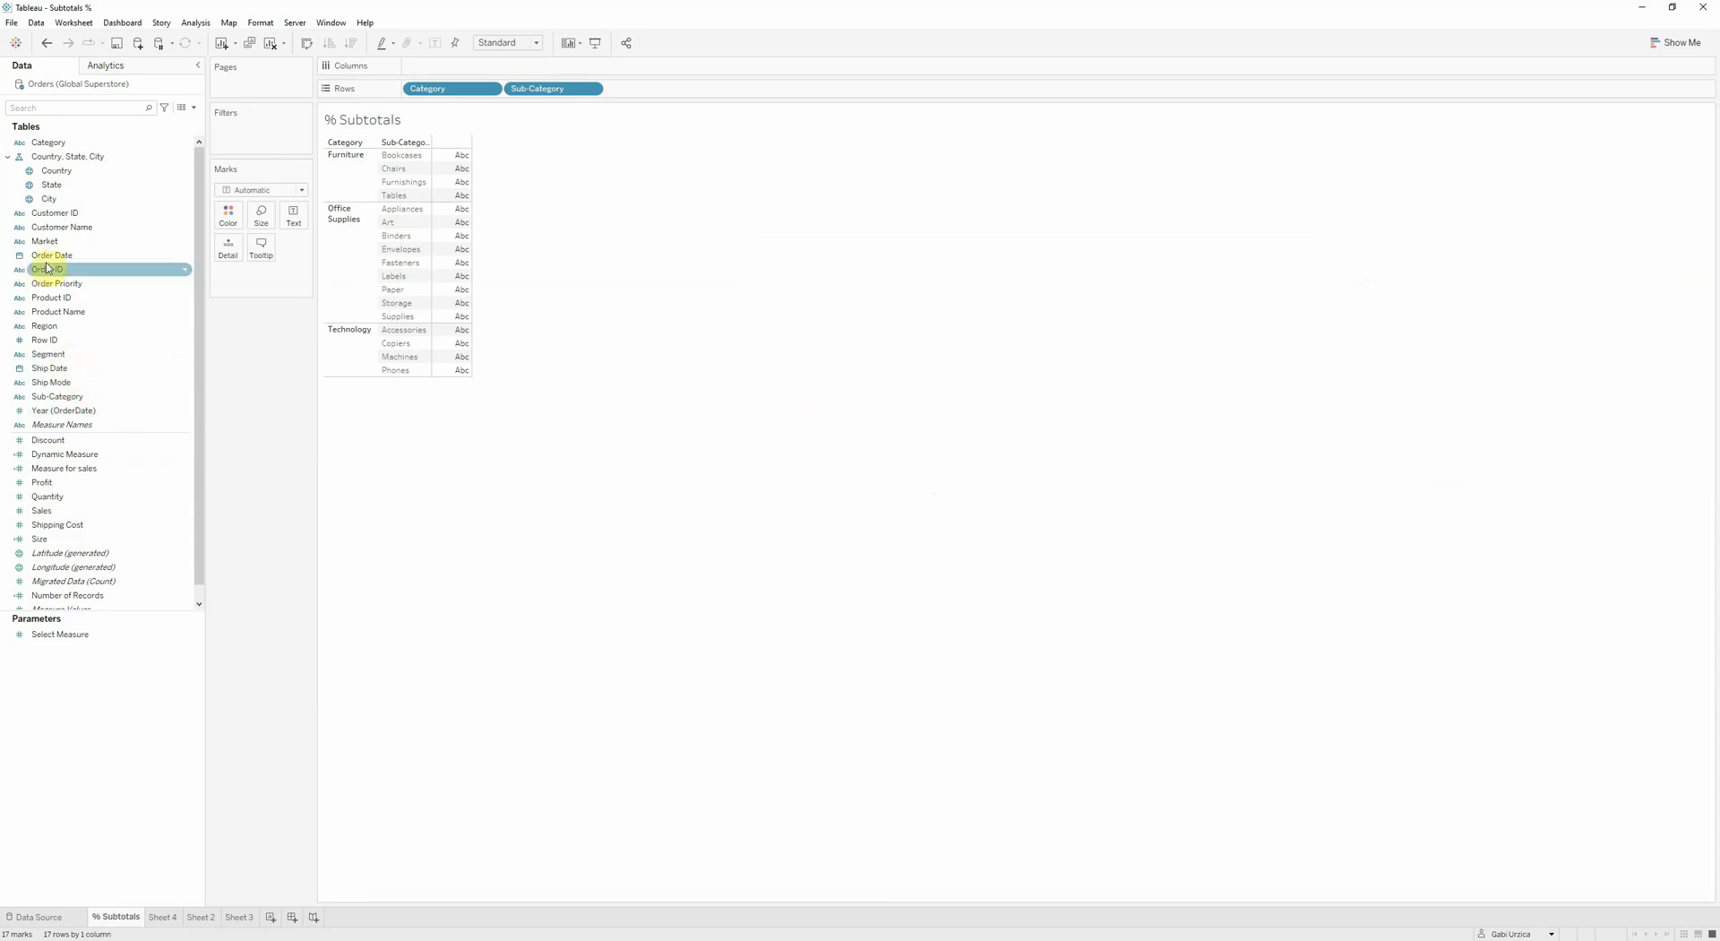
pyautogui.moveTo(48, 269); pyautogui.dragTo(449, 65)
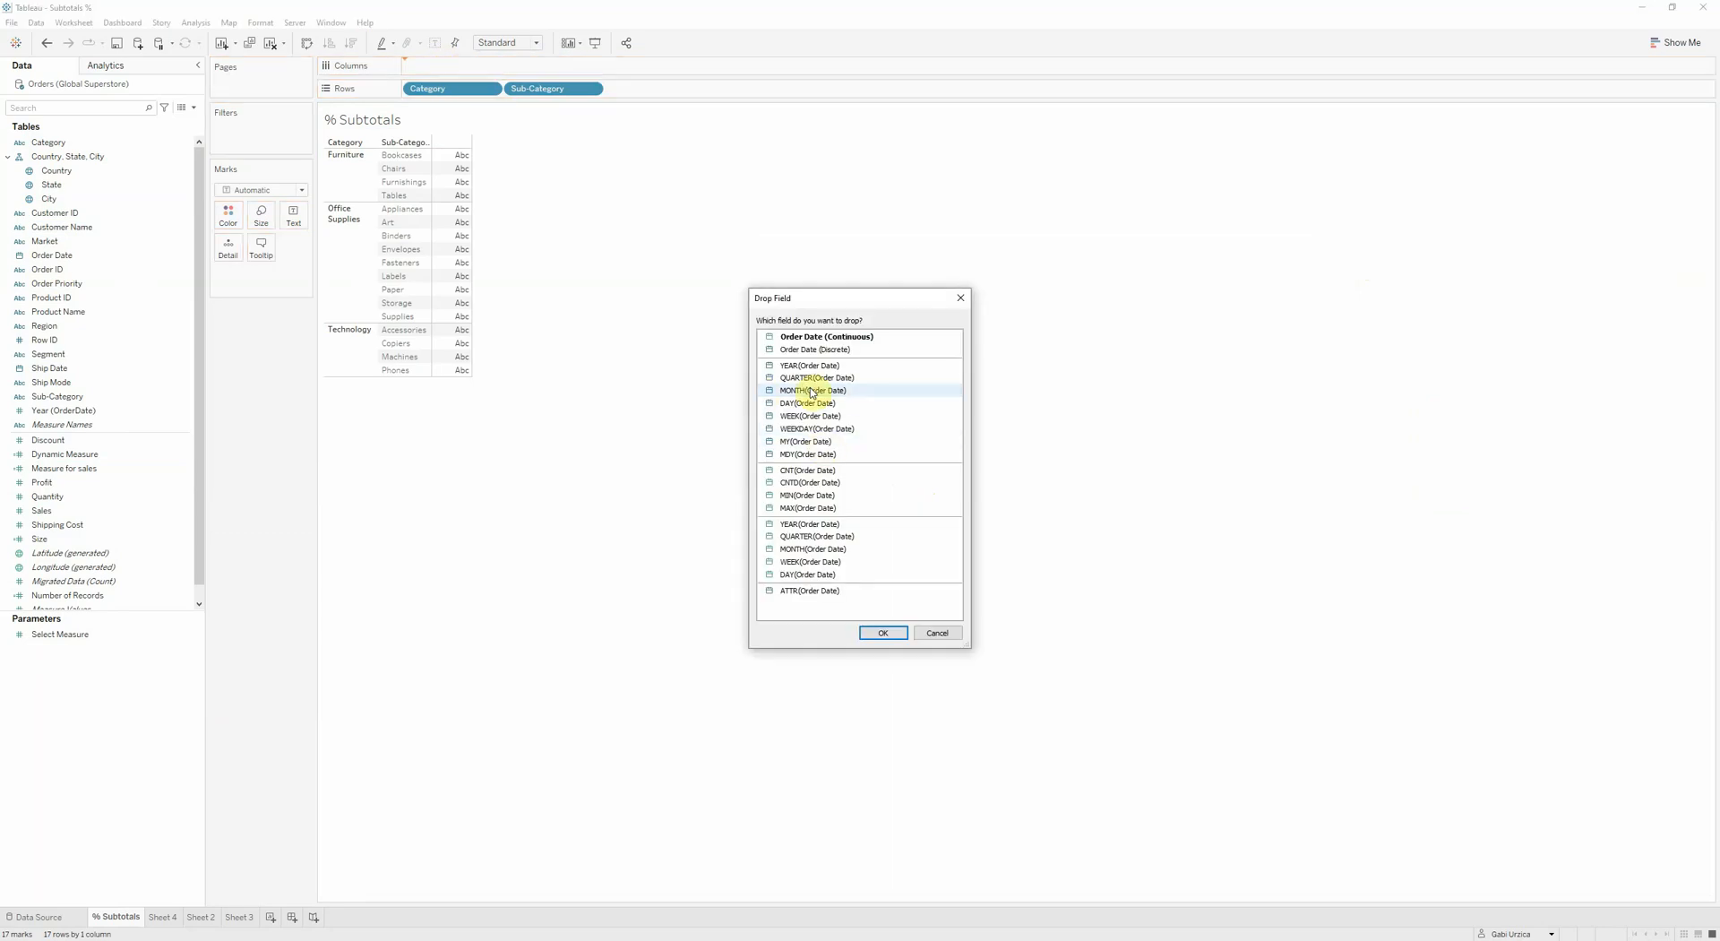
pyautogui.click(882, 632)
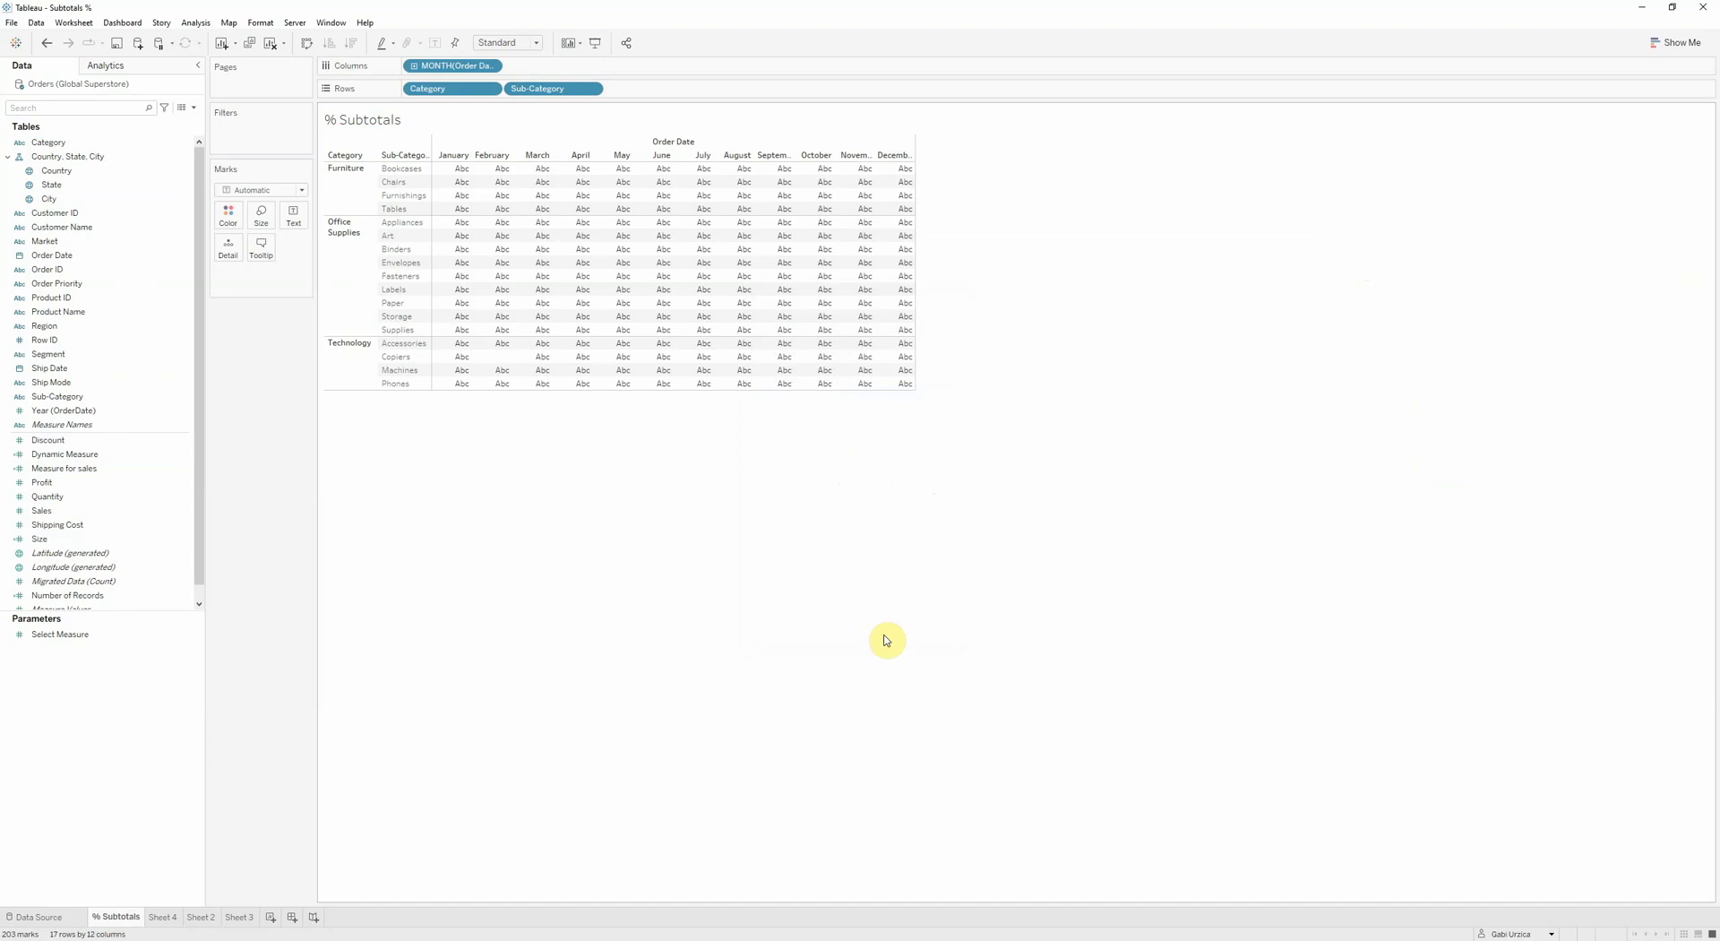
pyautogui.click(42, 511)
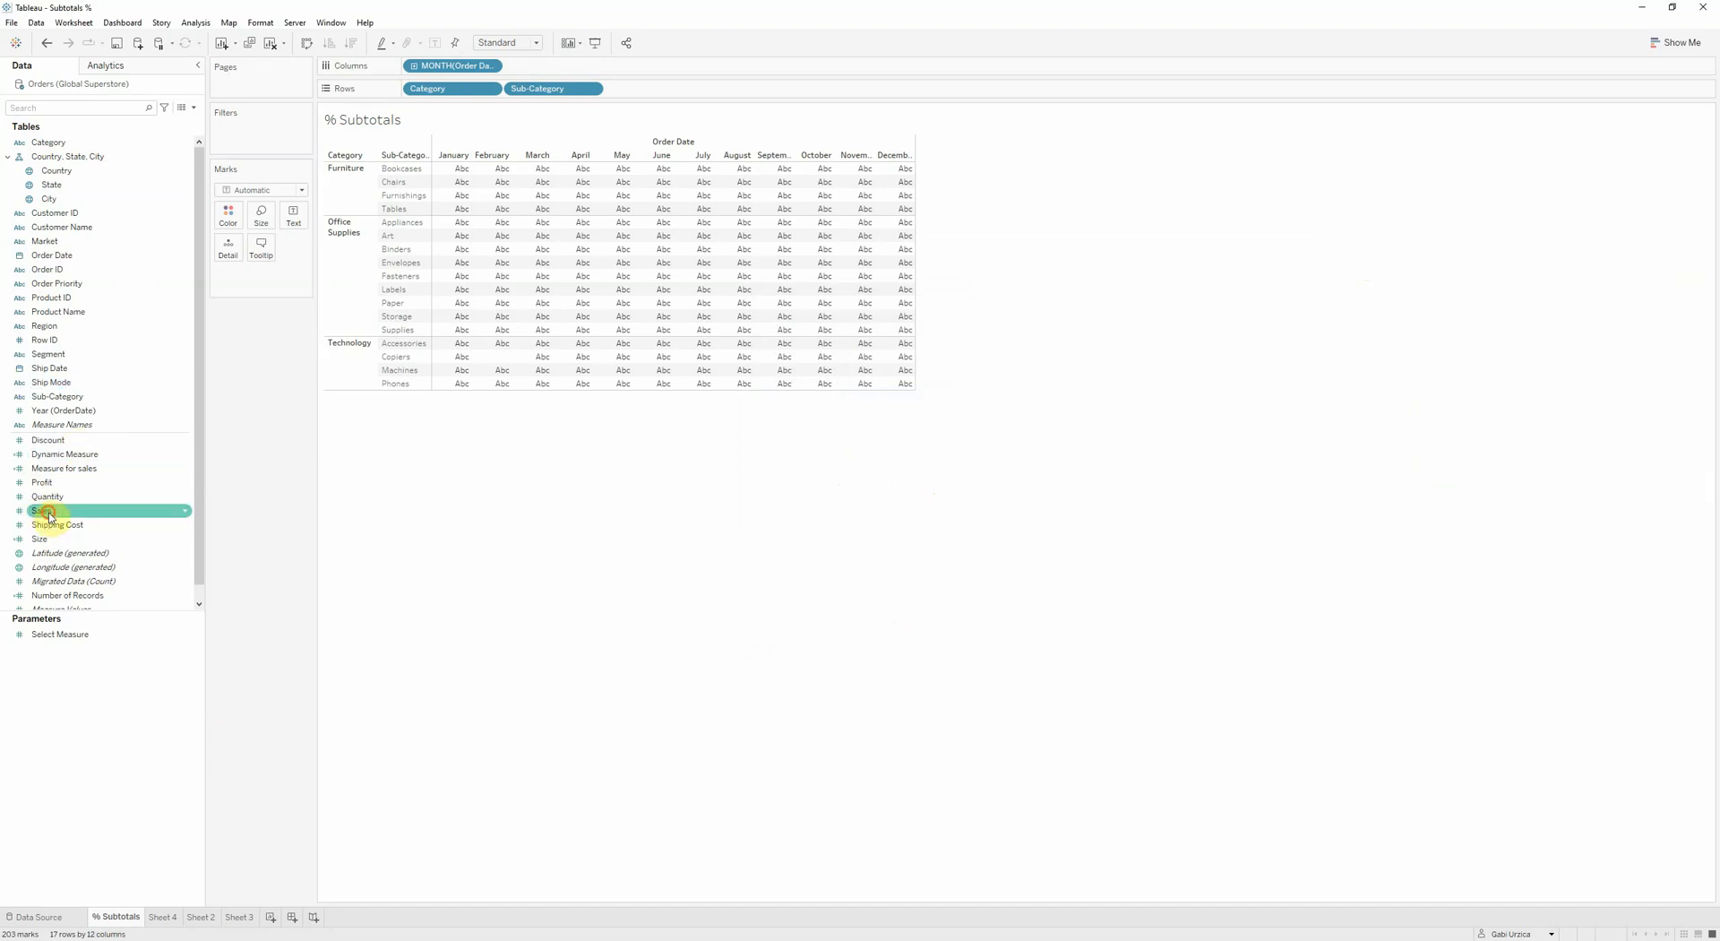
# Fill the table cells with Sales sums on the Text mark.
pyautogui.moveTo(49, 510); pyautogui.dragTo(288, 217)
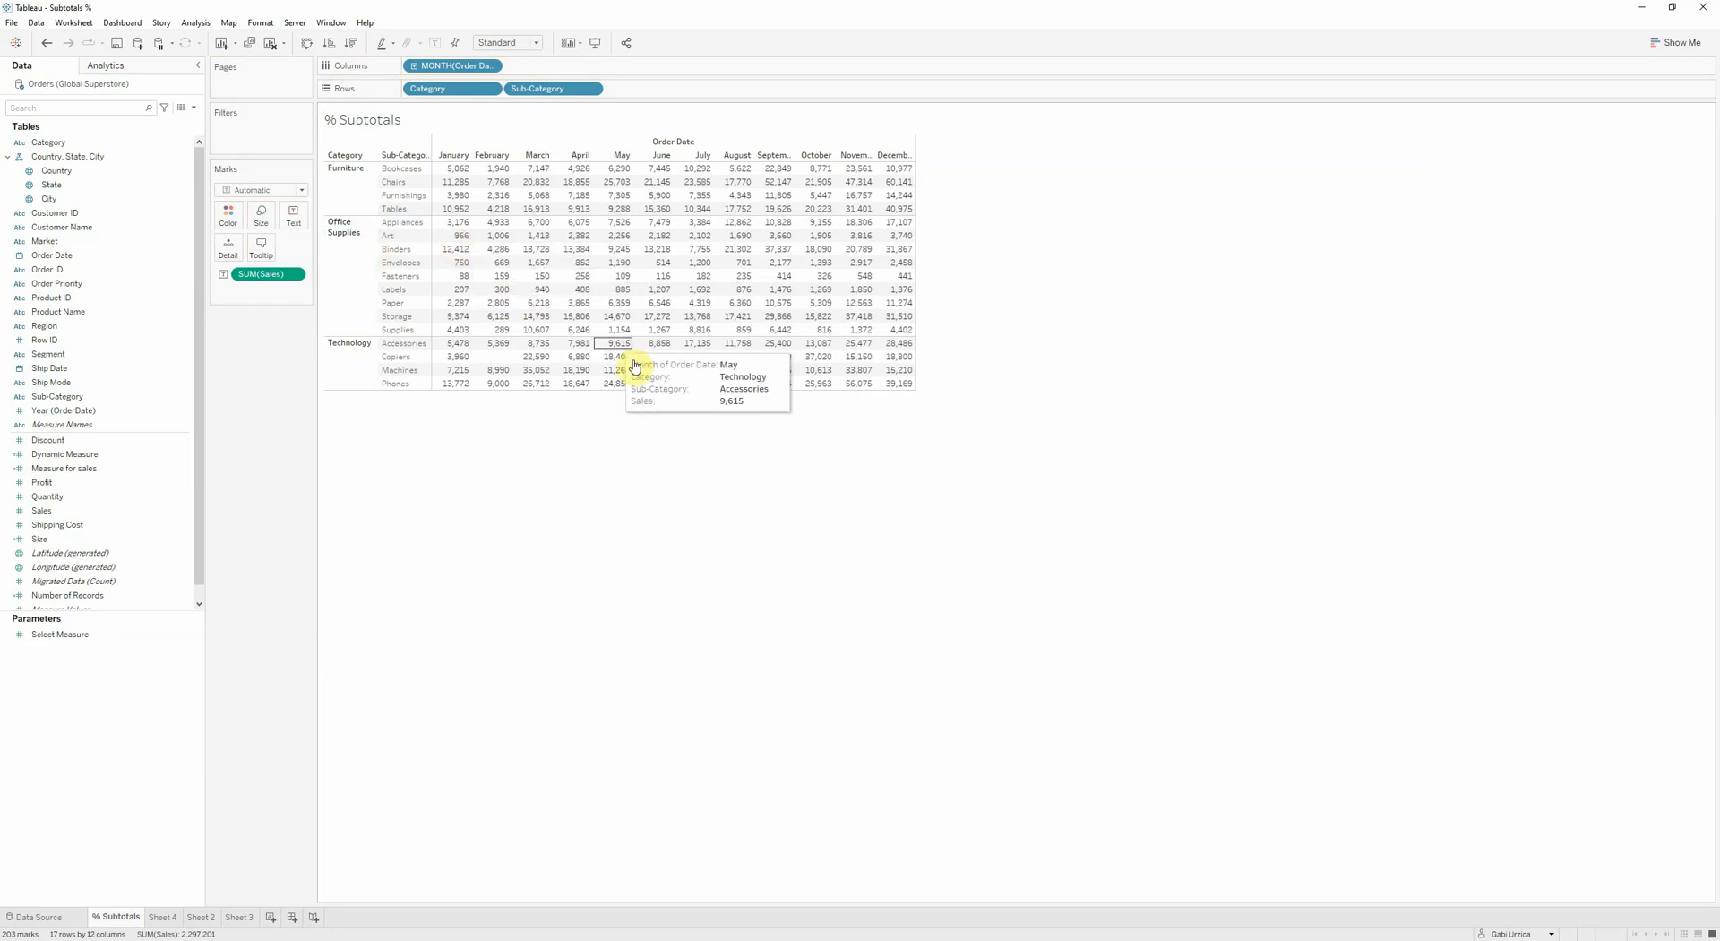
pyautogui.moveTo(436, 329)
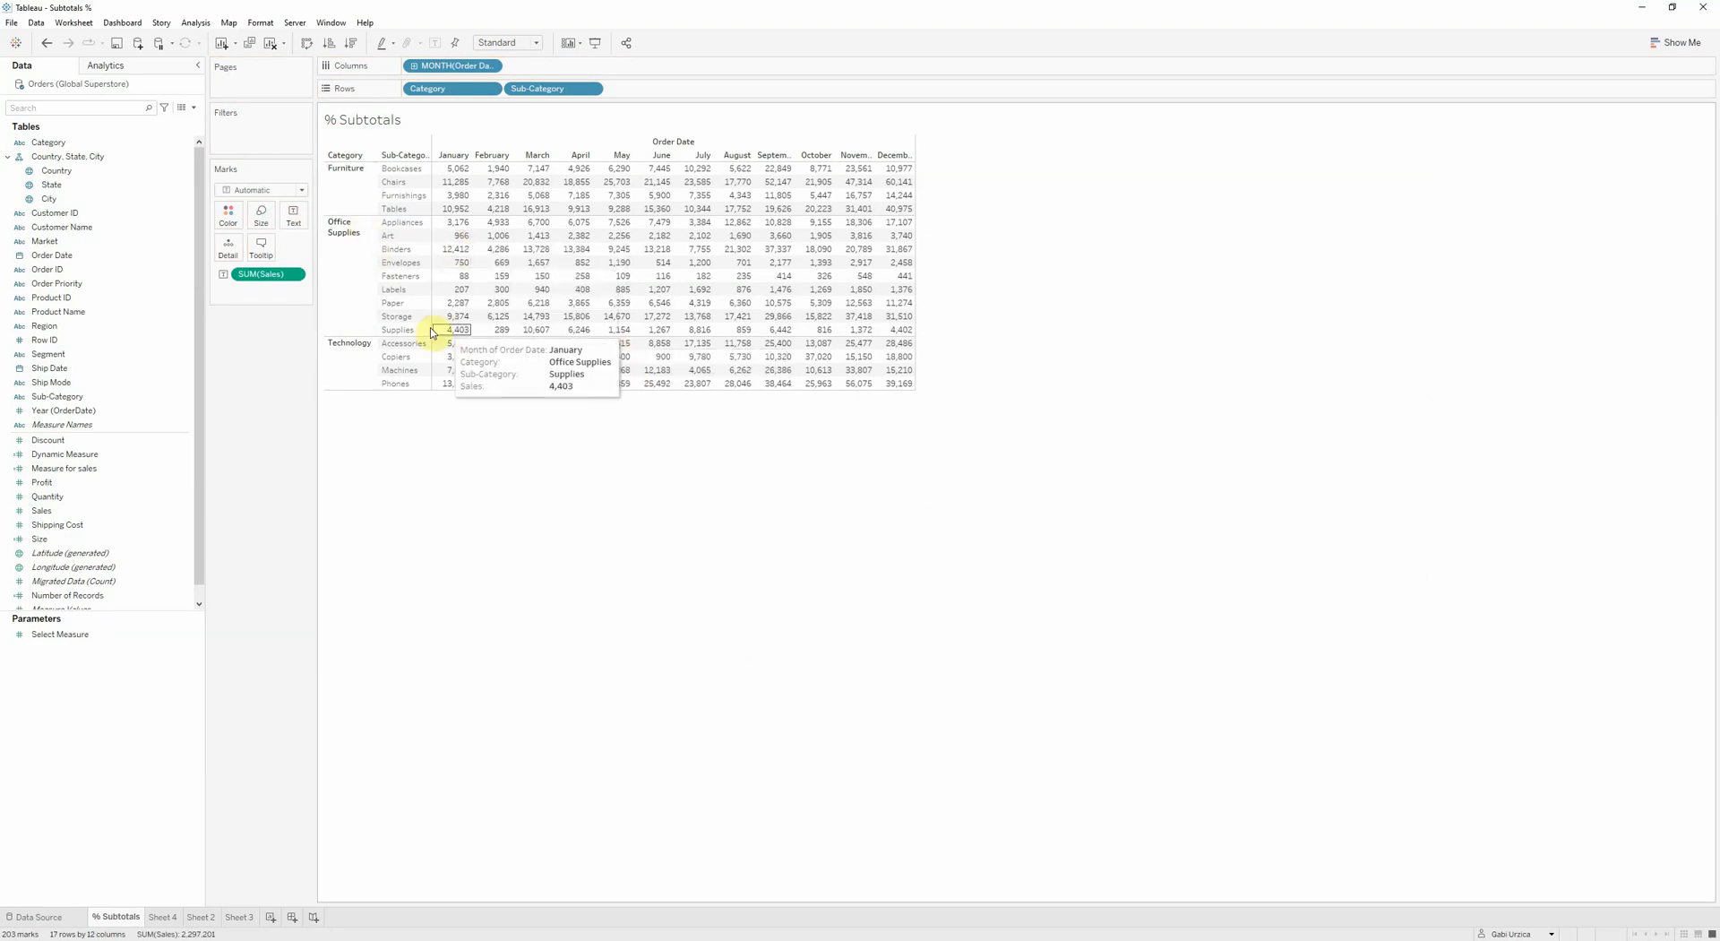
pyautogui.click(196, 22)
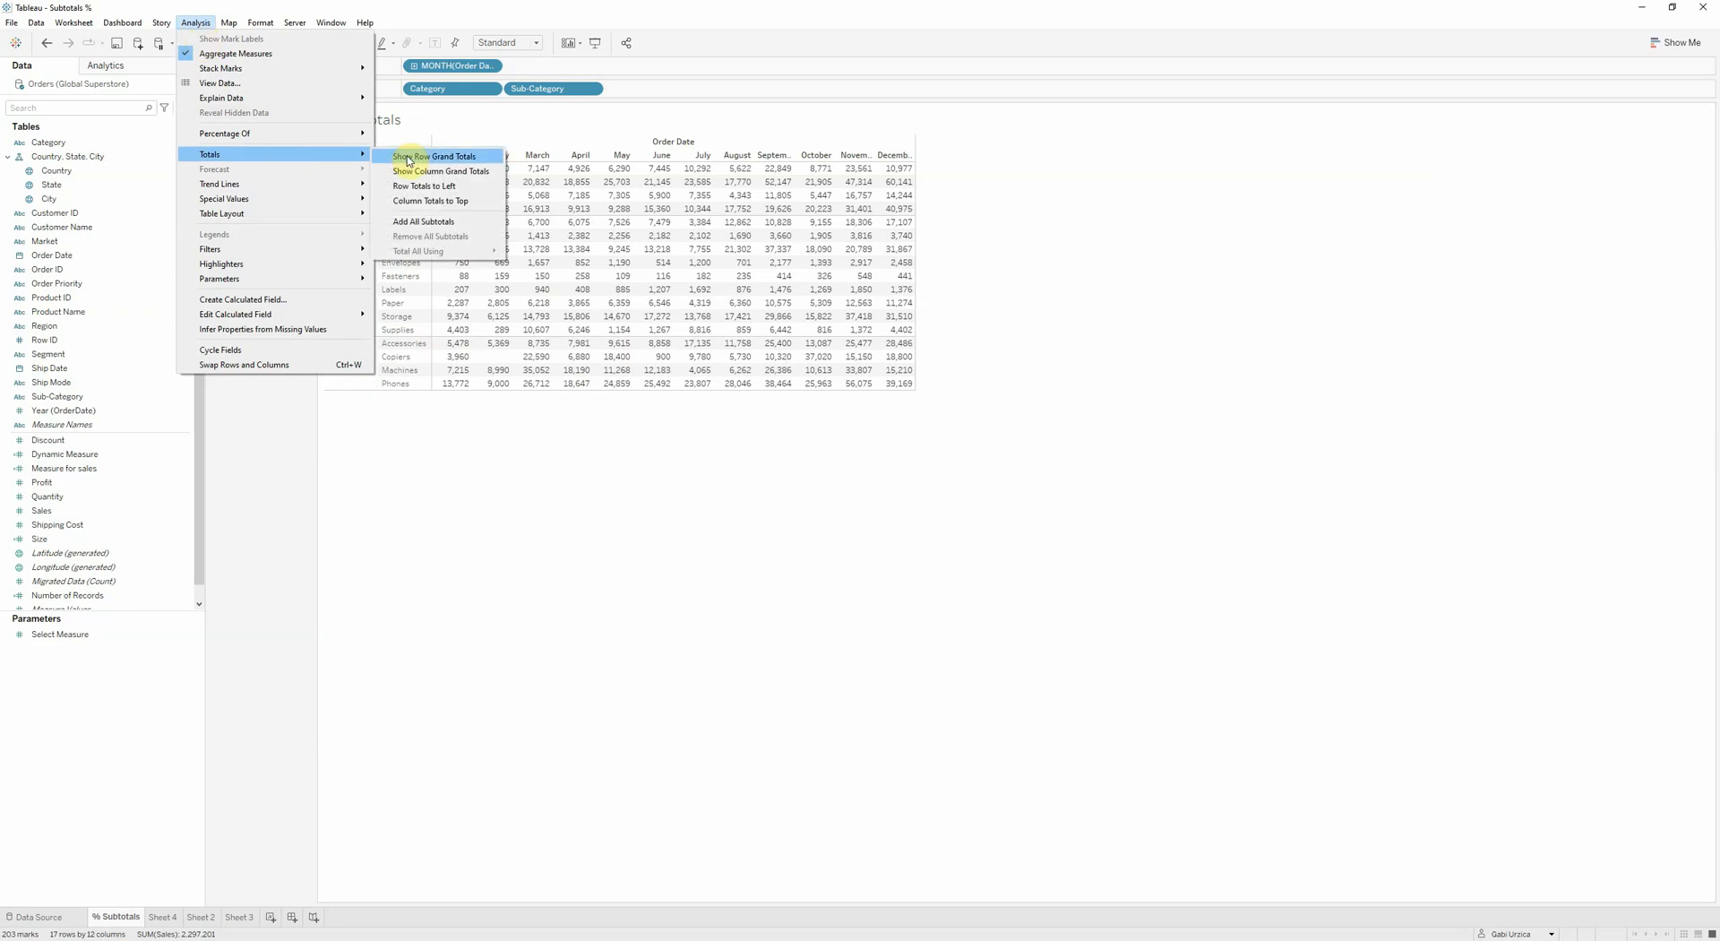
pyautogui.moveTo(441, 171)
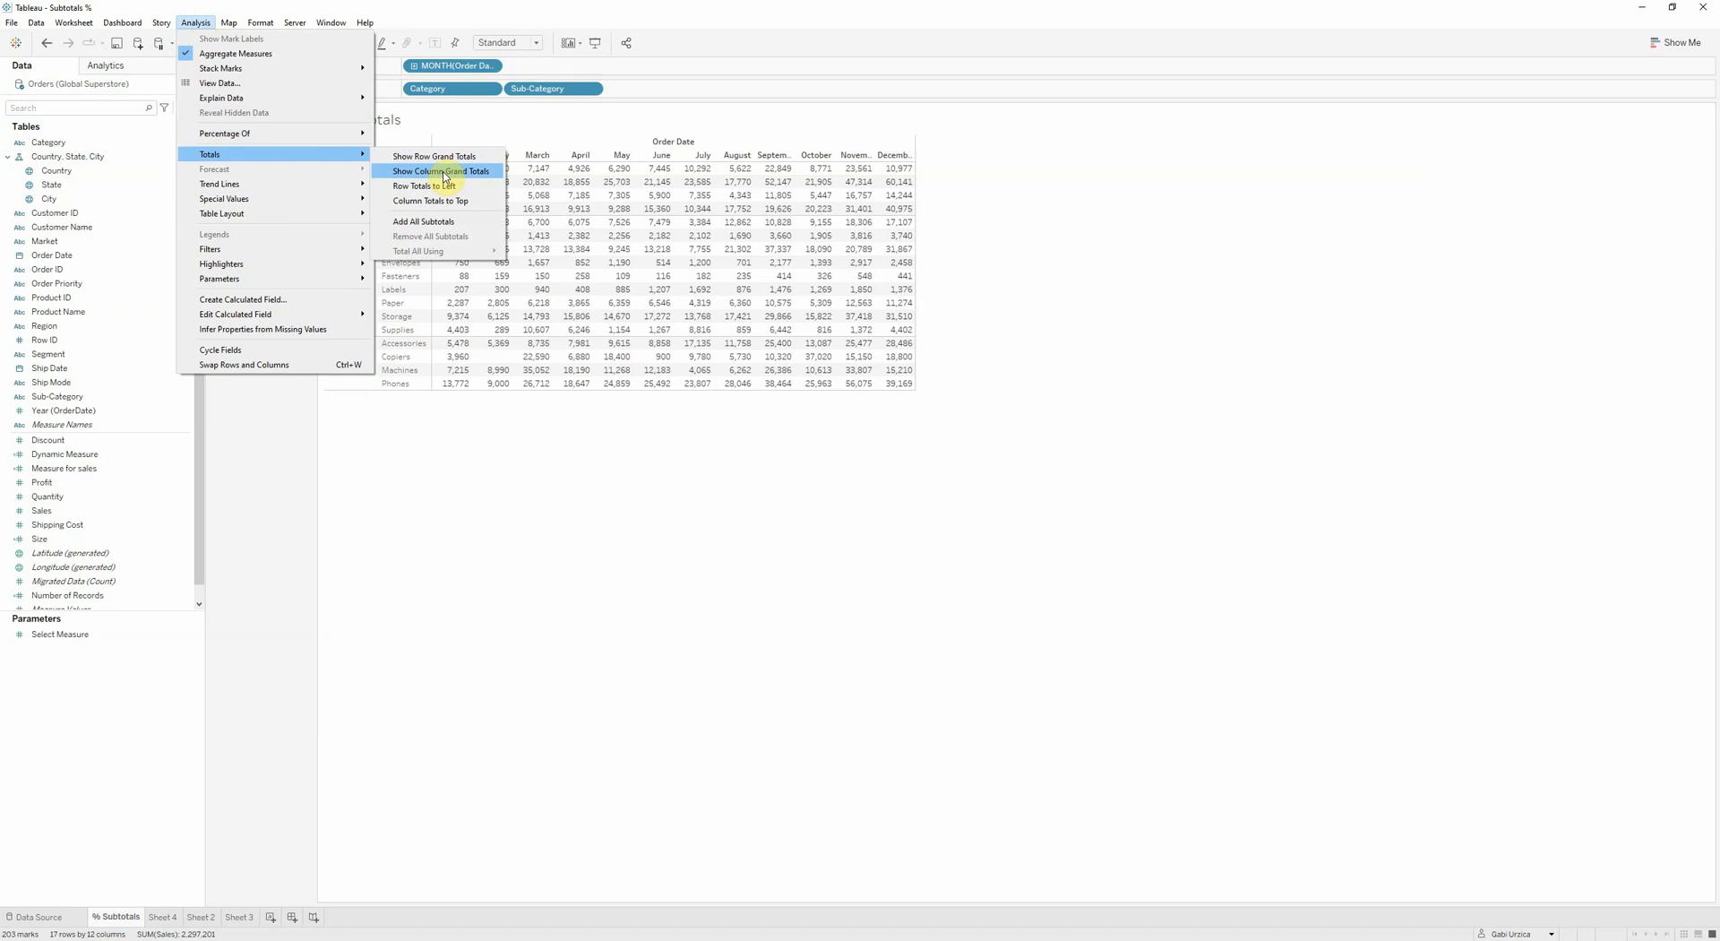
# Add a grand total and per-category subtotals, with column totals placed at the top.
pyautogui.click(440, 171)
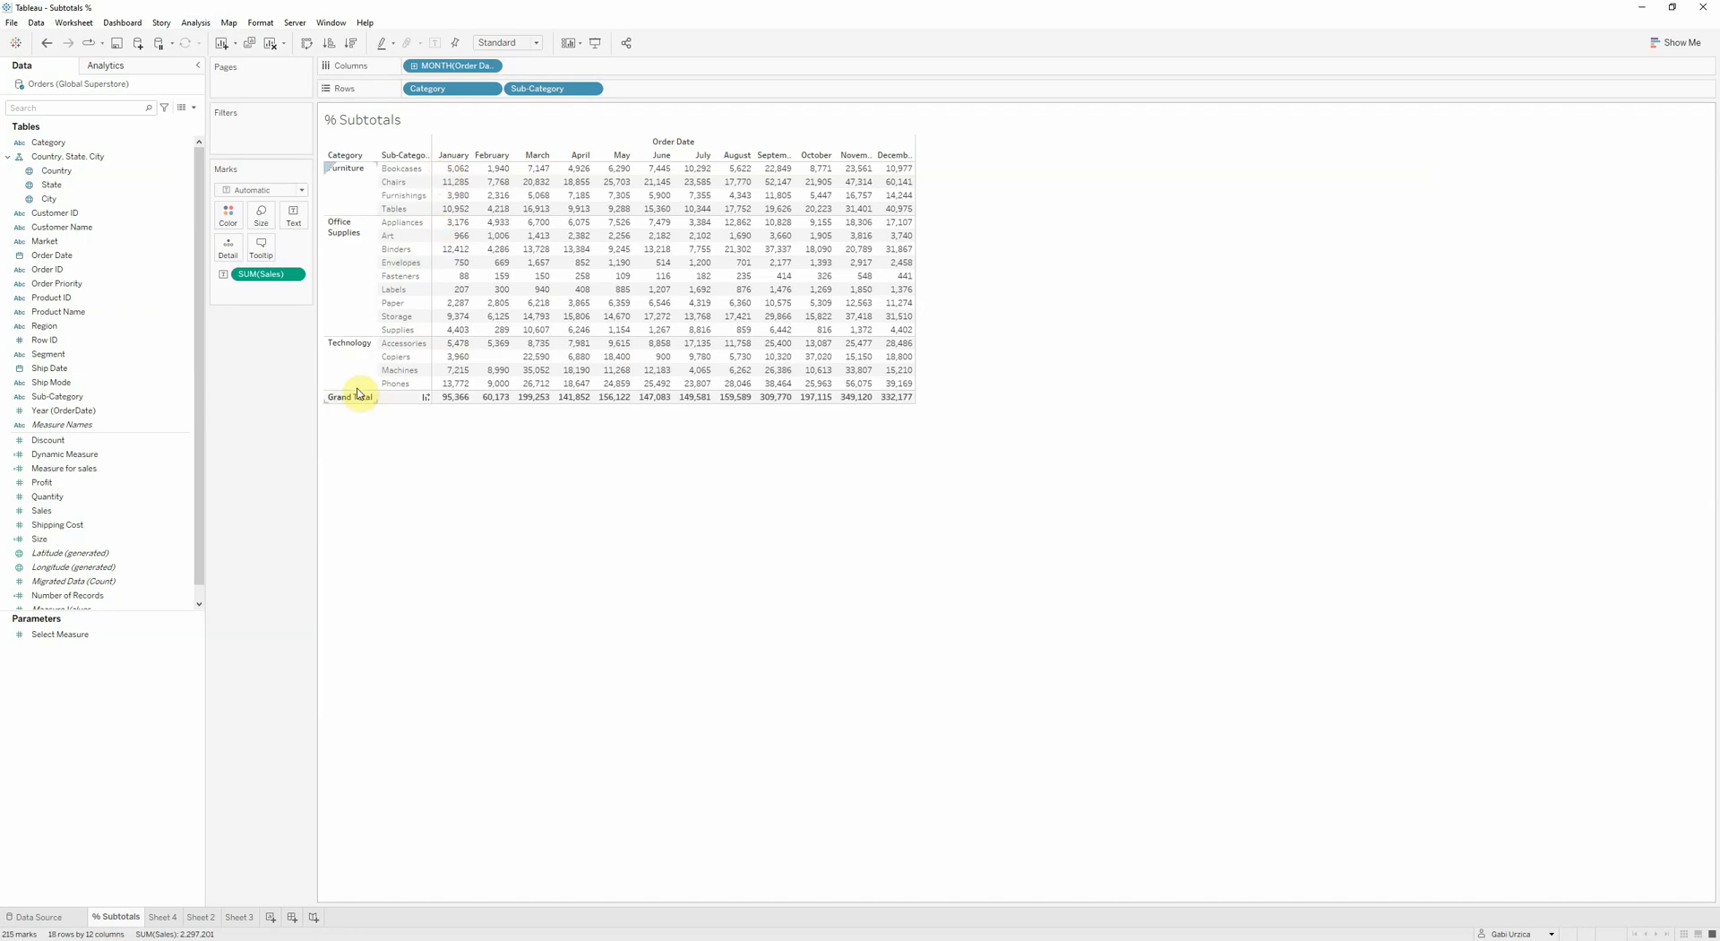
pyautogui.click(195, 22)
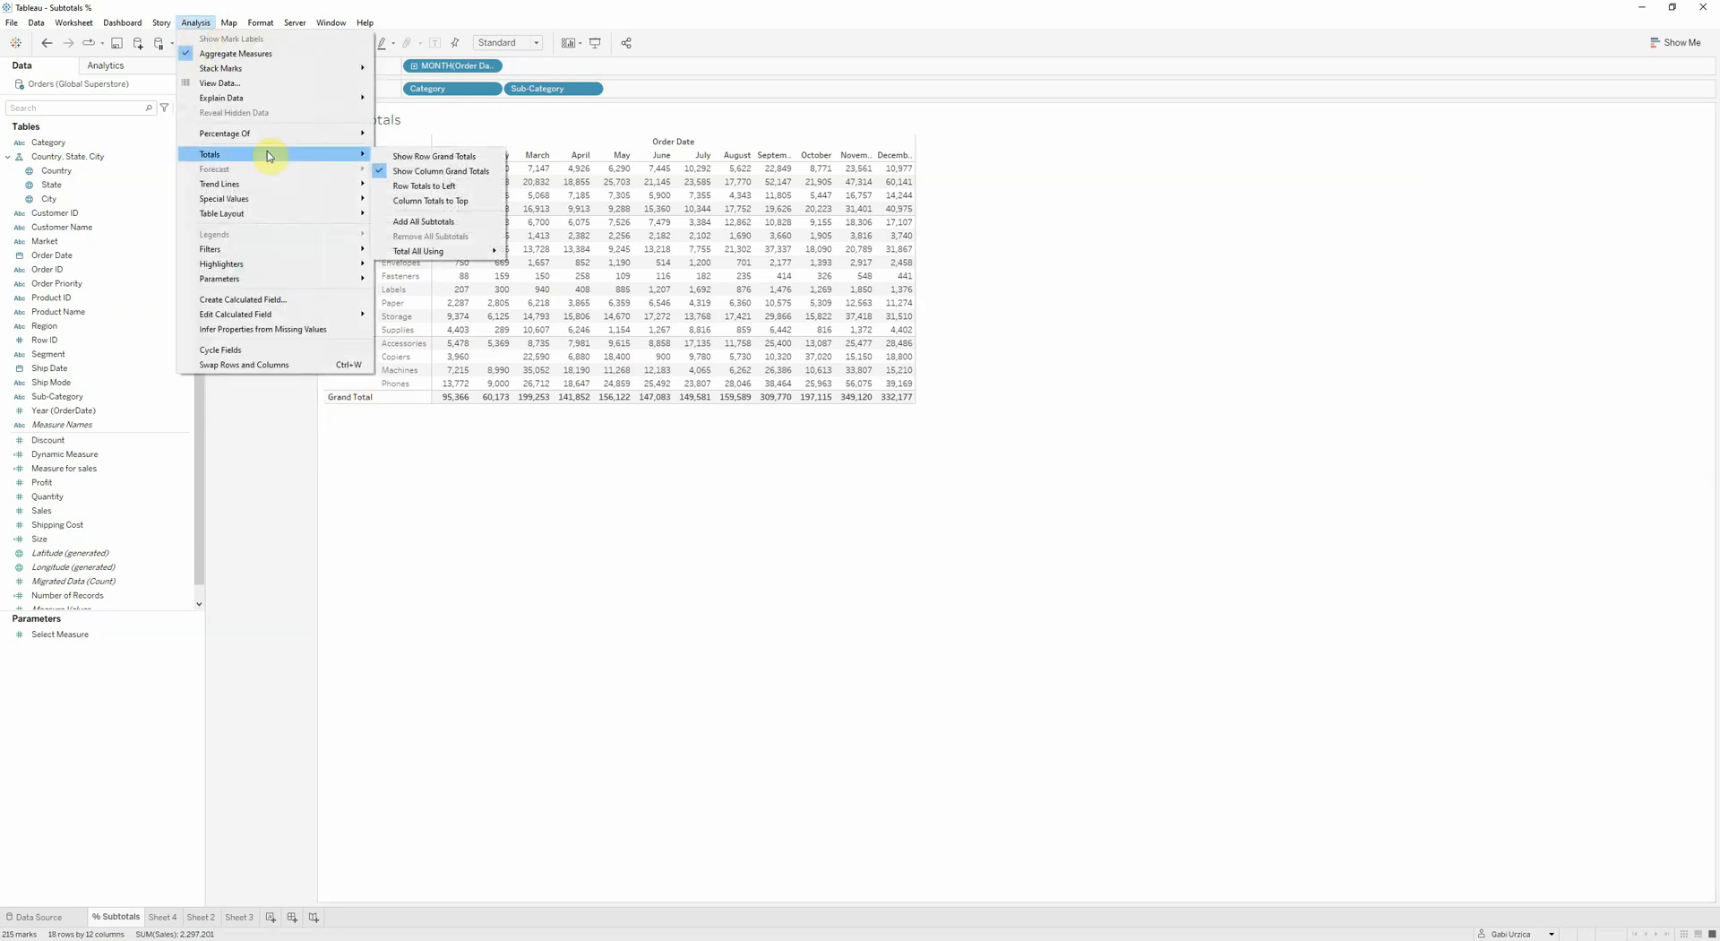
pyautogui.click(422, 221)
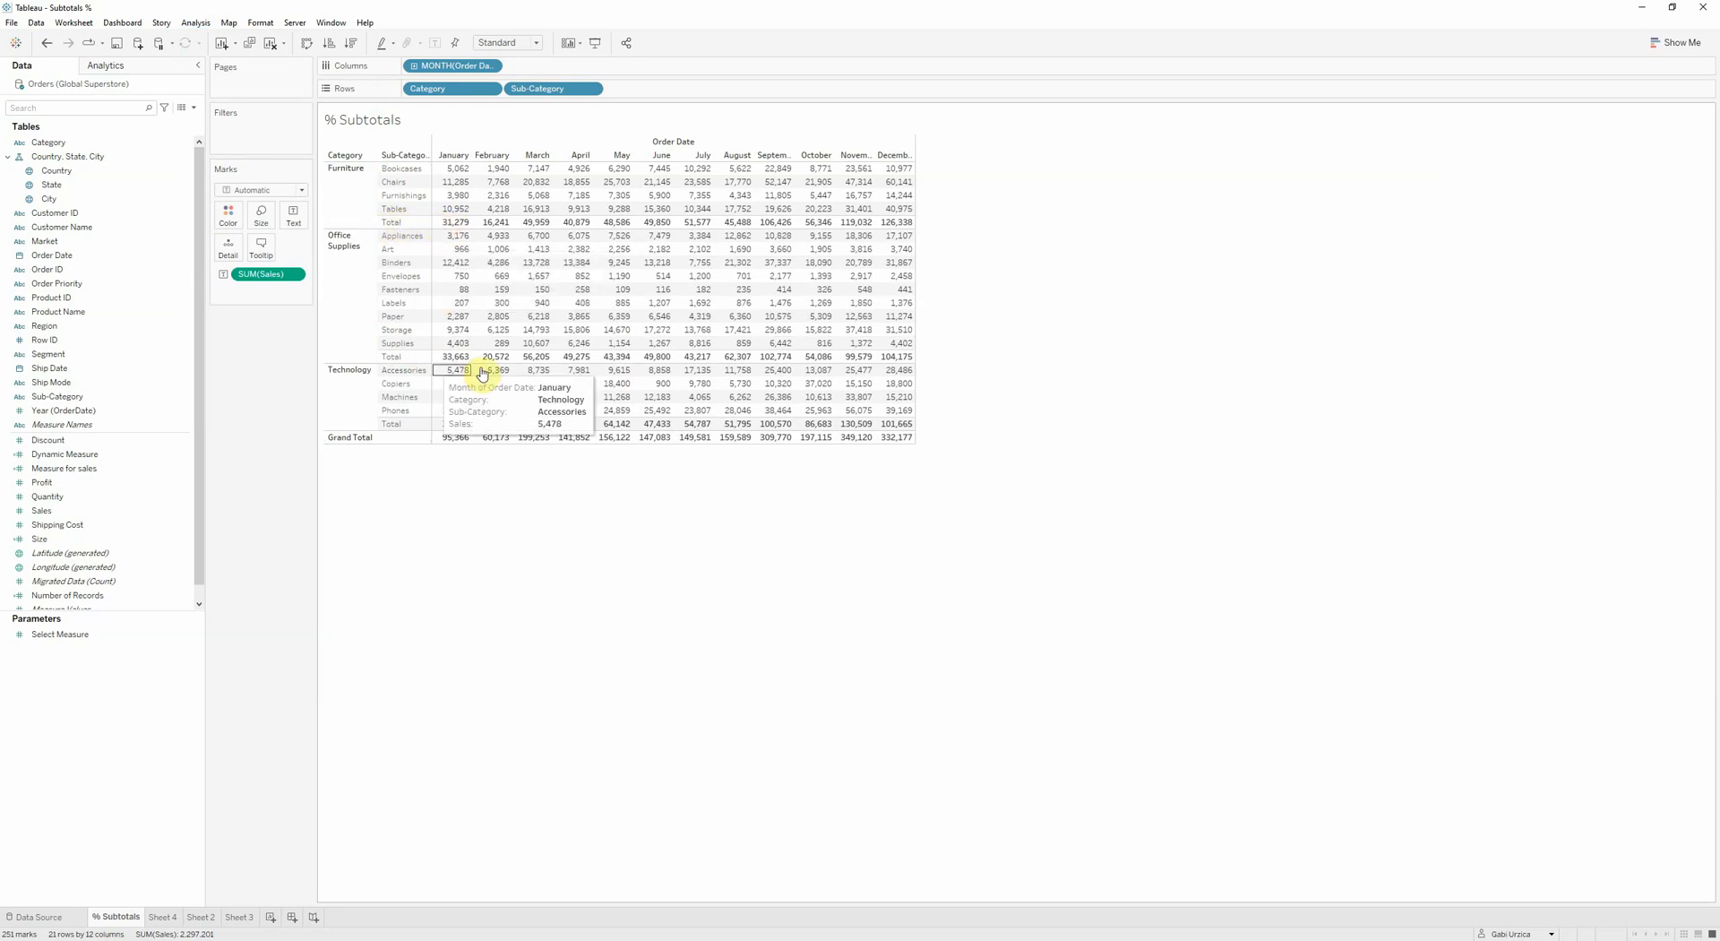
pyautogui.click(195, 21)
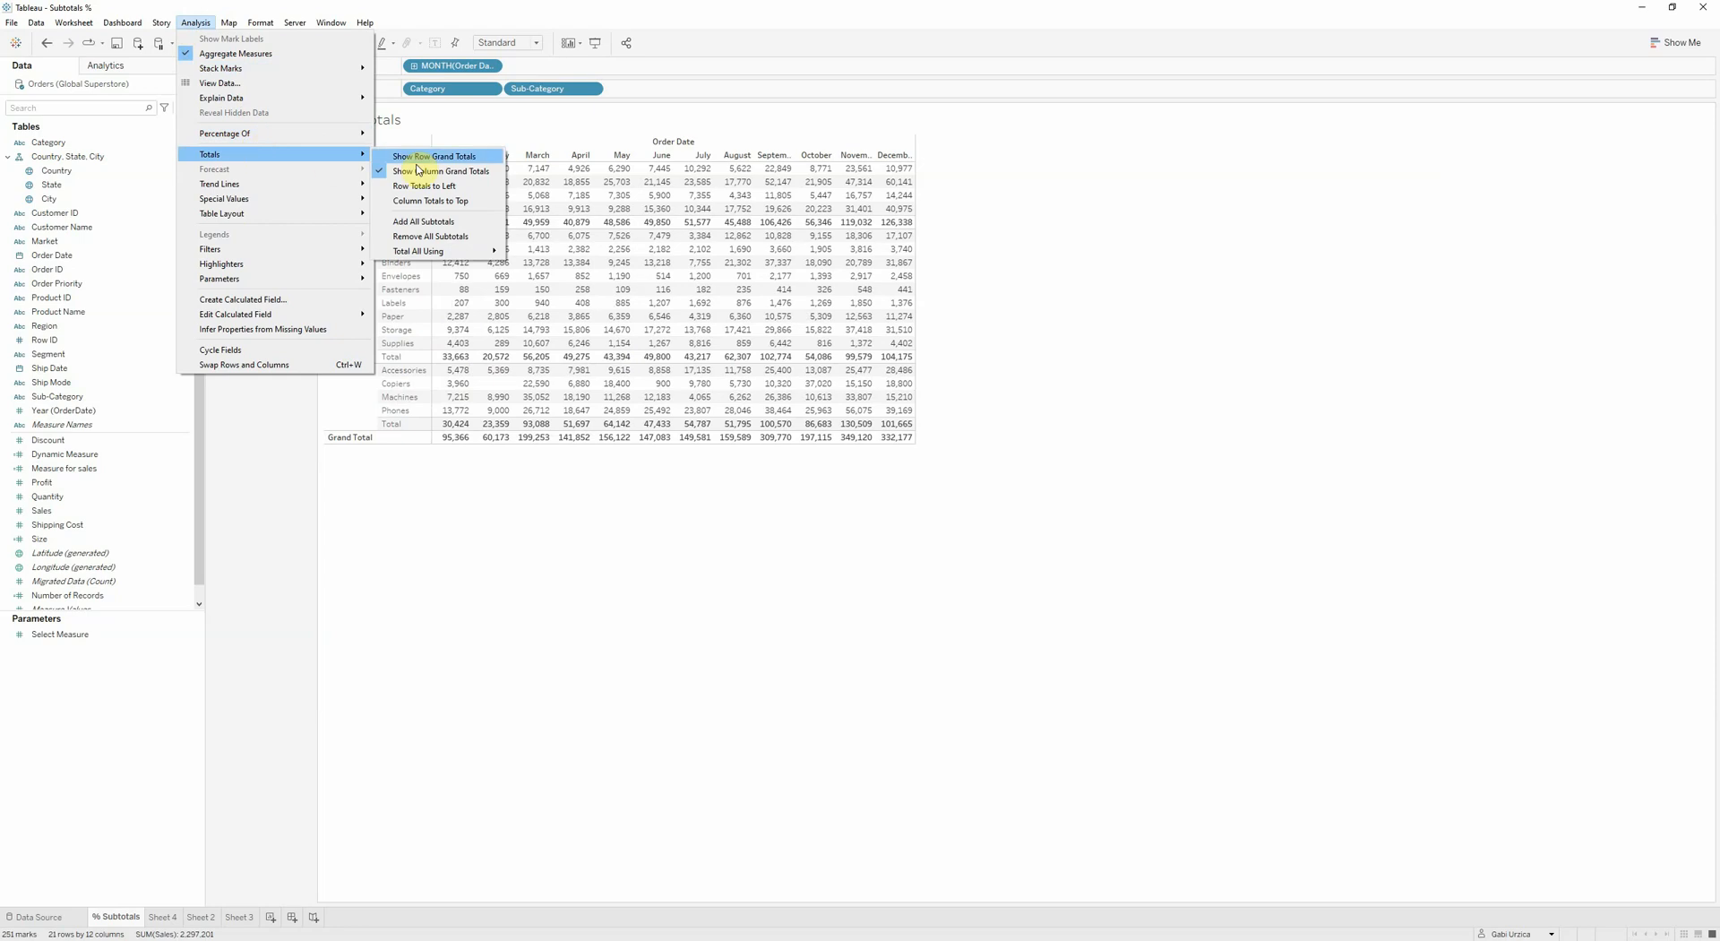
pyautogui.moveTo(433, 221)
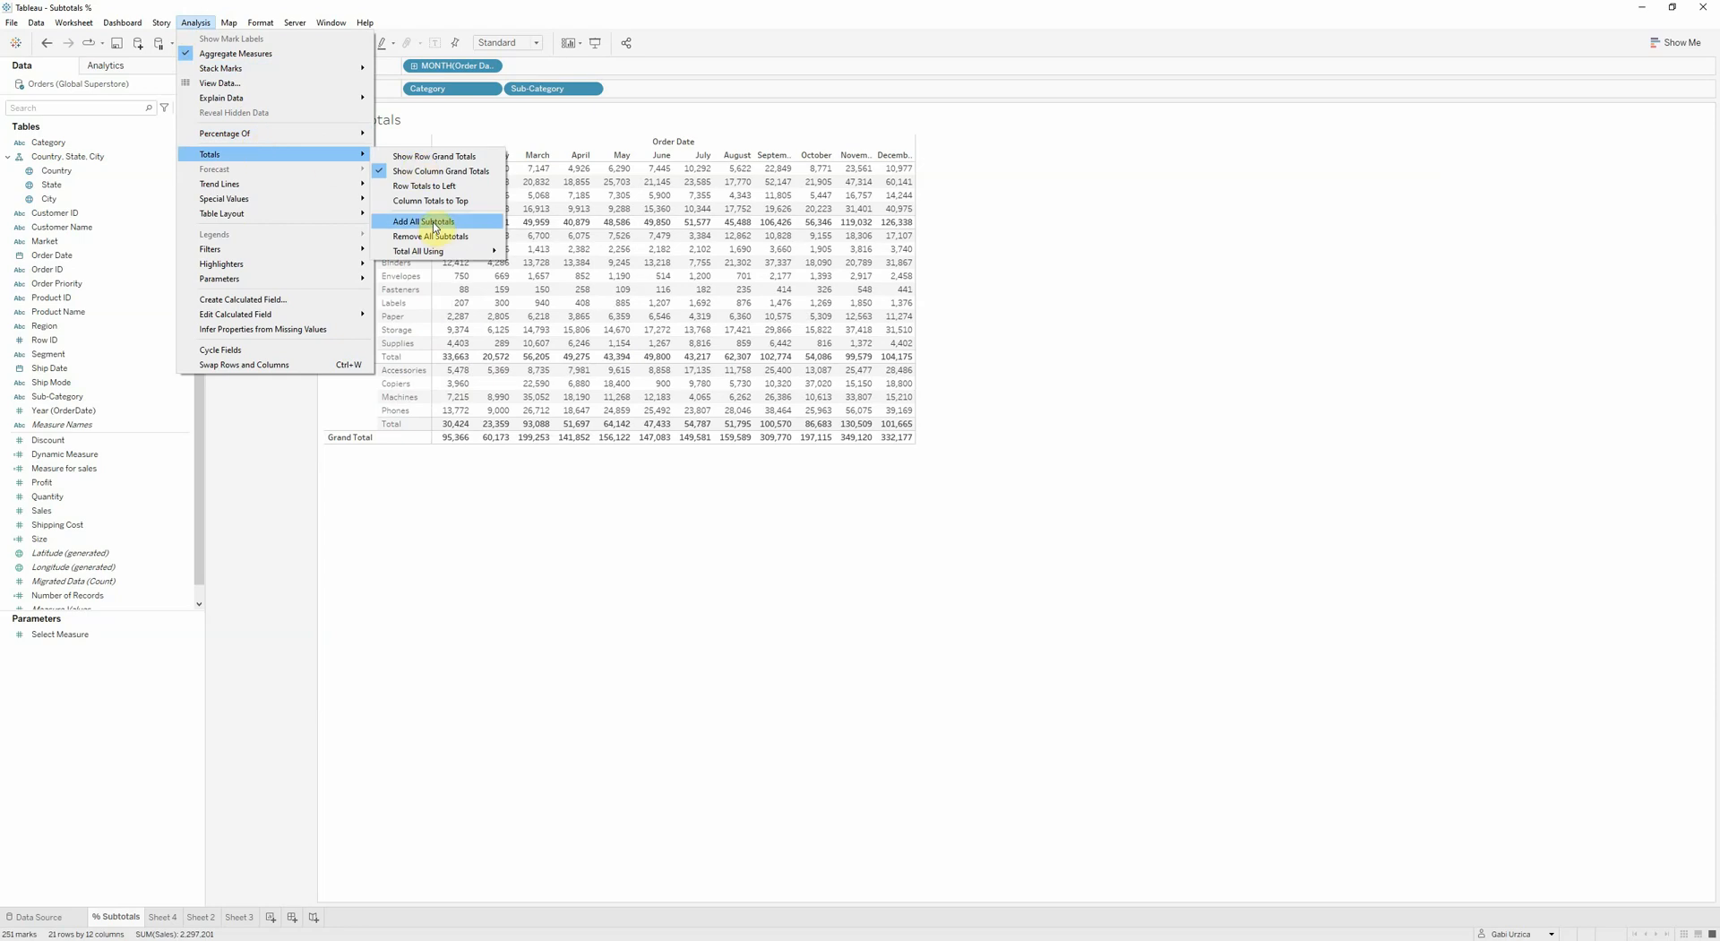
pyautogui.moveTo(436, 201)
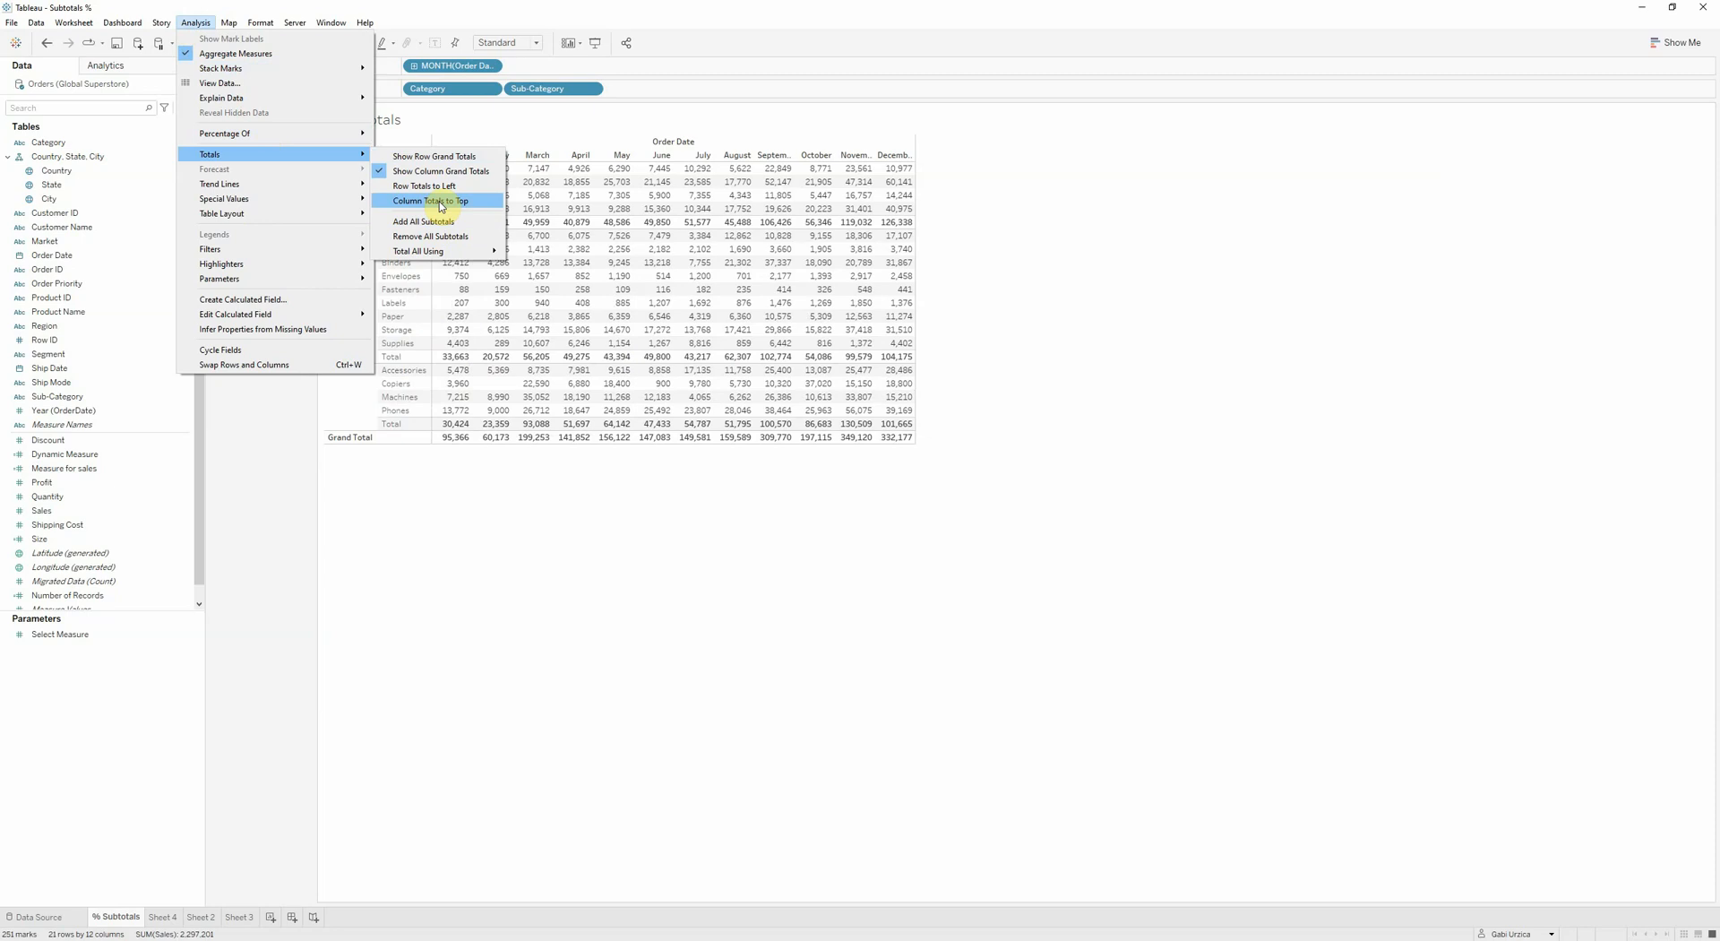
pyautogui.click(431, 200)
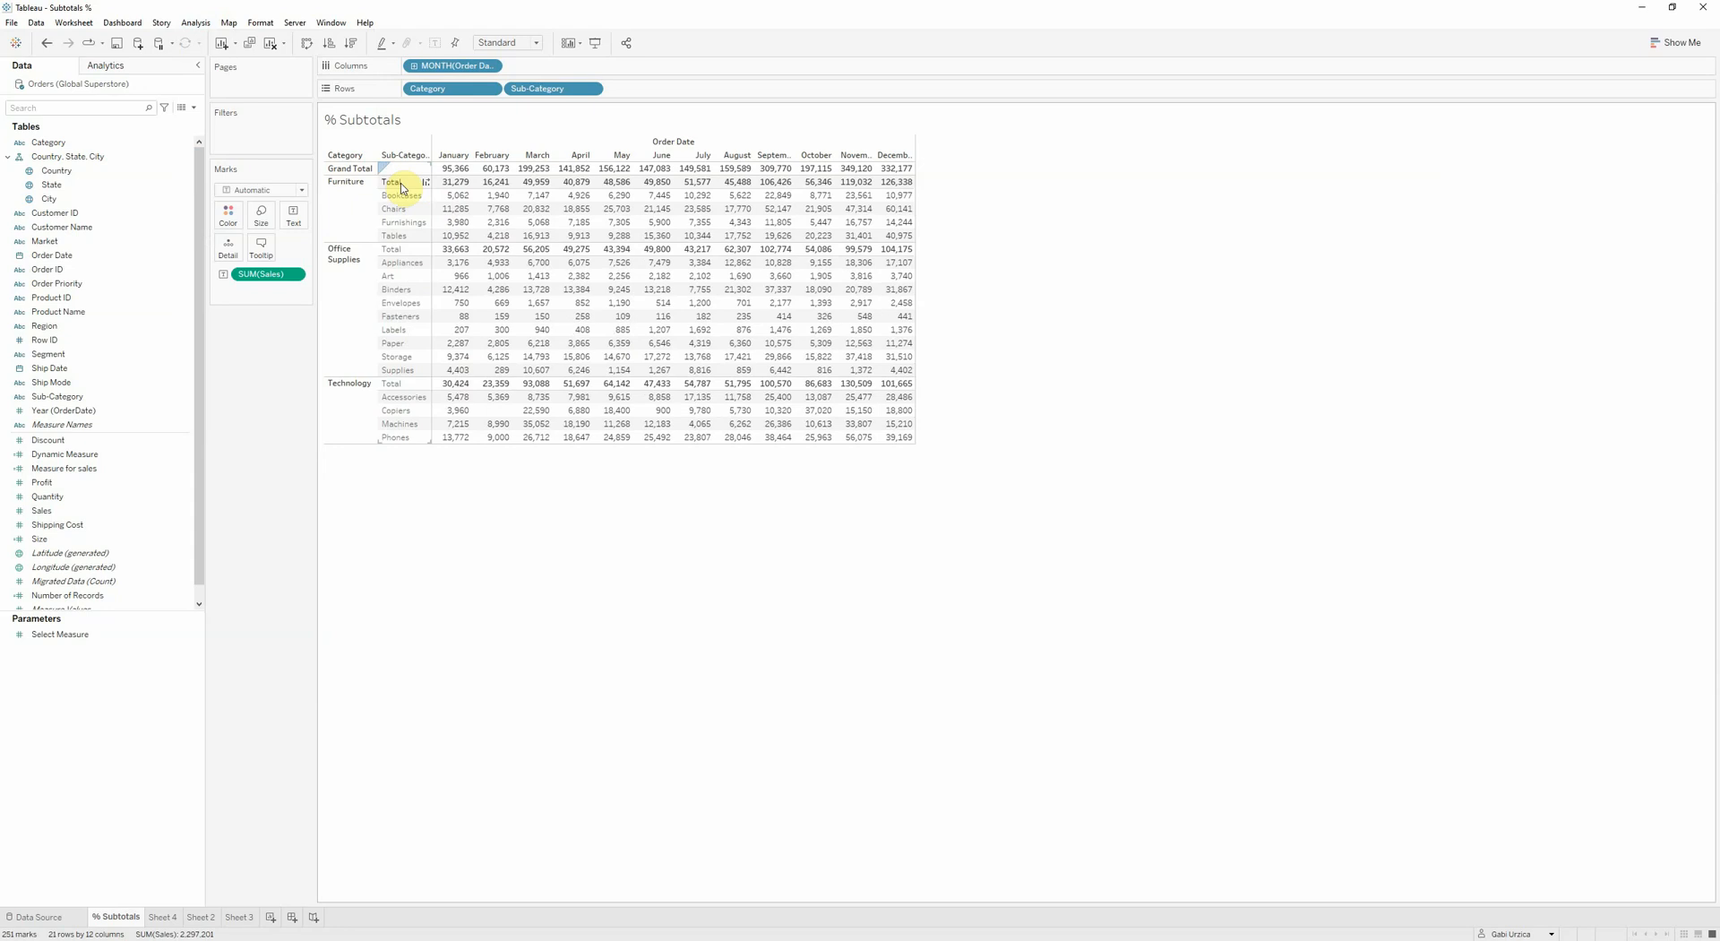
# Add the Measure for sales ratio beneath each cell's sales figure.
pyautogui.click(64, 469)
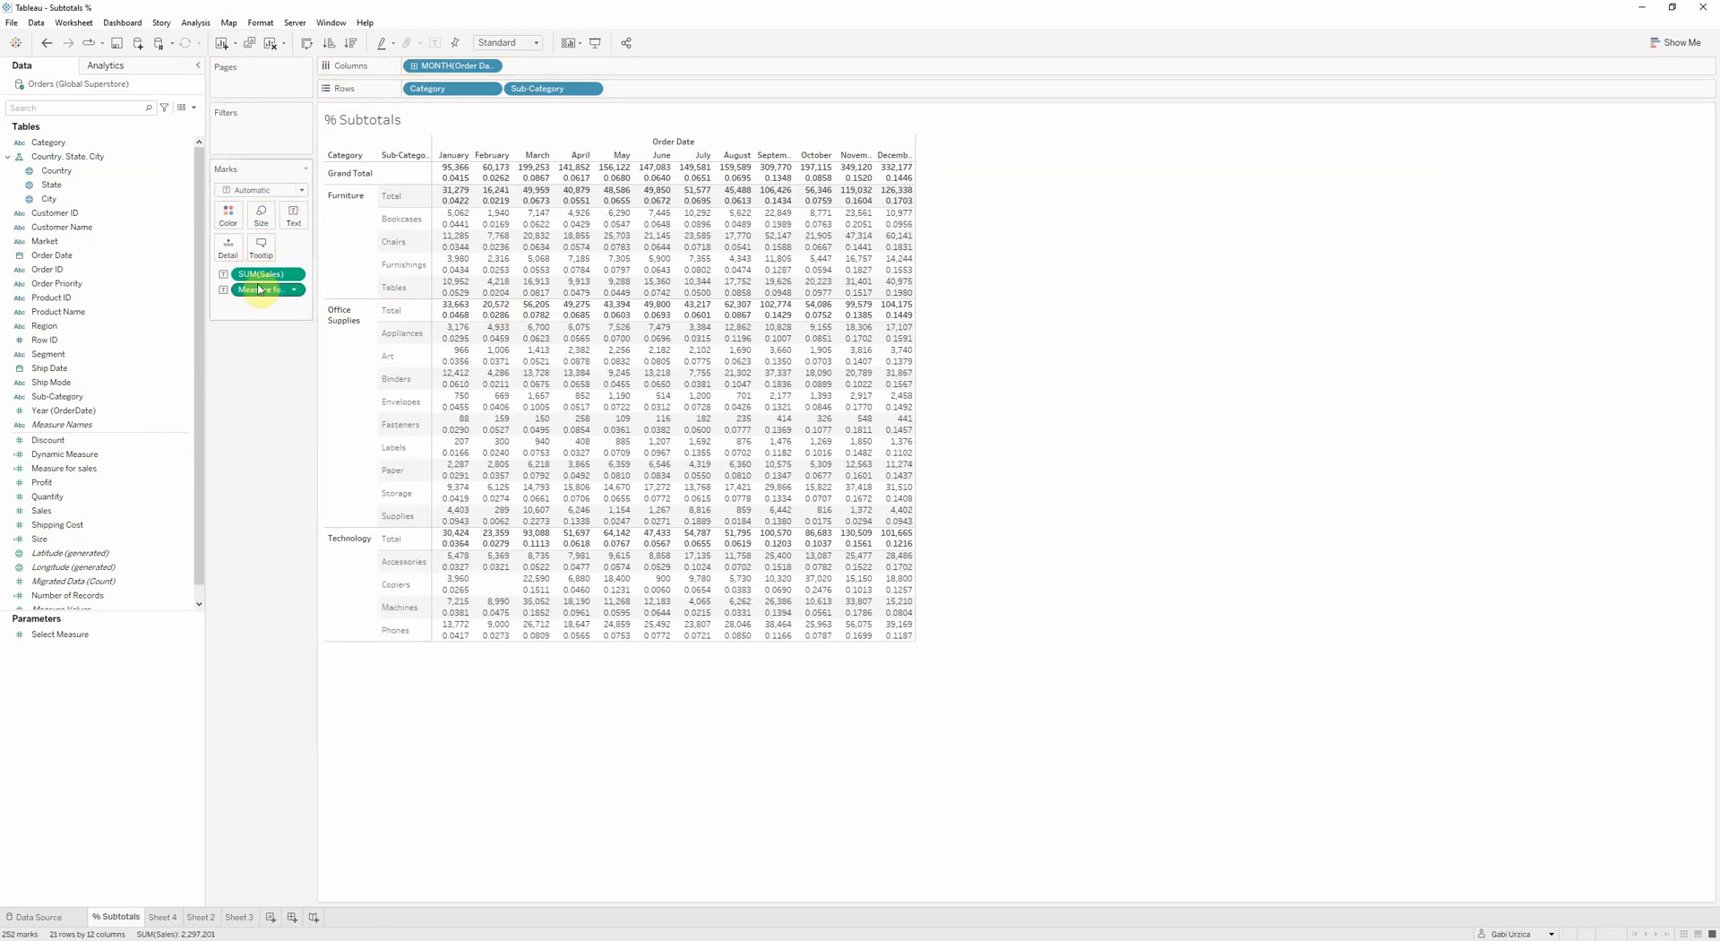
pyautogui.moveTo(322, 286)
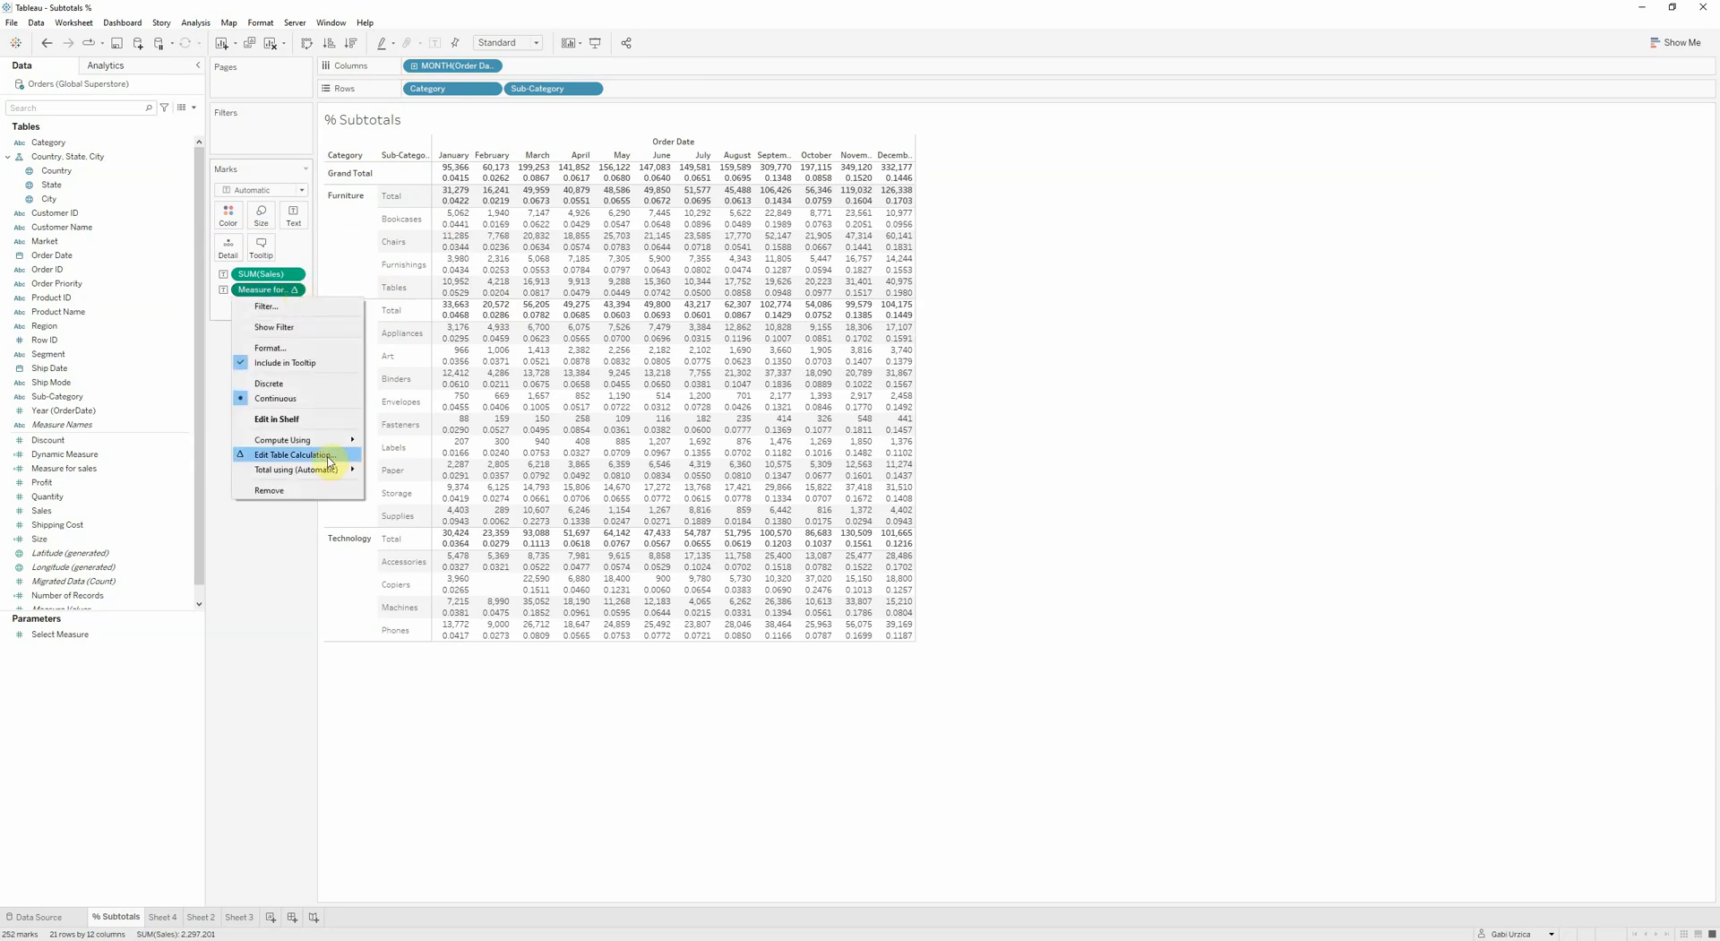
# Compute Measure for sales along Category only, and its nested Size calculation by specific dimensions excluding month.
pyautogui.click(292, 456)
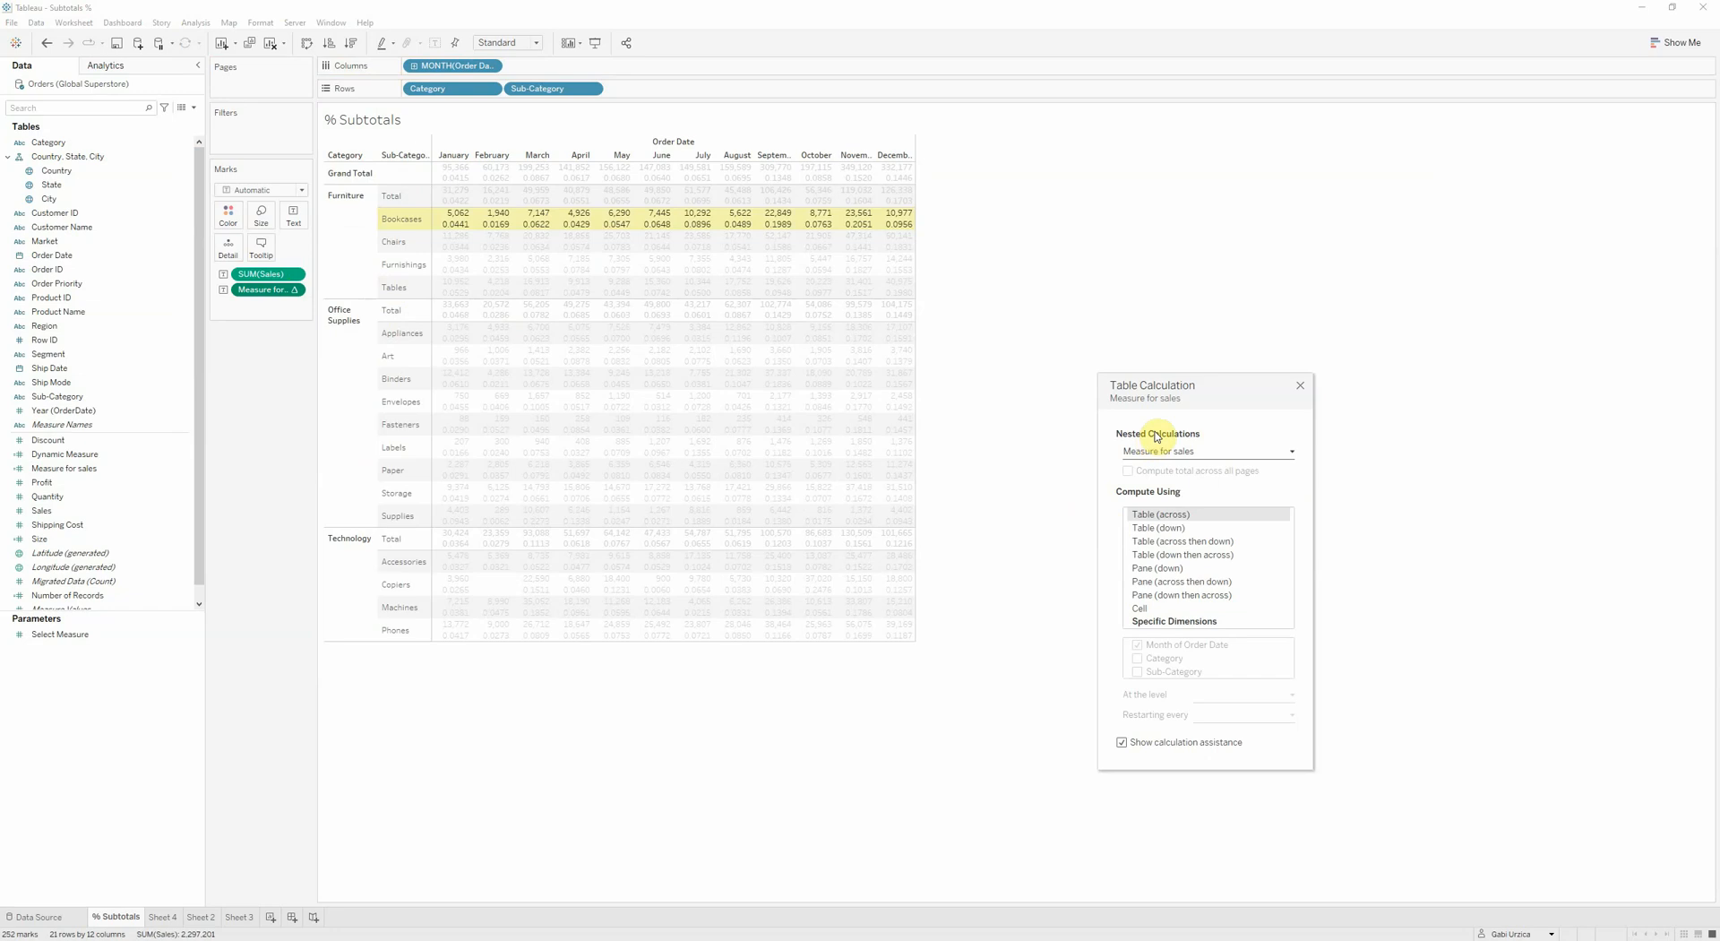
pyautogui.click(1175, 621)
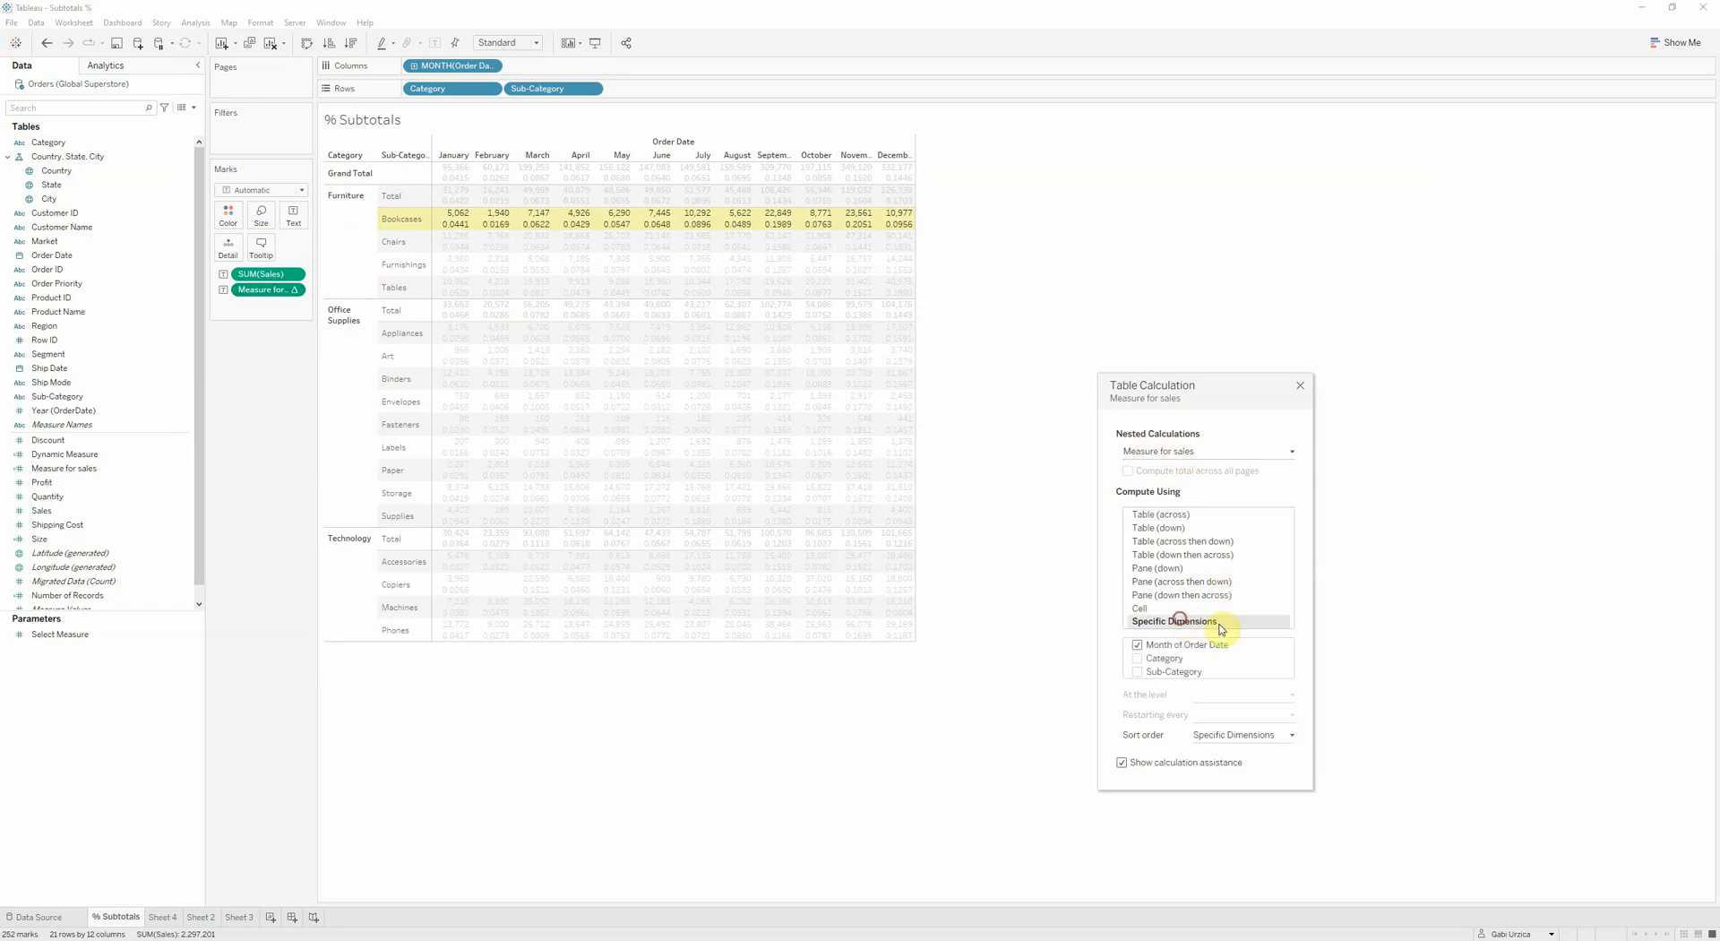
pyautogui.click(1137, 644)
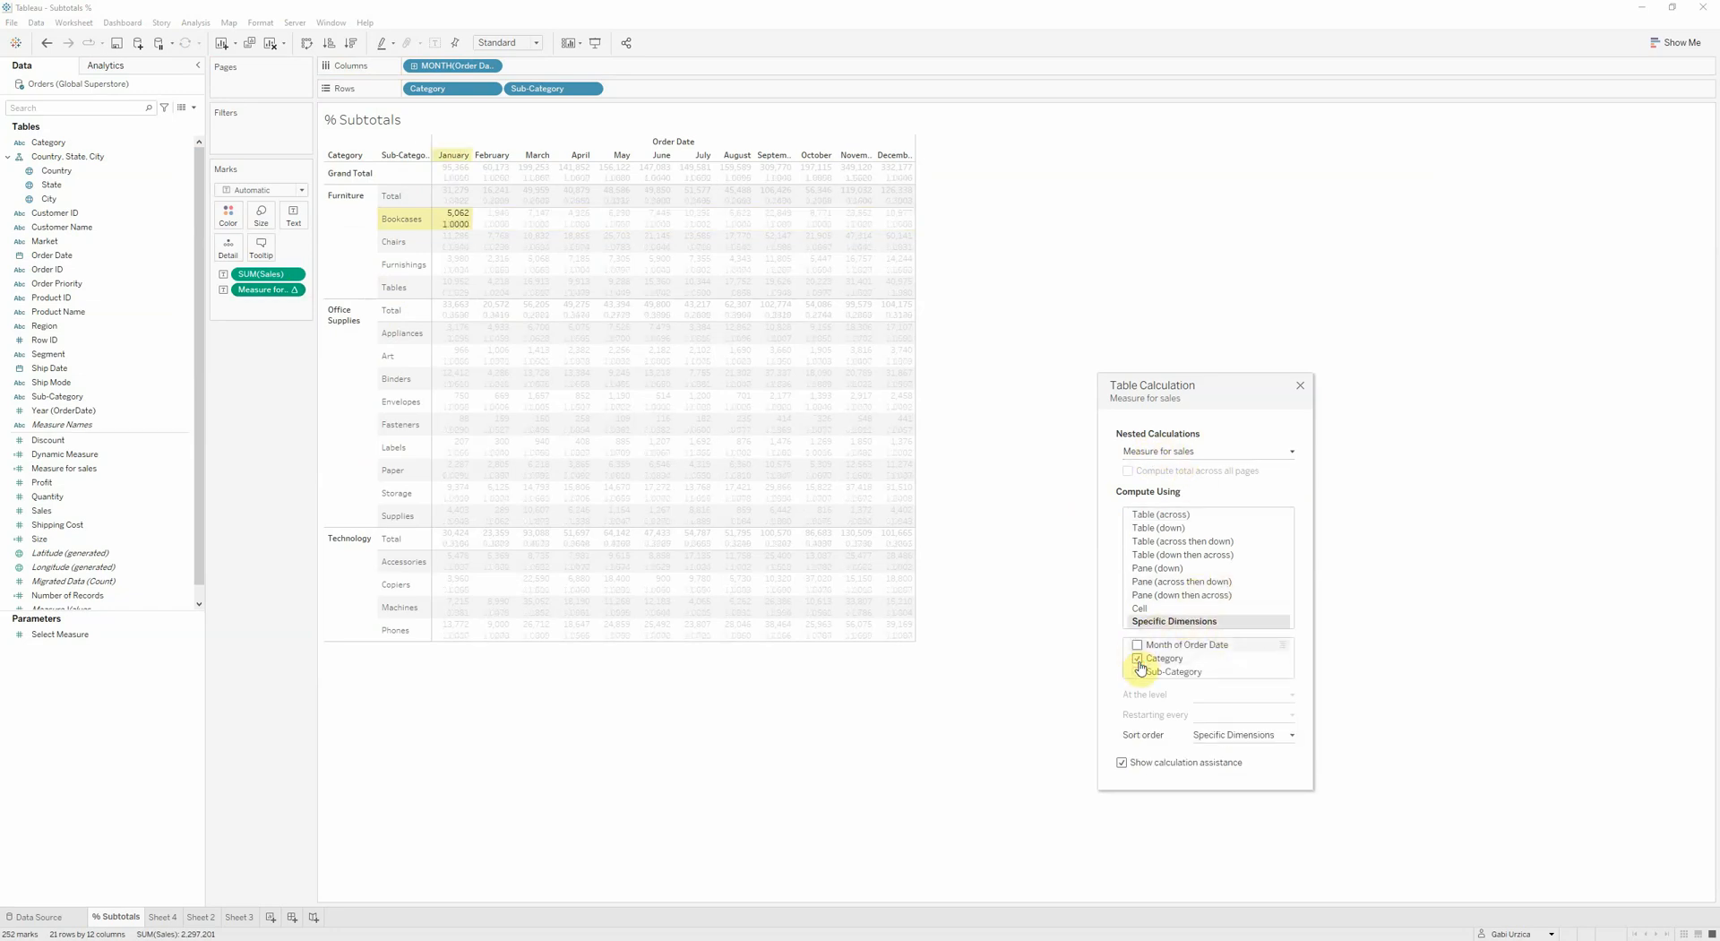
pyautogui.click(1138, 671)
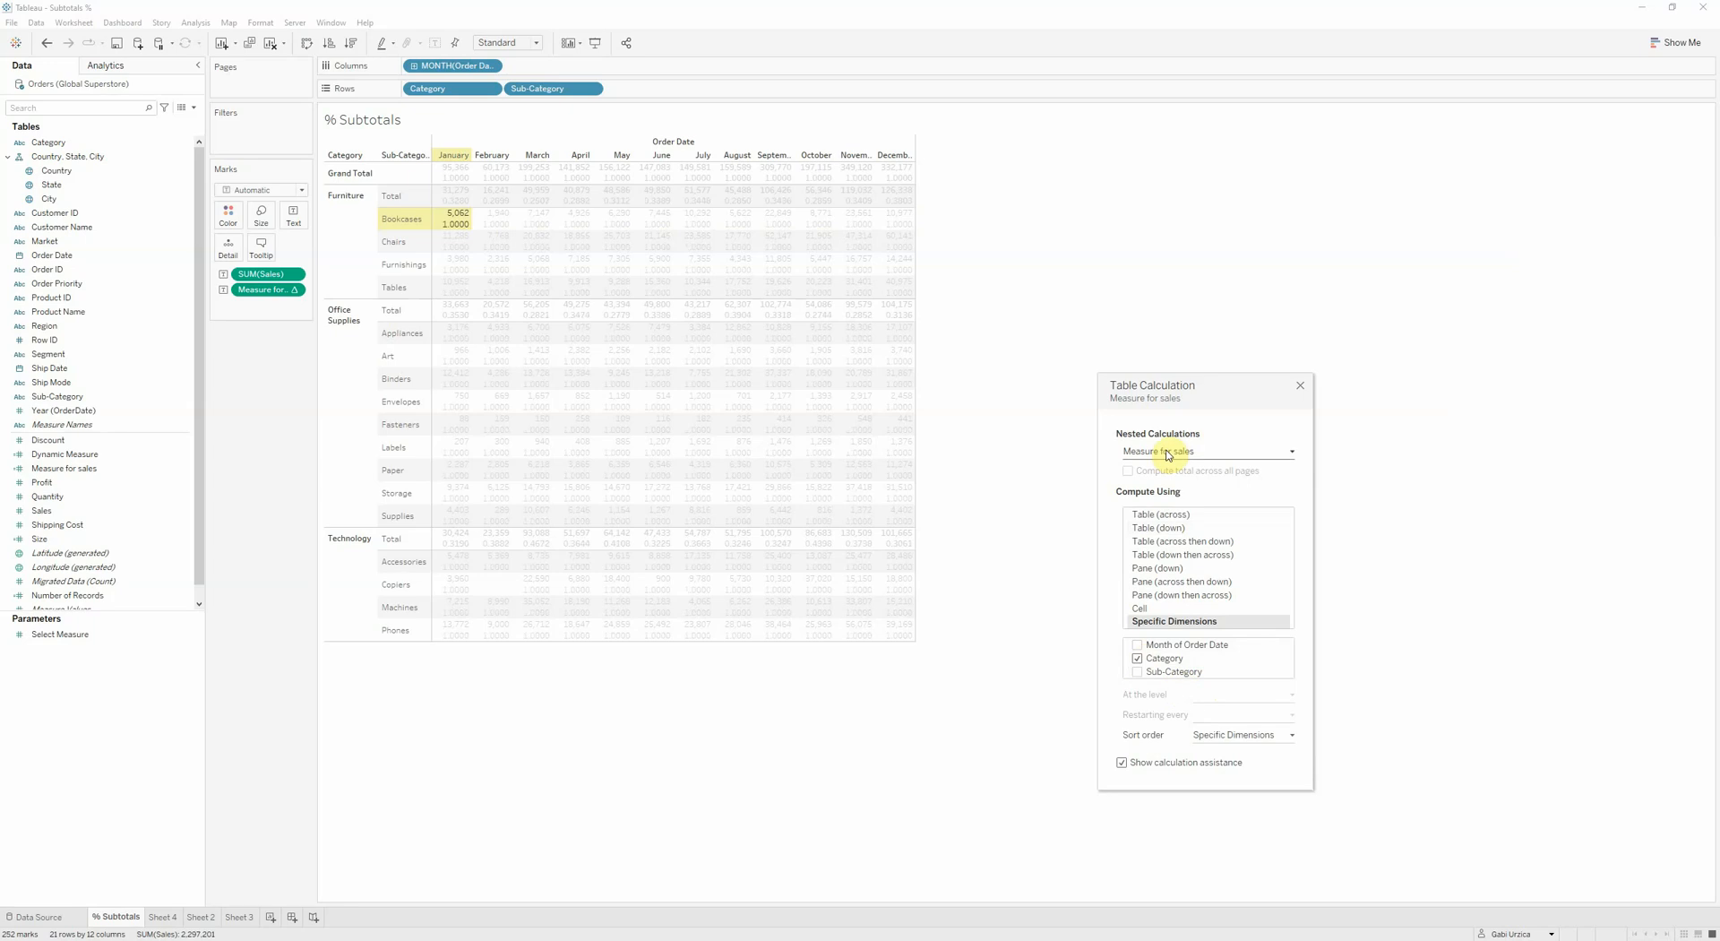
pyautogui.click(1206, 450)
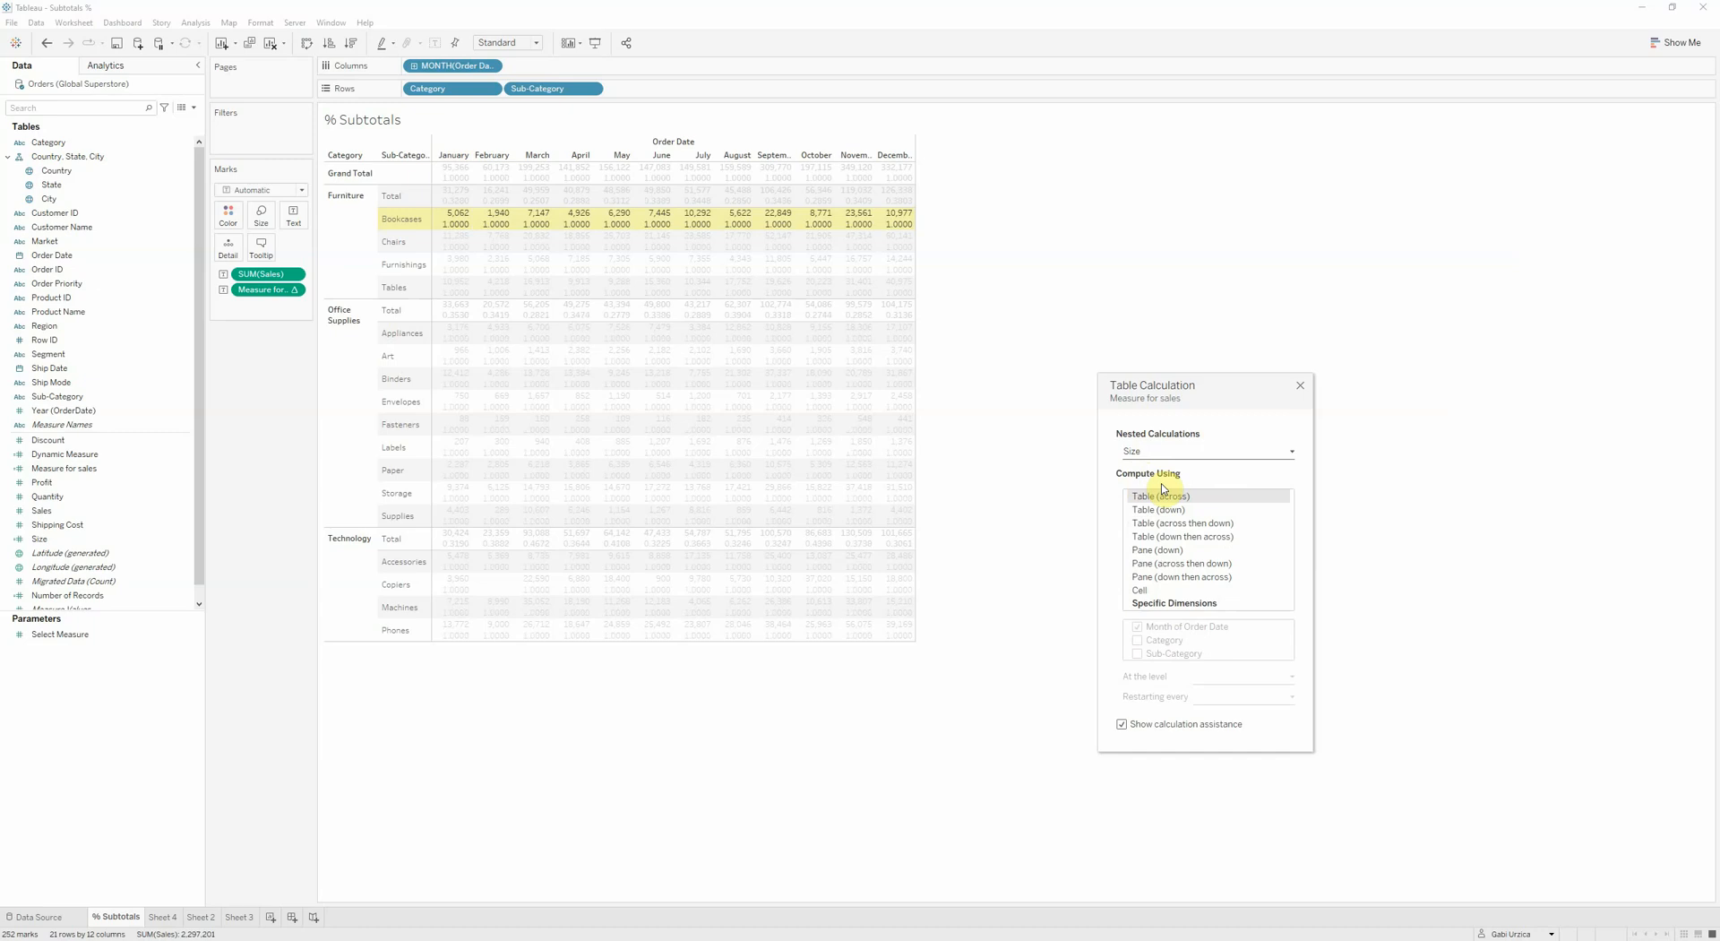
pyautogui.click(1173, 602)
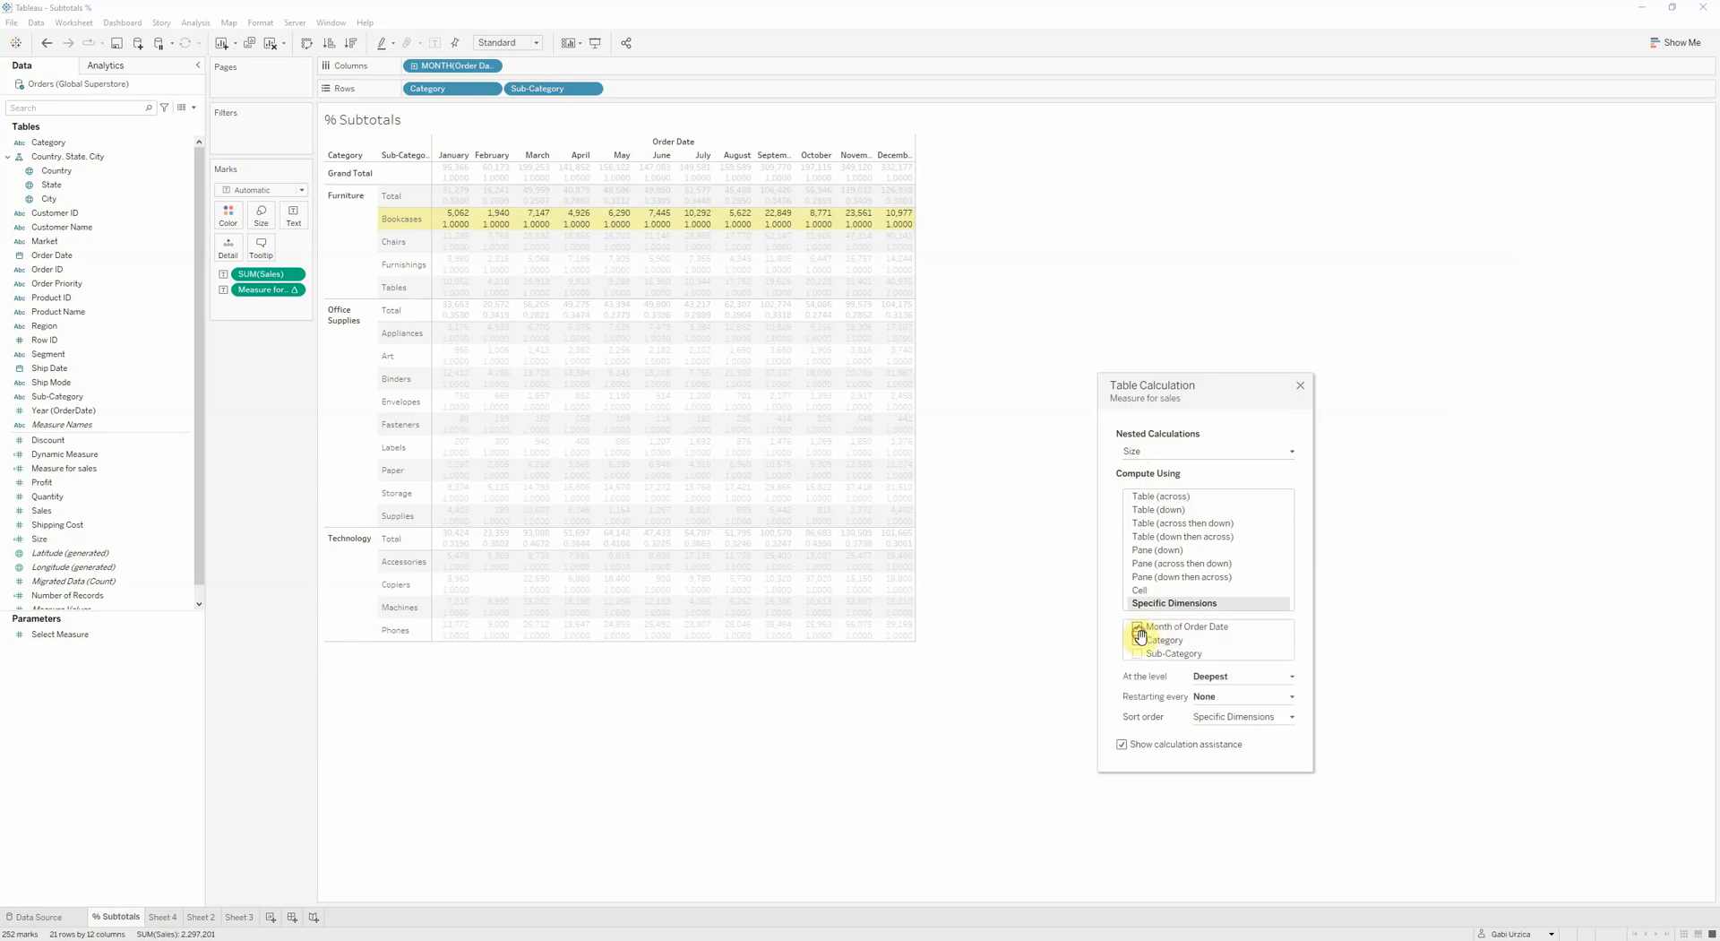
pyautogui.click(1138, 626)
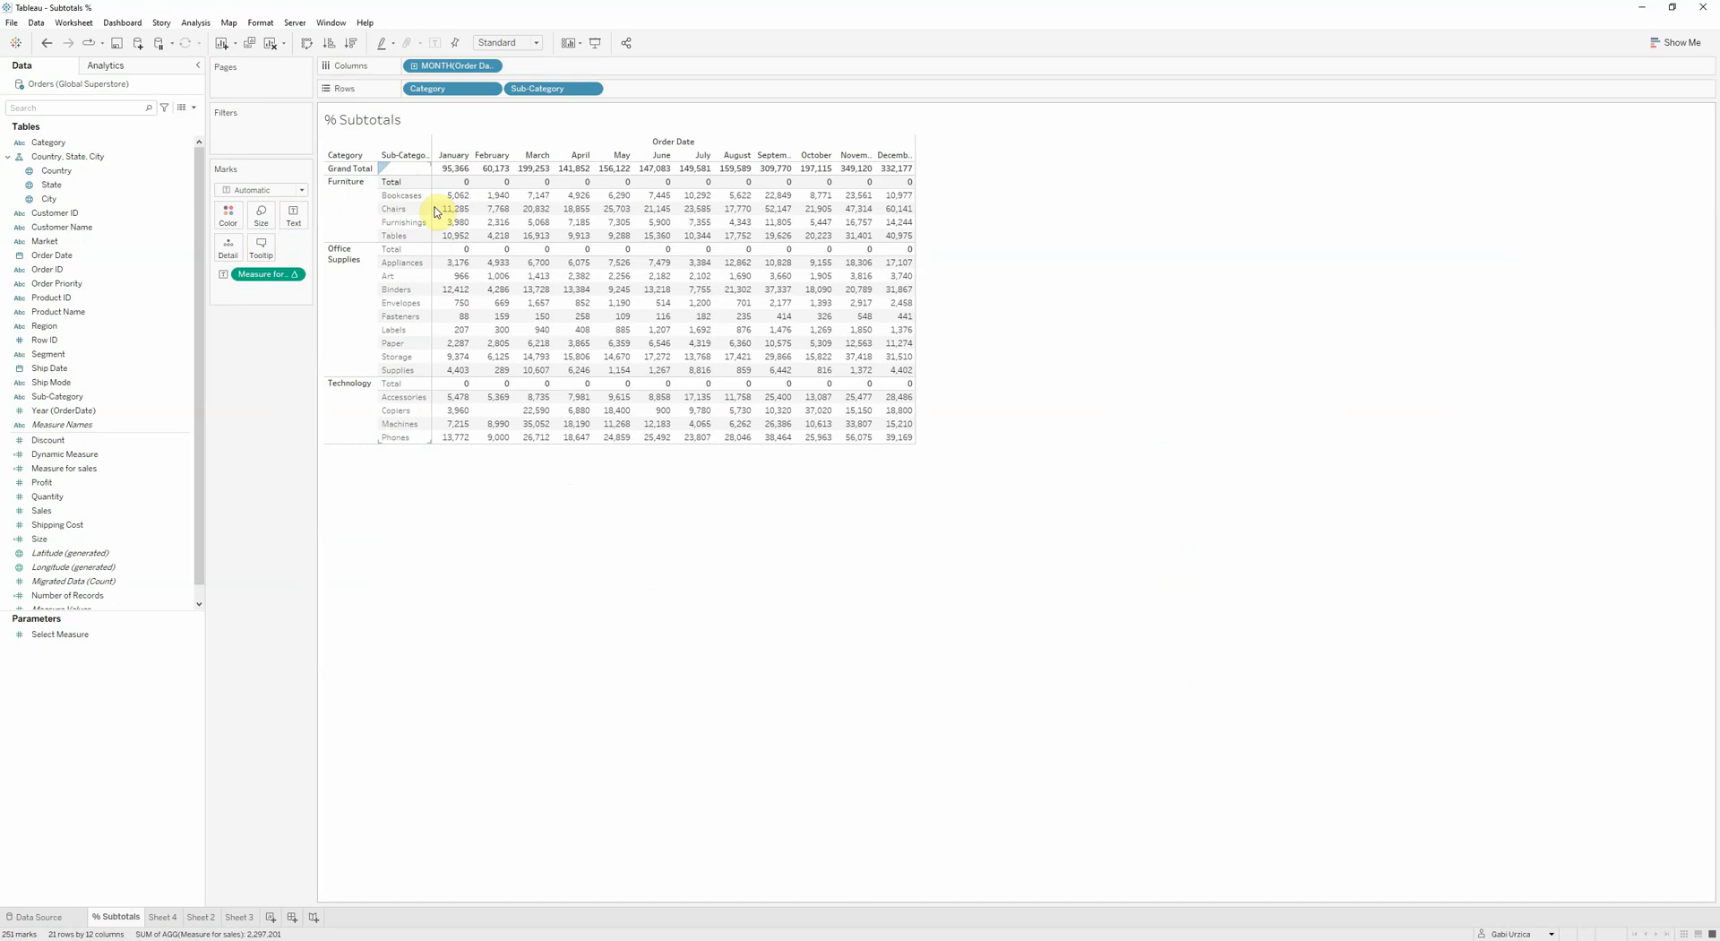
pyautogui.moveTo(860, 210)
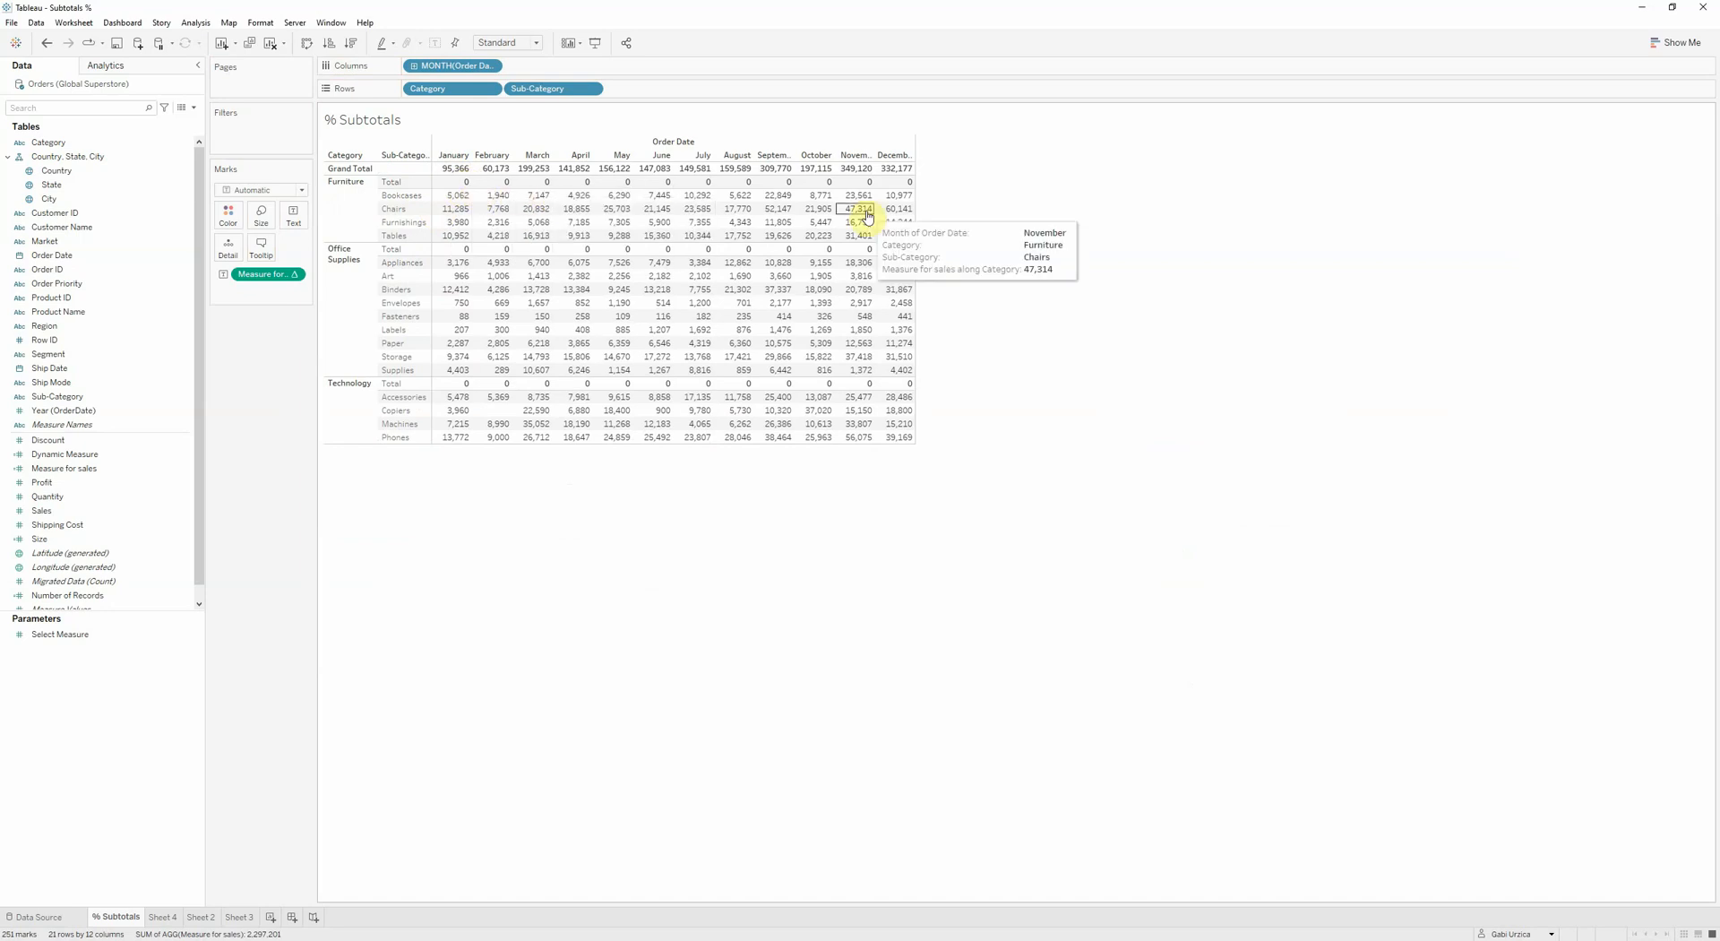
pyautogui.moveTo(898, 250)
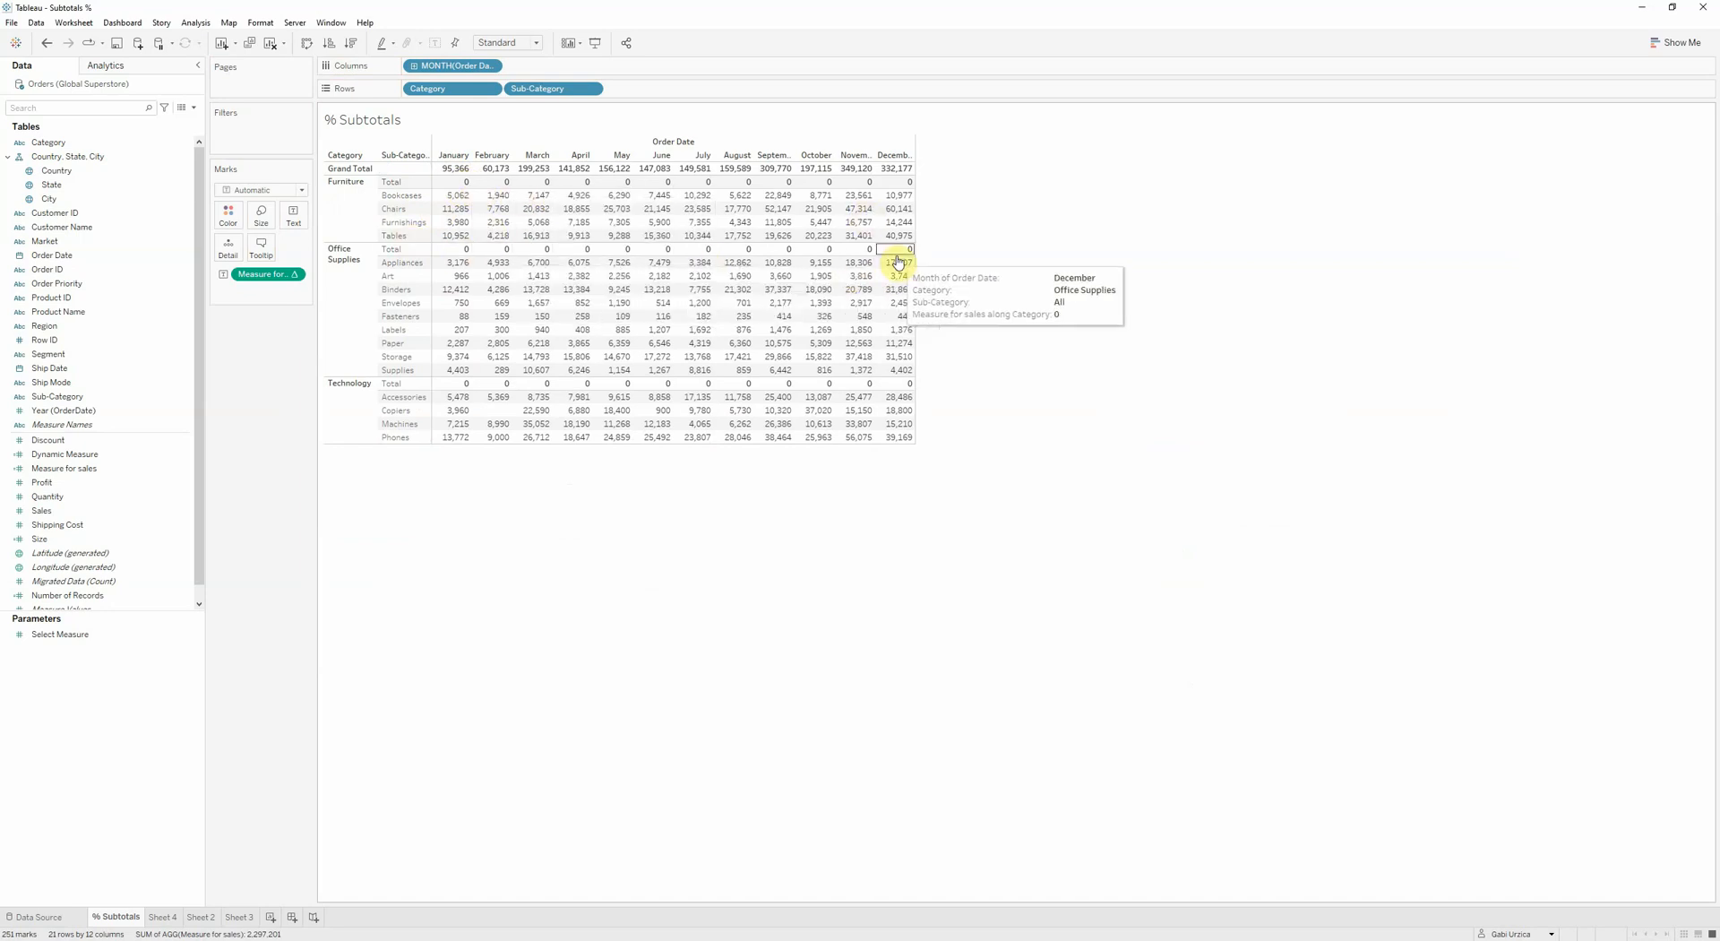
pyautogui.moveTo(329, 285)
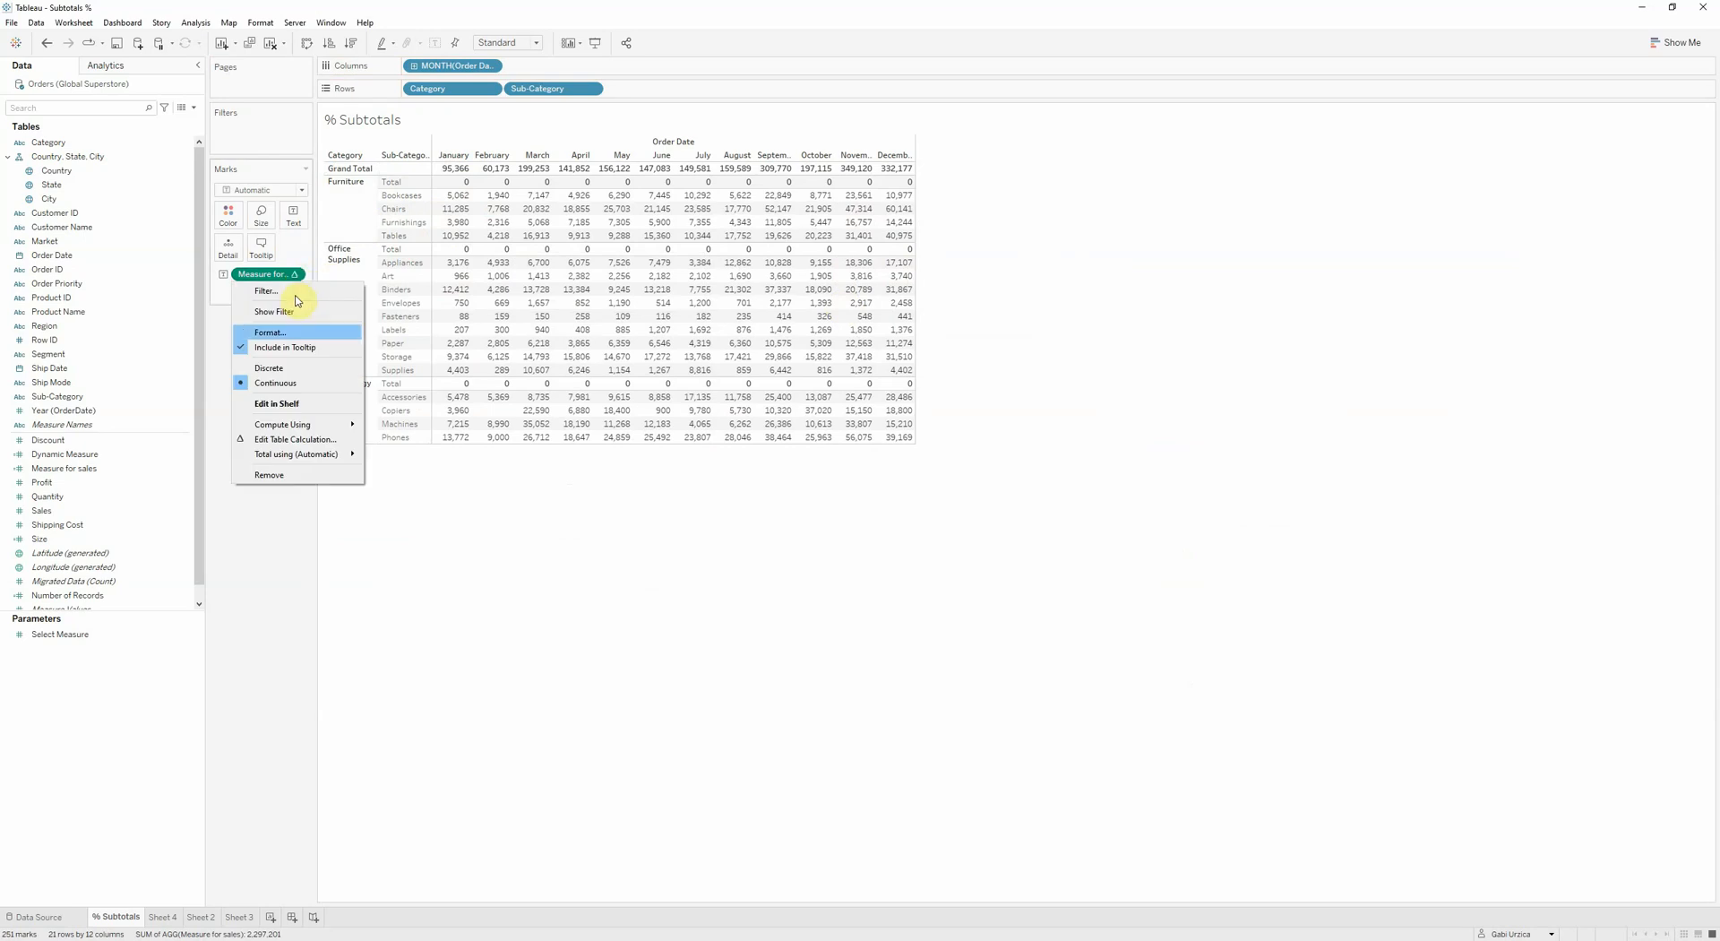
pyautogui.moveTo(274, 318)
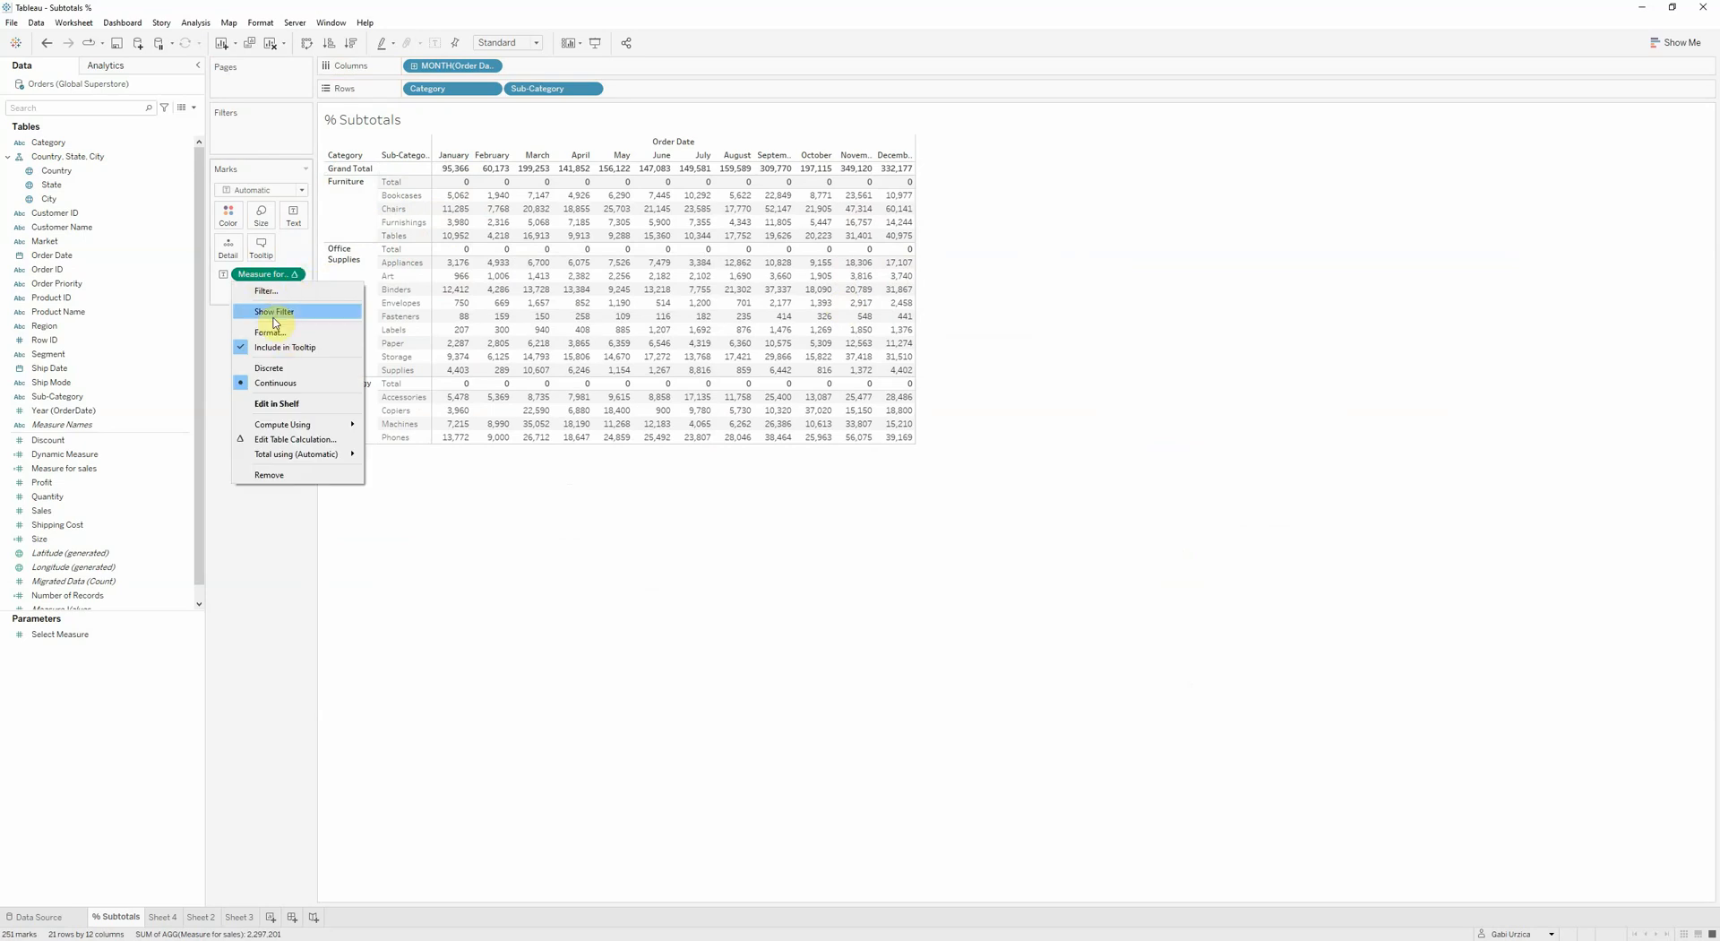
# Format the pane's default numbers as custom currency with 0 decimal places.
pyautogui.click(268, 332)
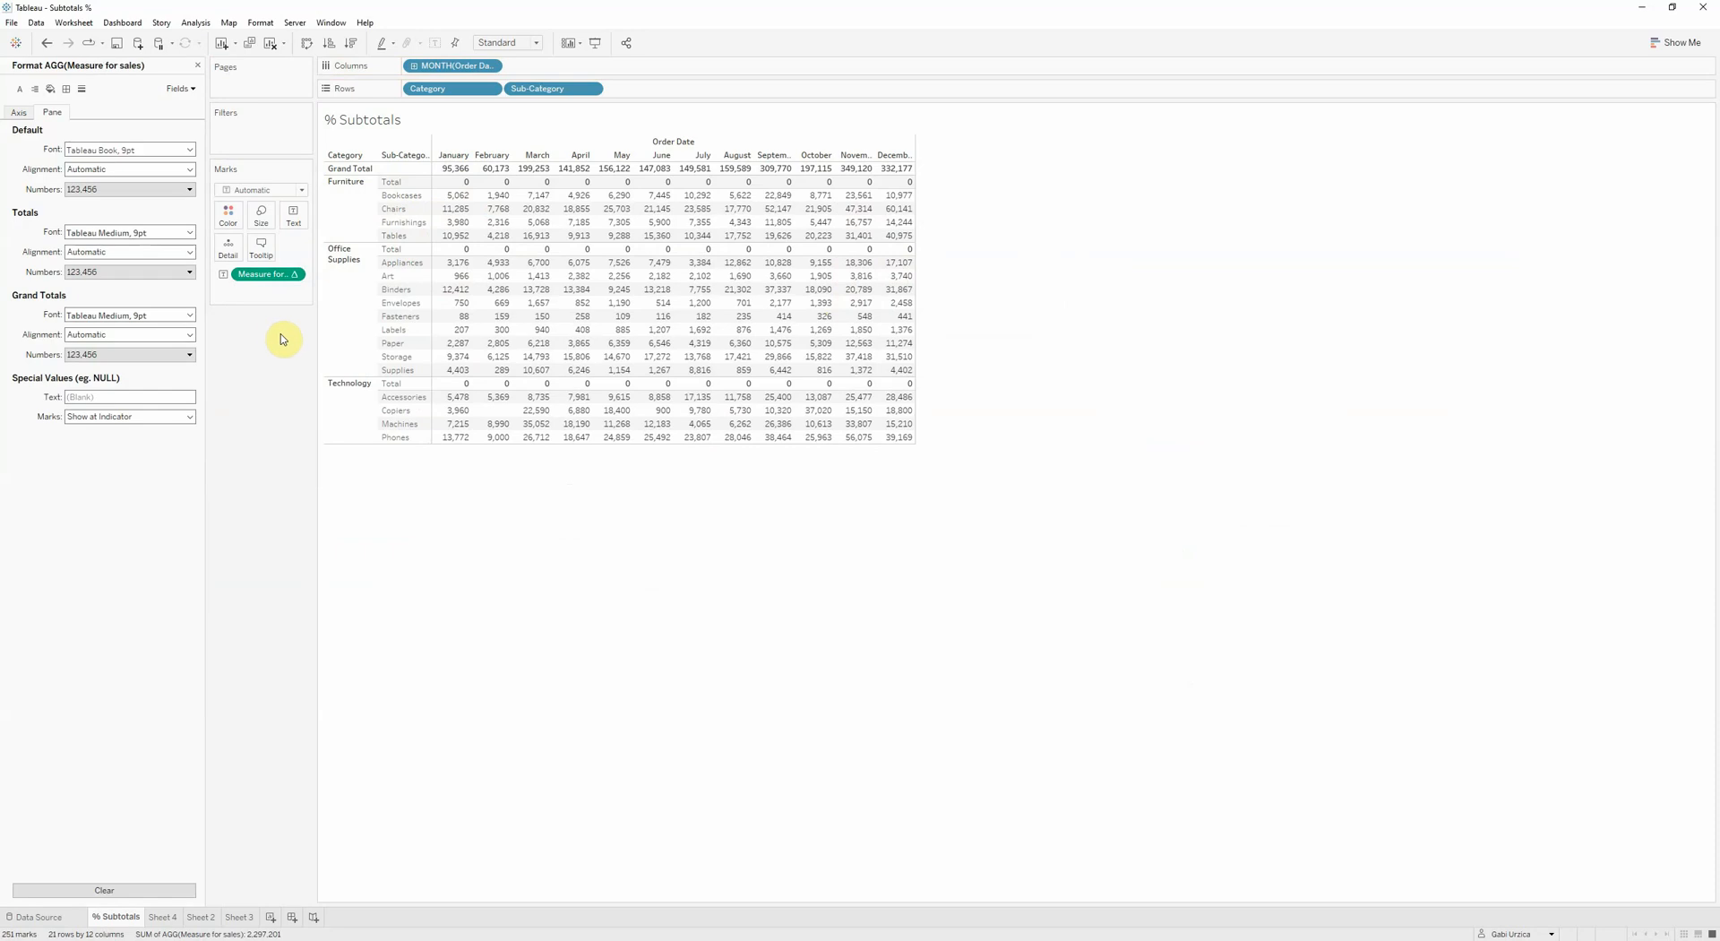
pyautogui.moveTo(307, 342)
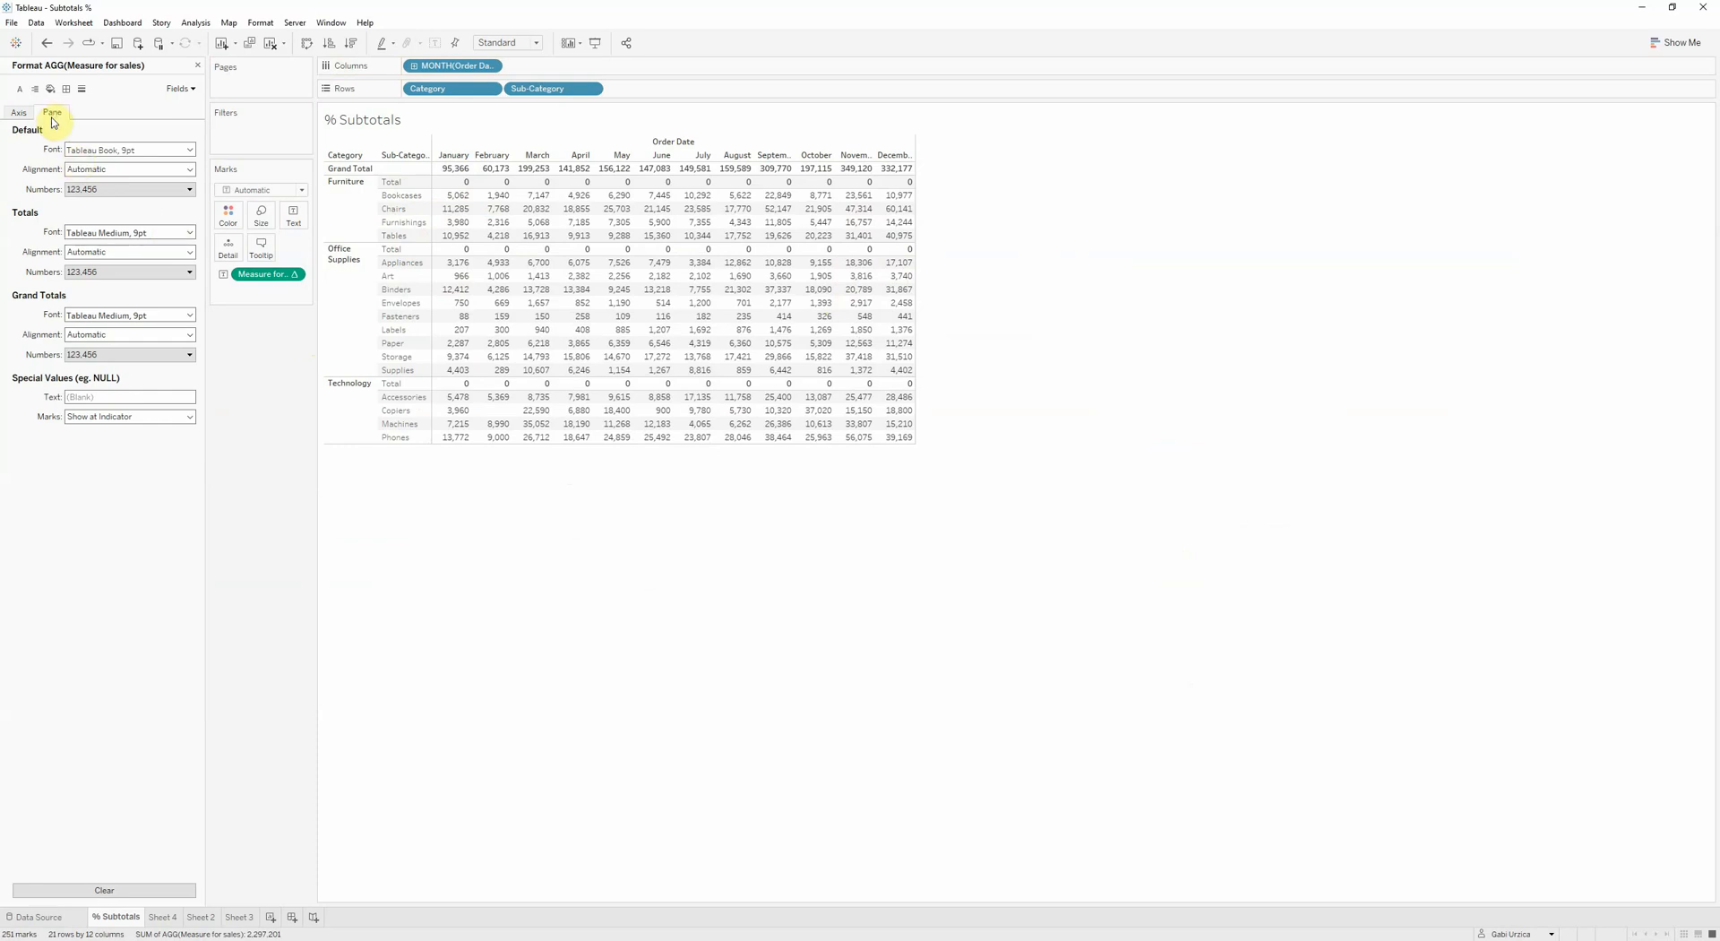
pyautogui.click(120, 188)
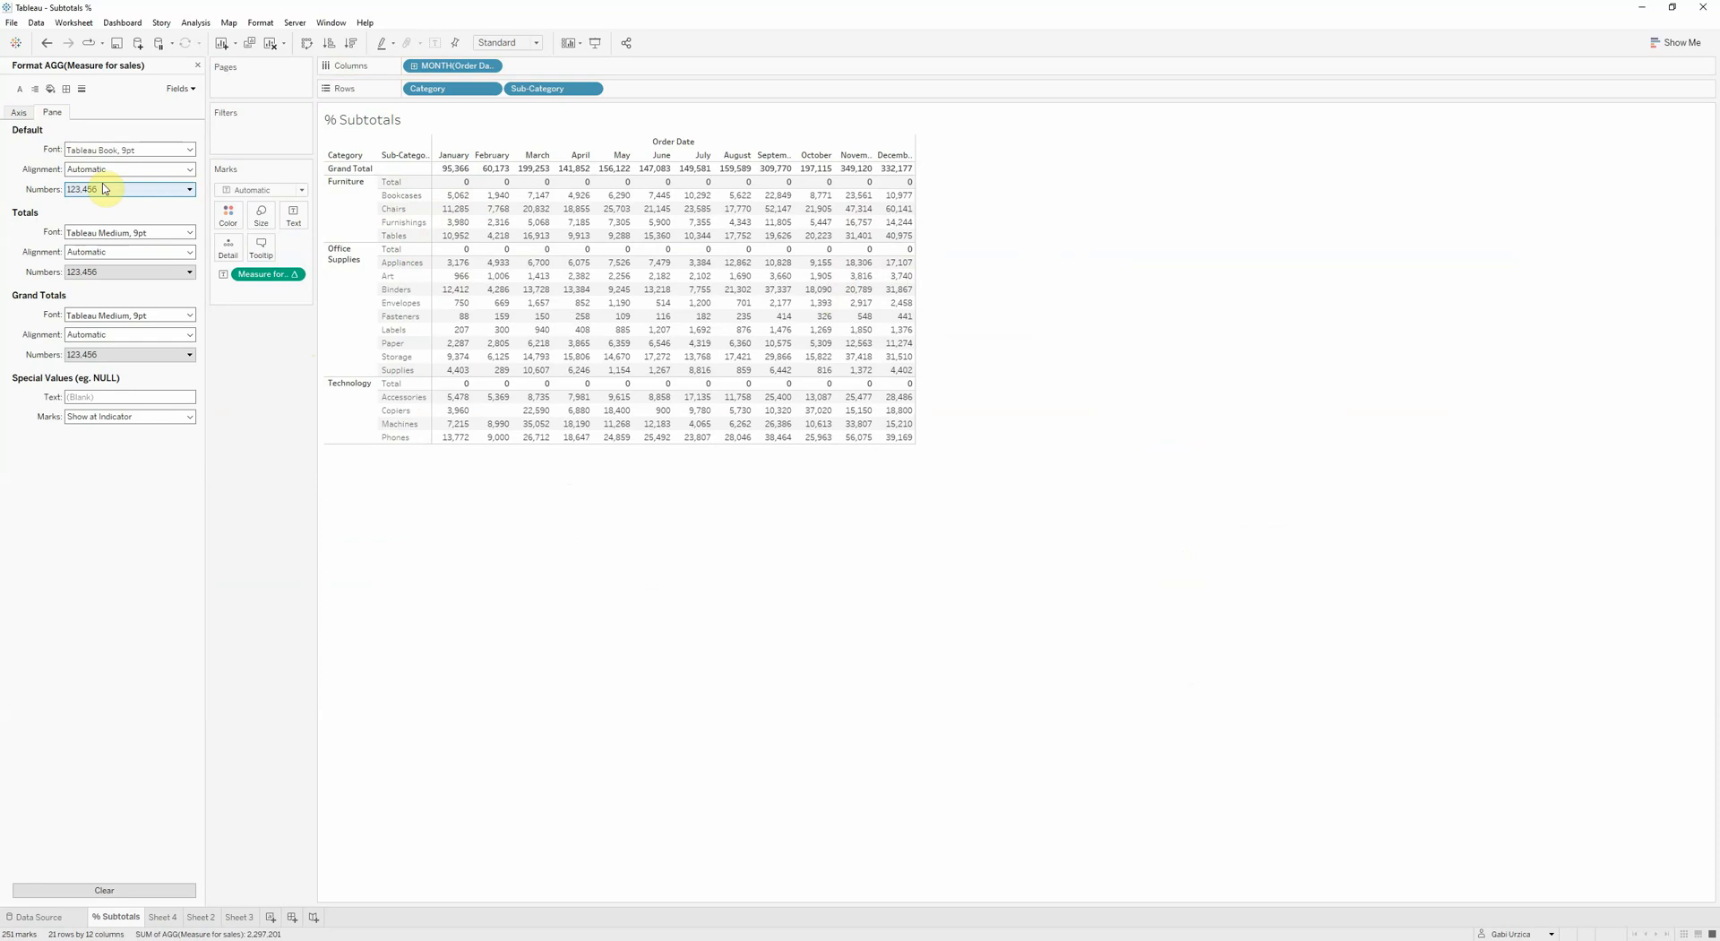
pyautogui.click(189, 188)
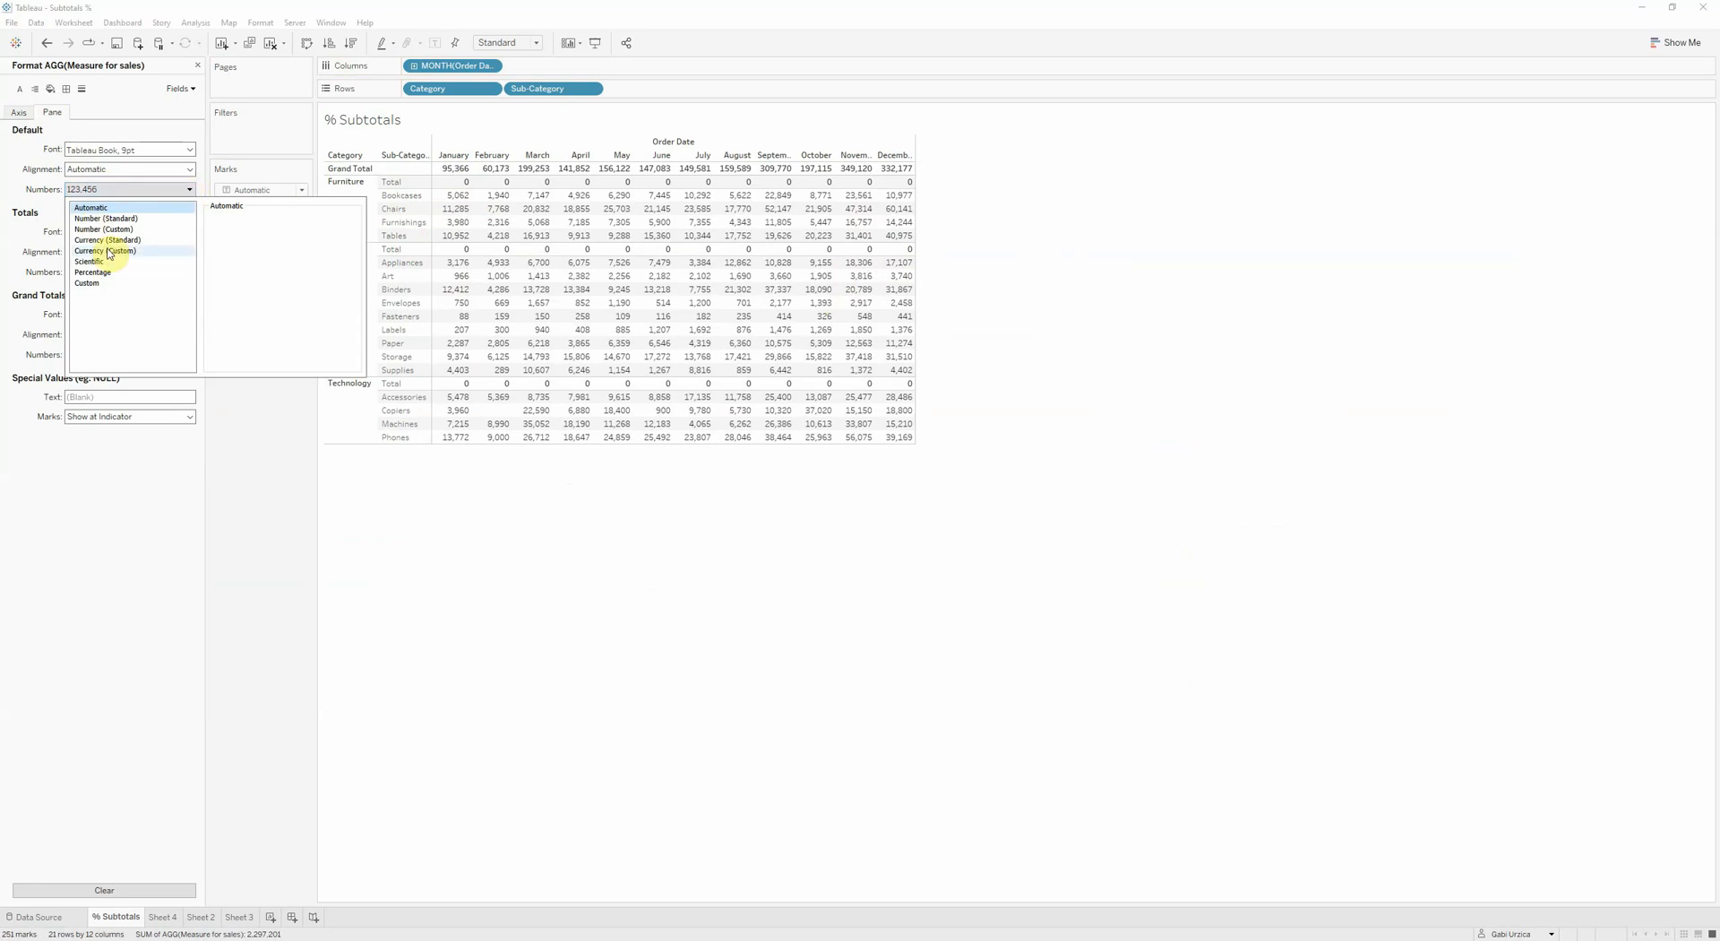
pyautogui.click(106, 251)
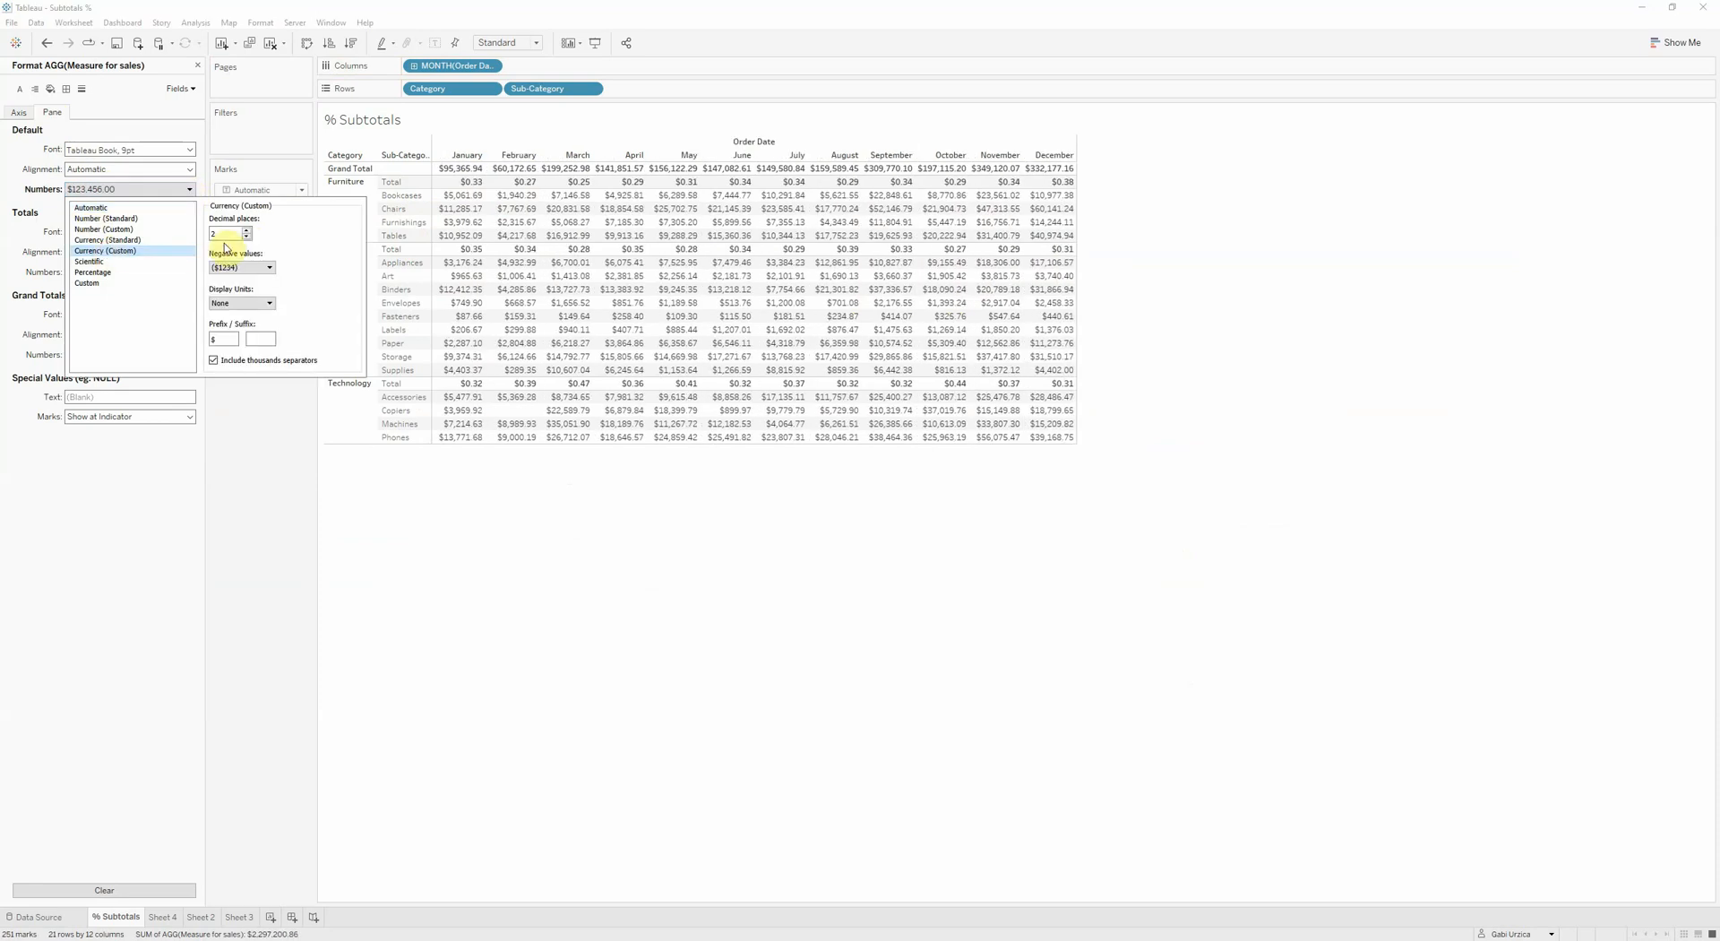
pyautogui.click(247, 236)
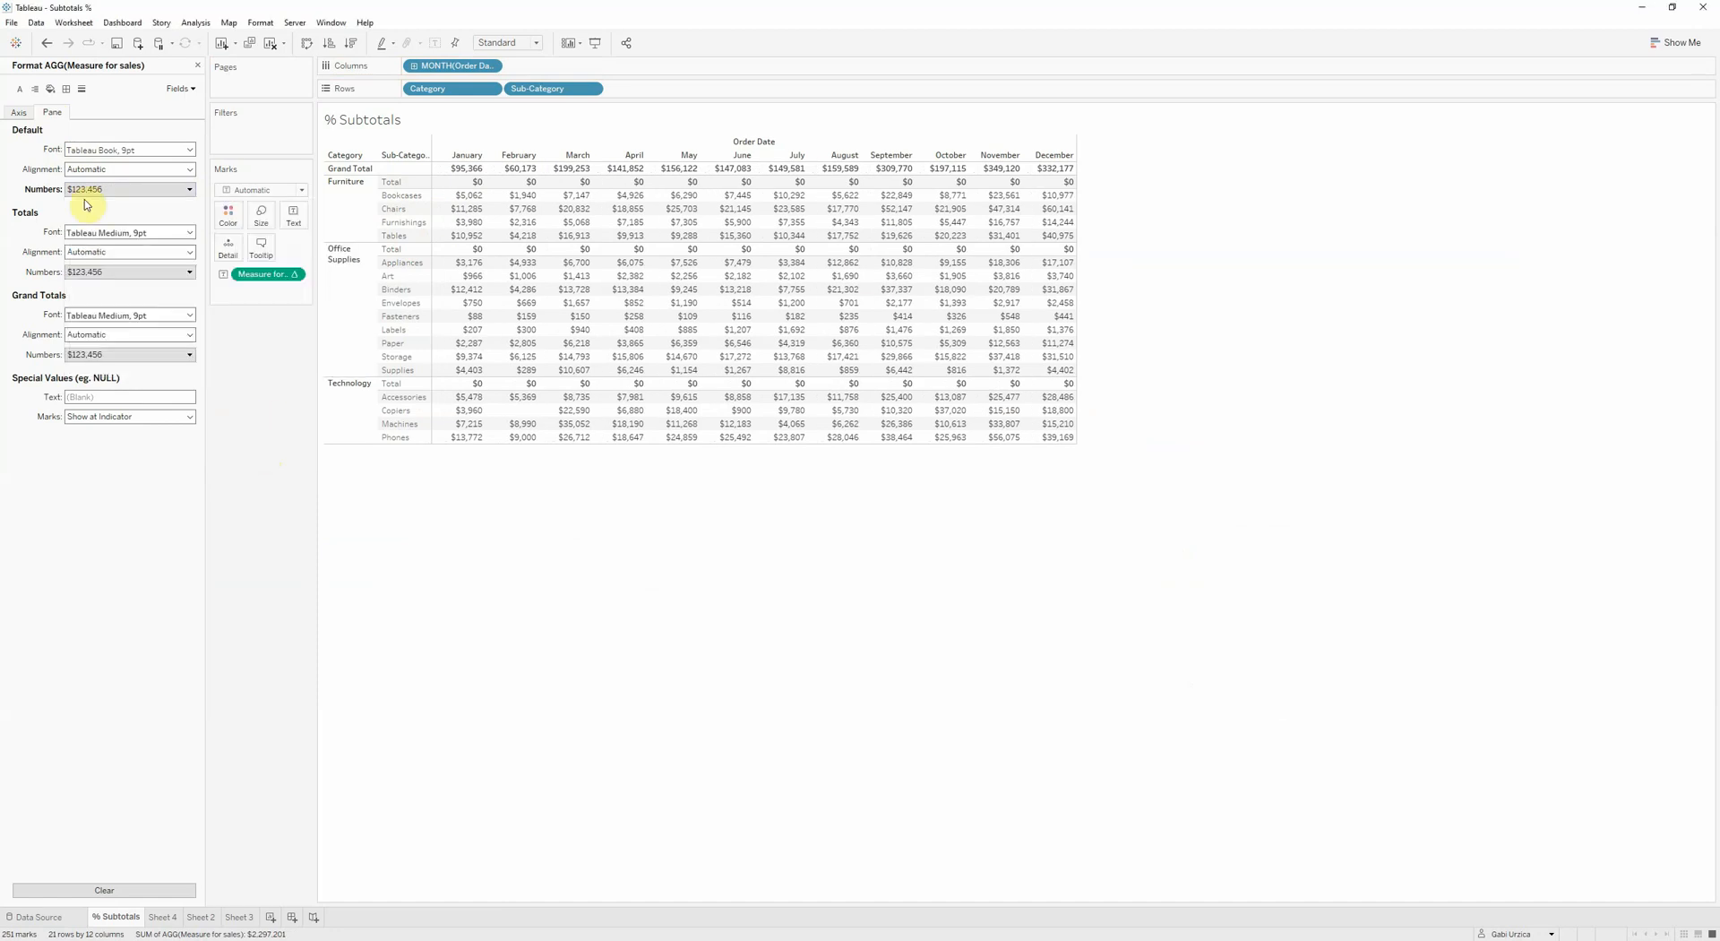
# Format the Totals numbers as percentages with 1 decimal place.
pyautogui.click(187, 272)
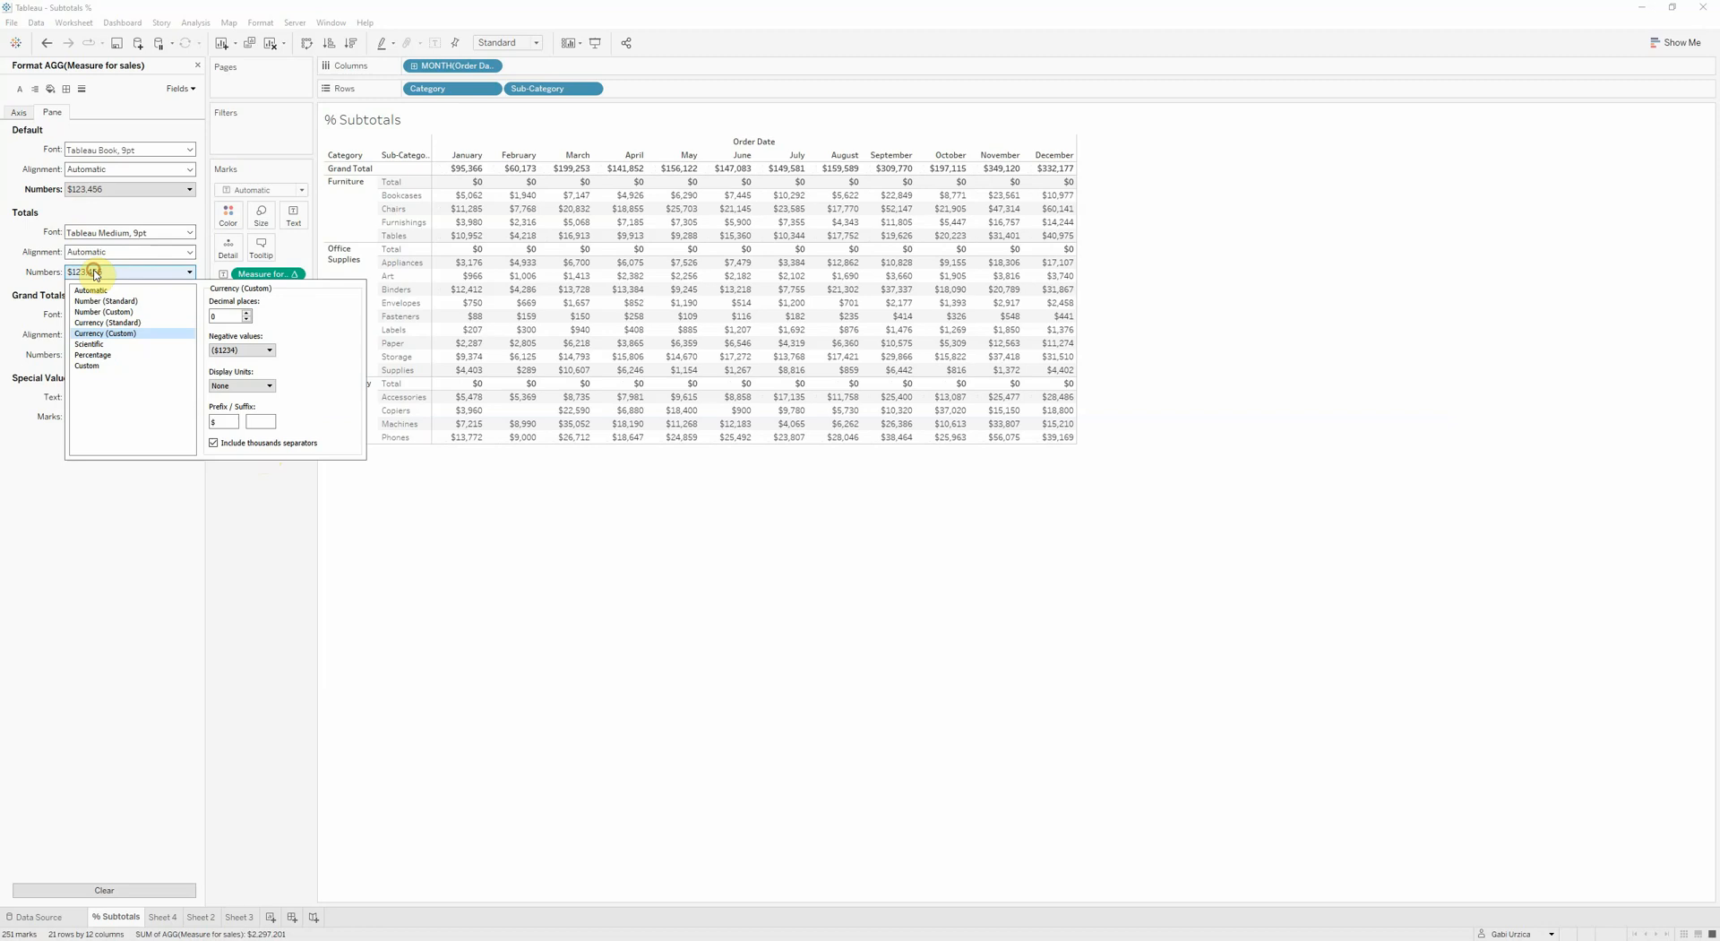
pyautogui.moveTo(108, 355)
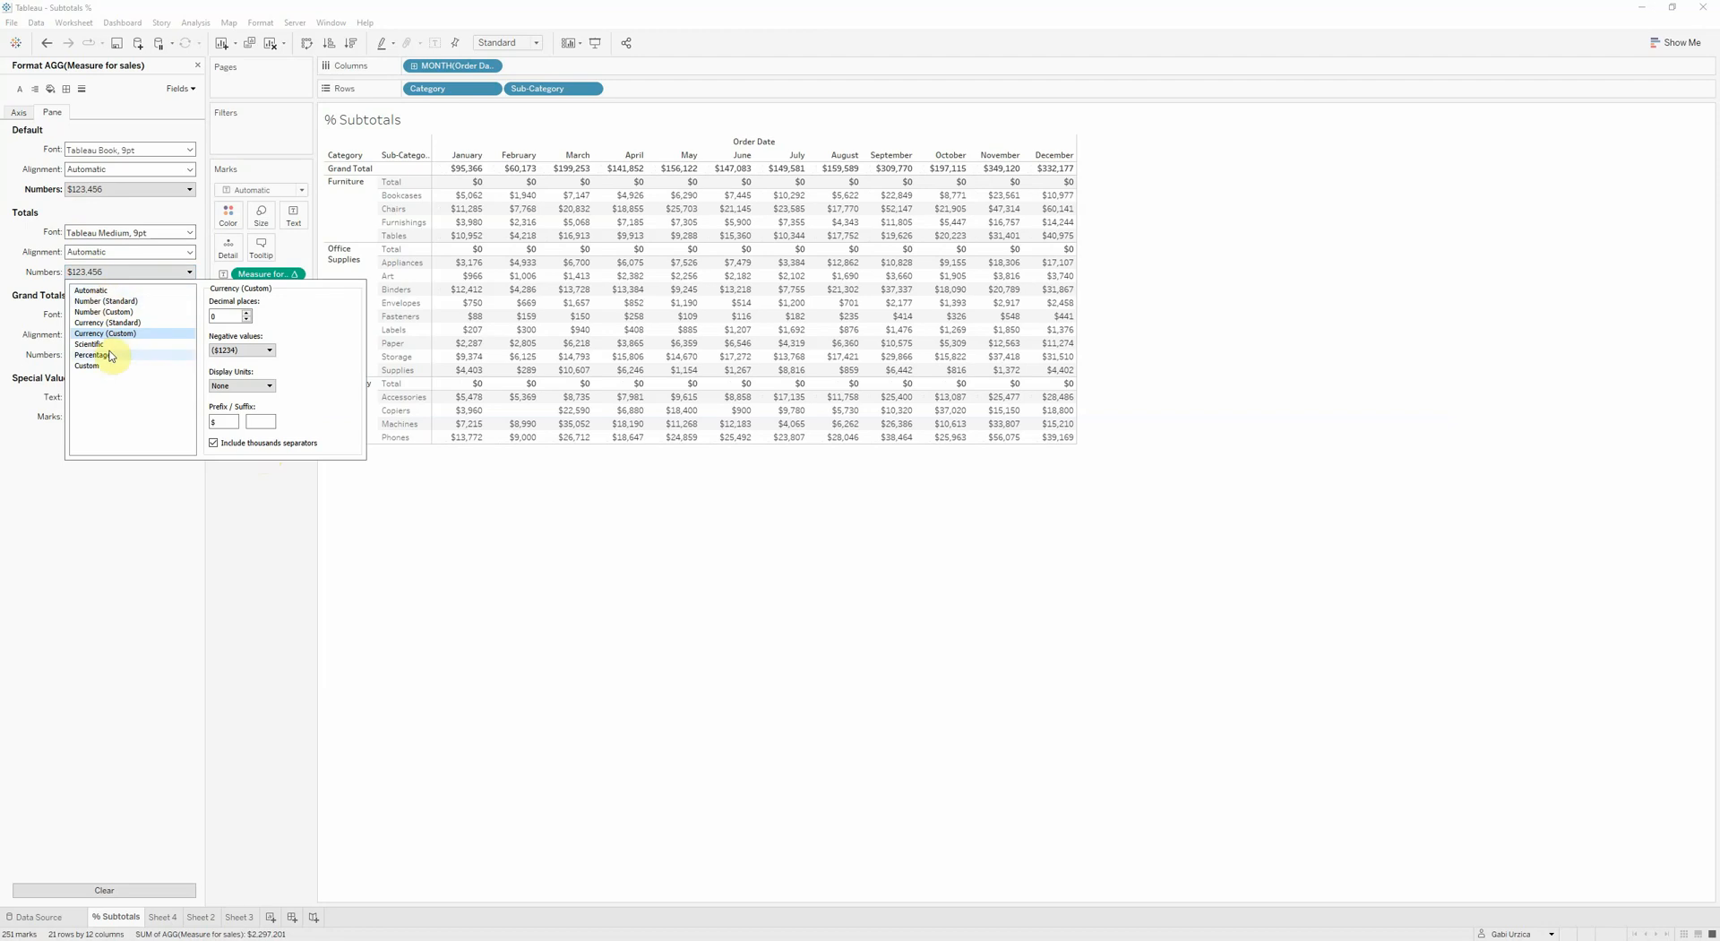
pyautogui.click(93, 354)
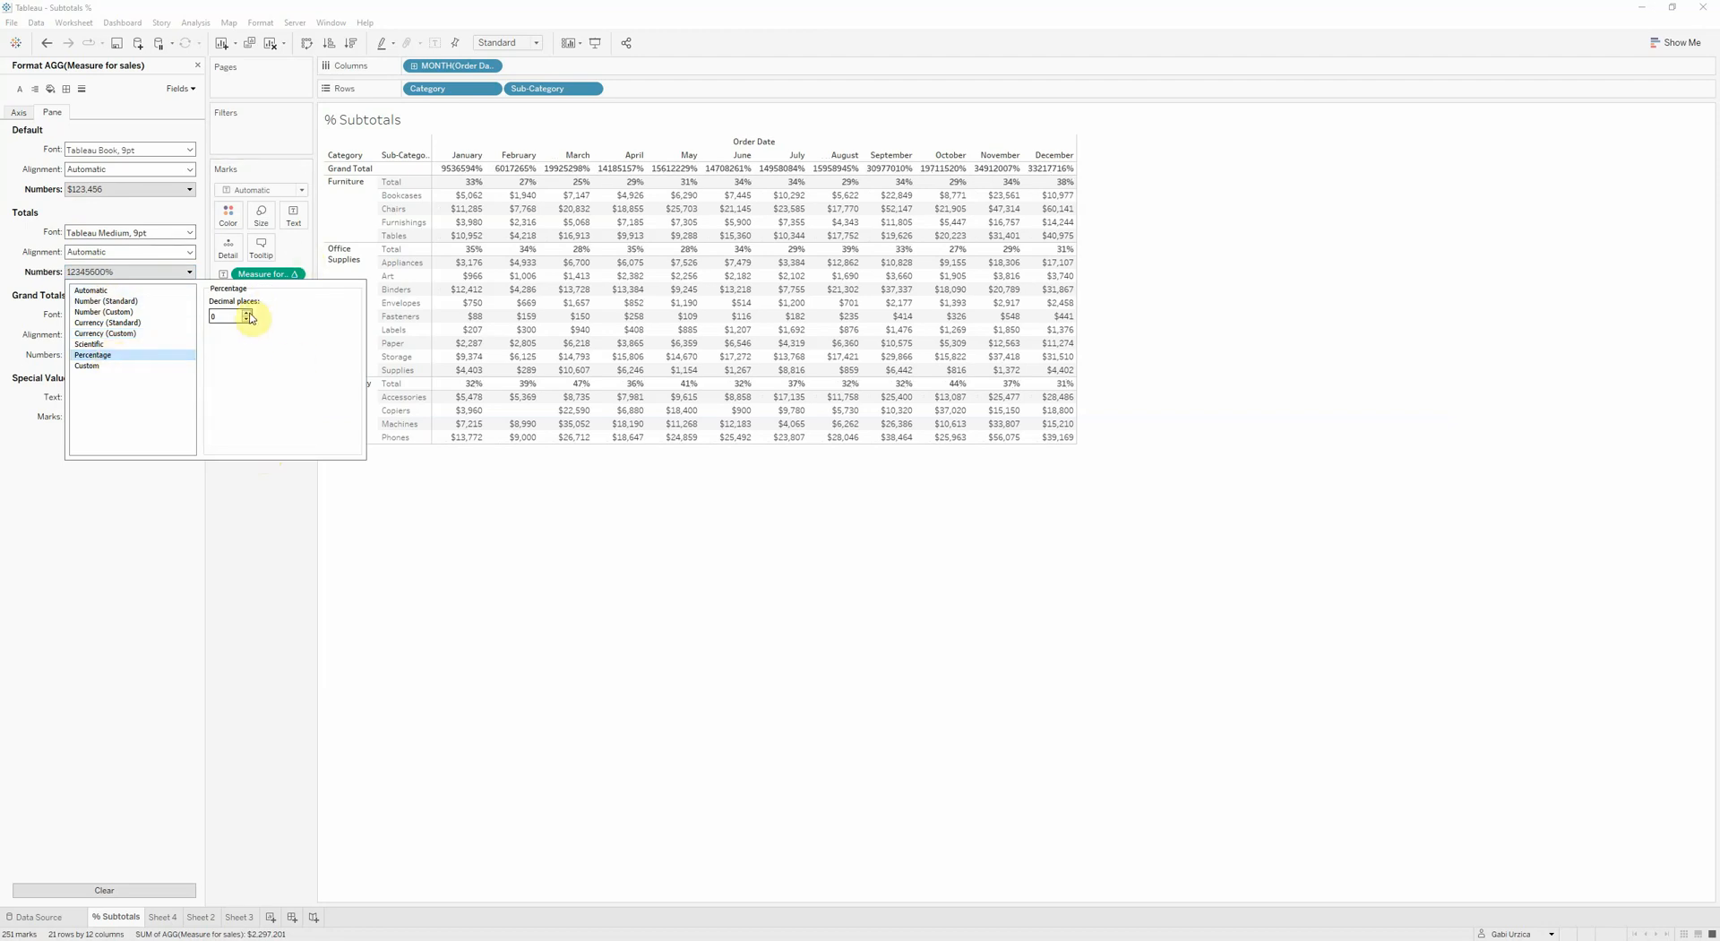
pyautogui.click(250, 314)
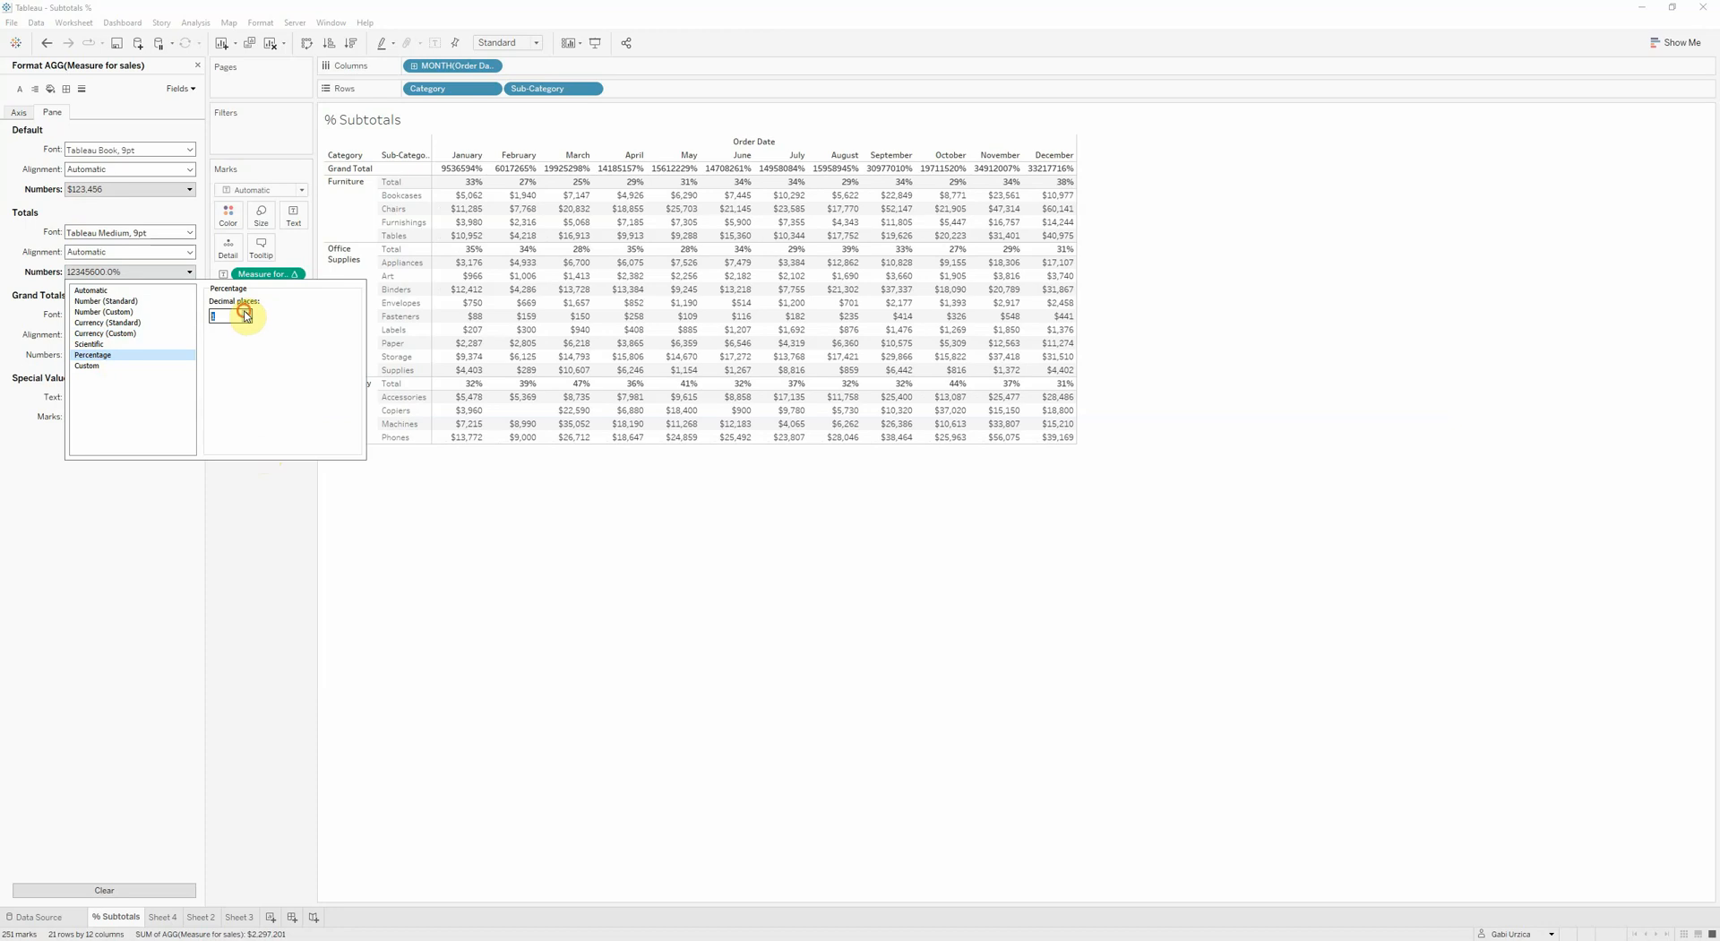
pyautogui.click(249, 313)
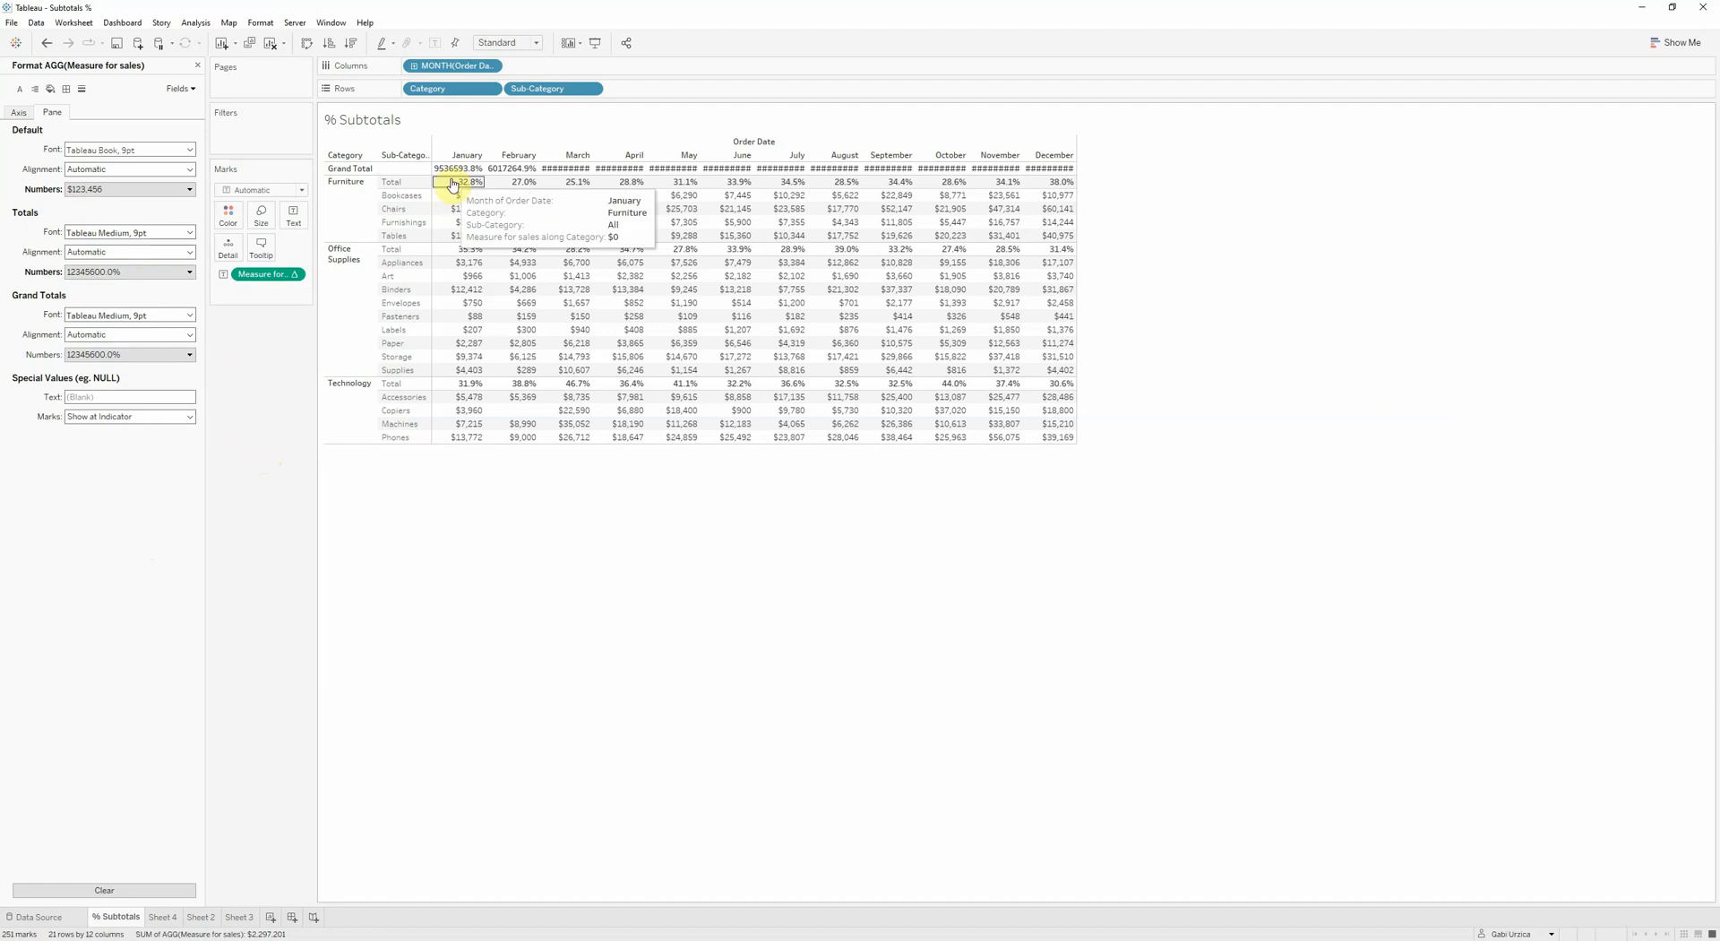
pyautogui.moveTo(462, 168)
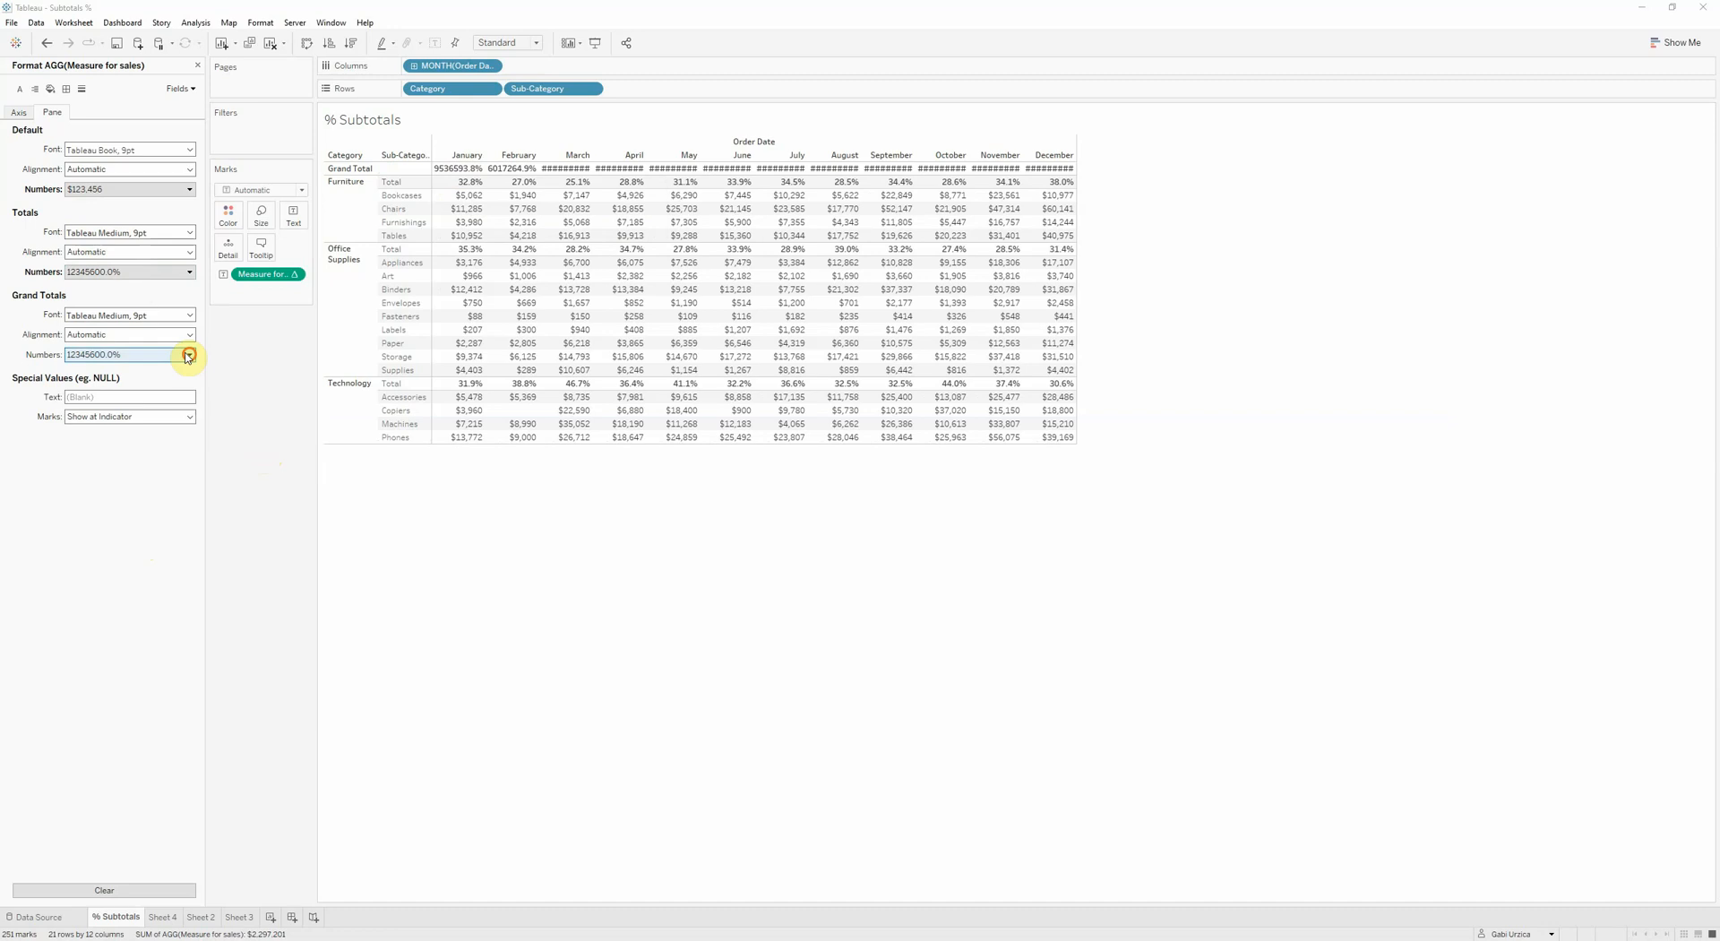
# Format the Grand Totals numbers as custom currency with 0 decimal places.
pyautogui.click(187, 356)
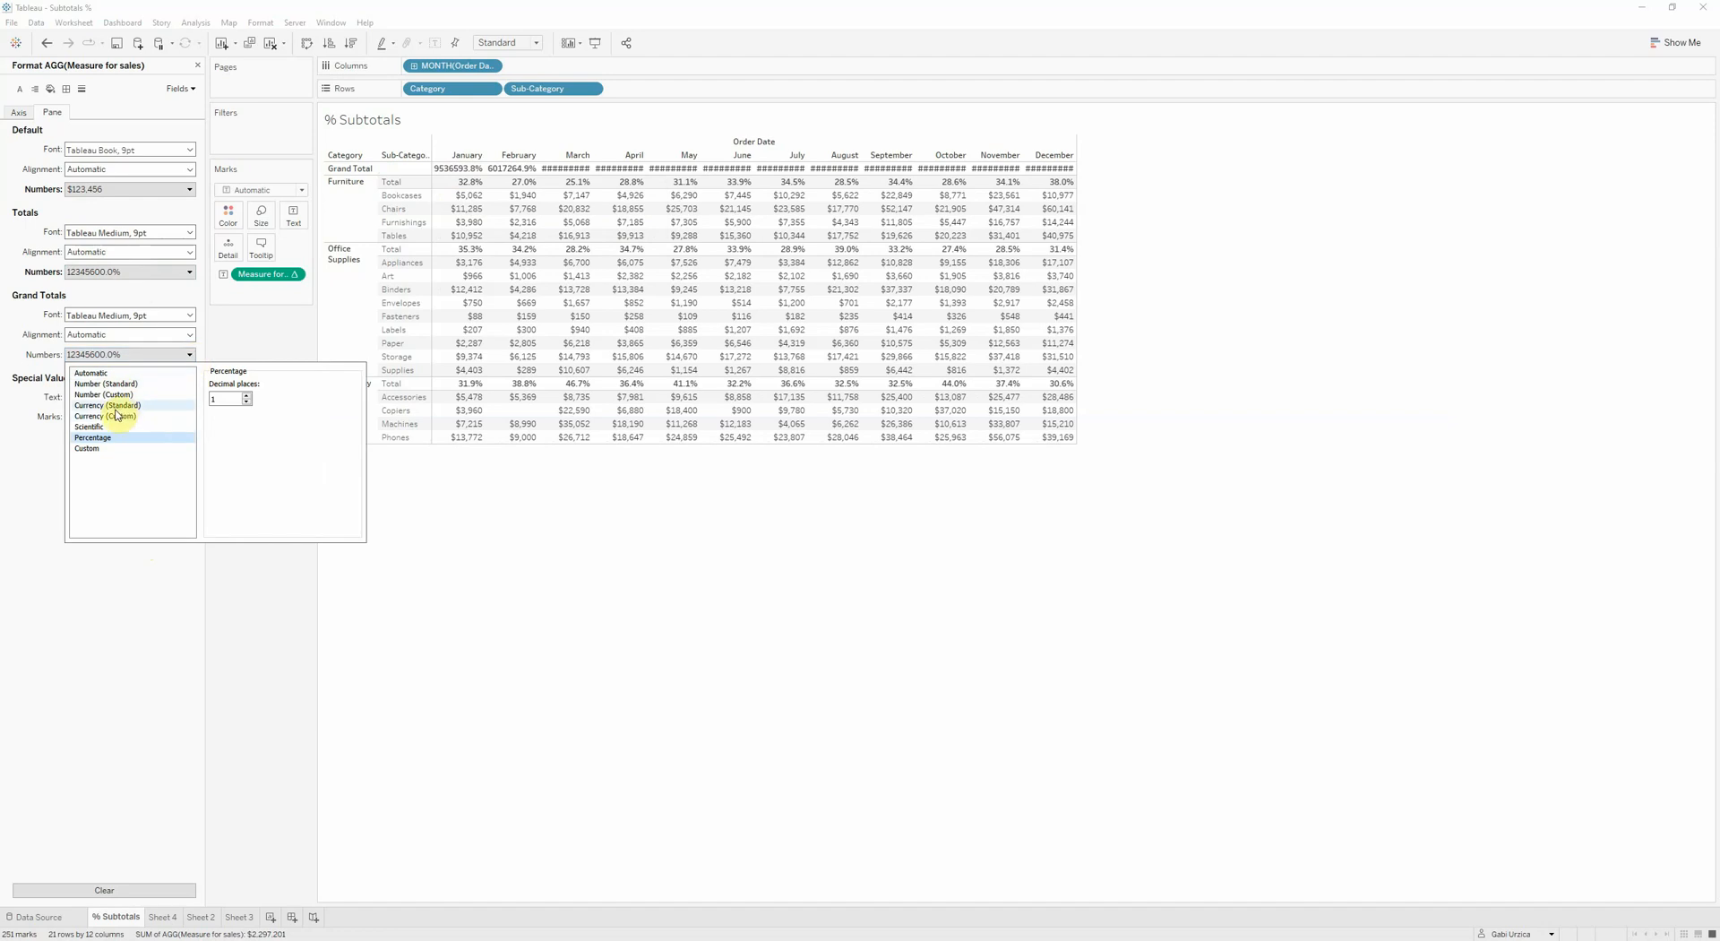
pyautogui.click(105, 416)
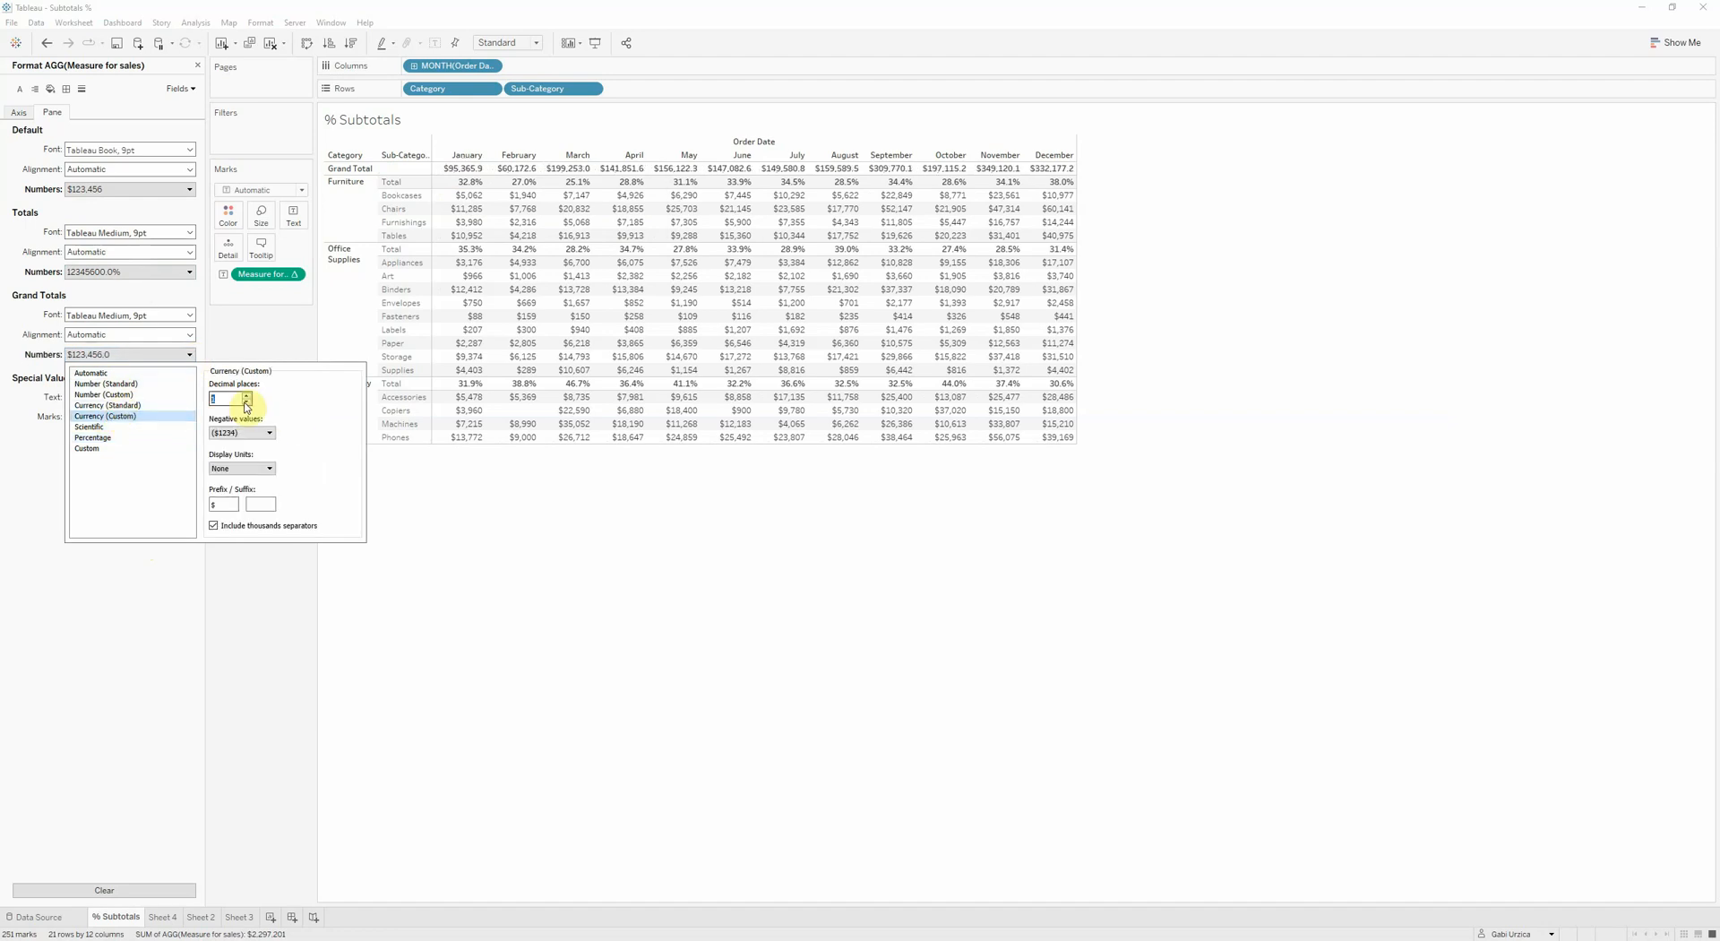
pyautogui.click(226, 398)
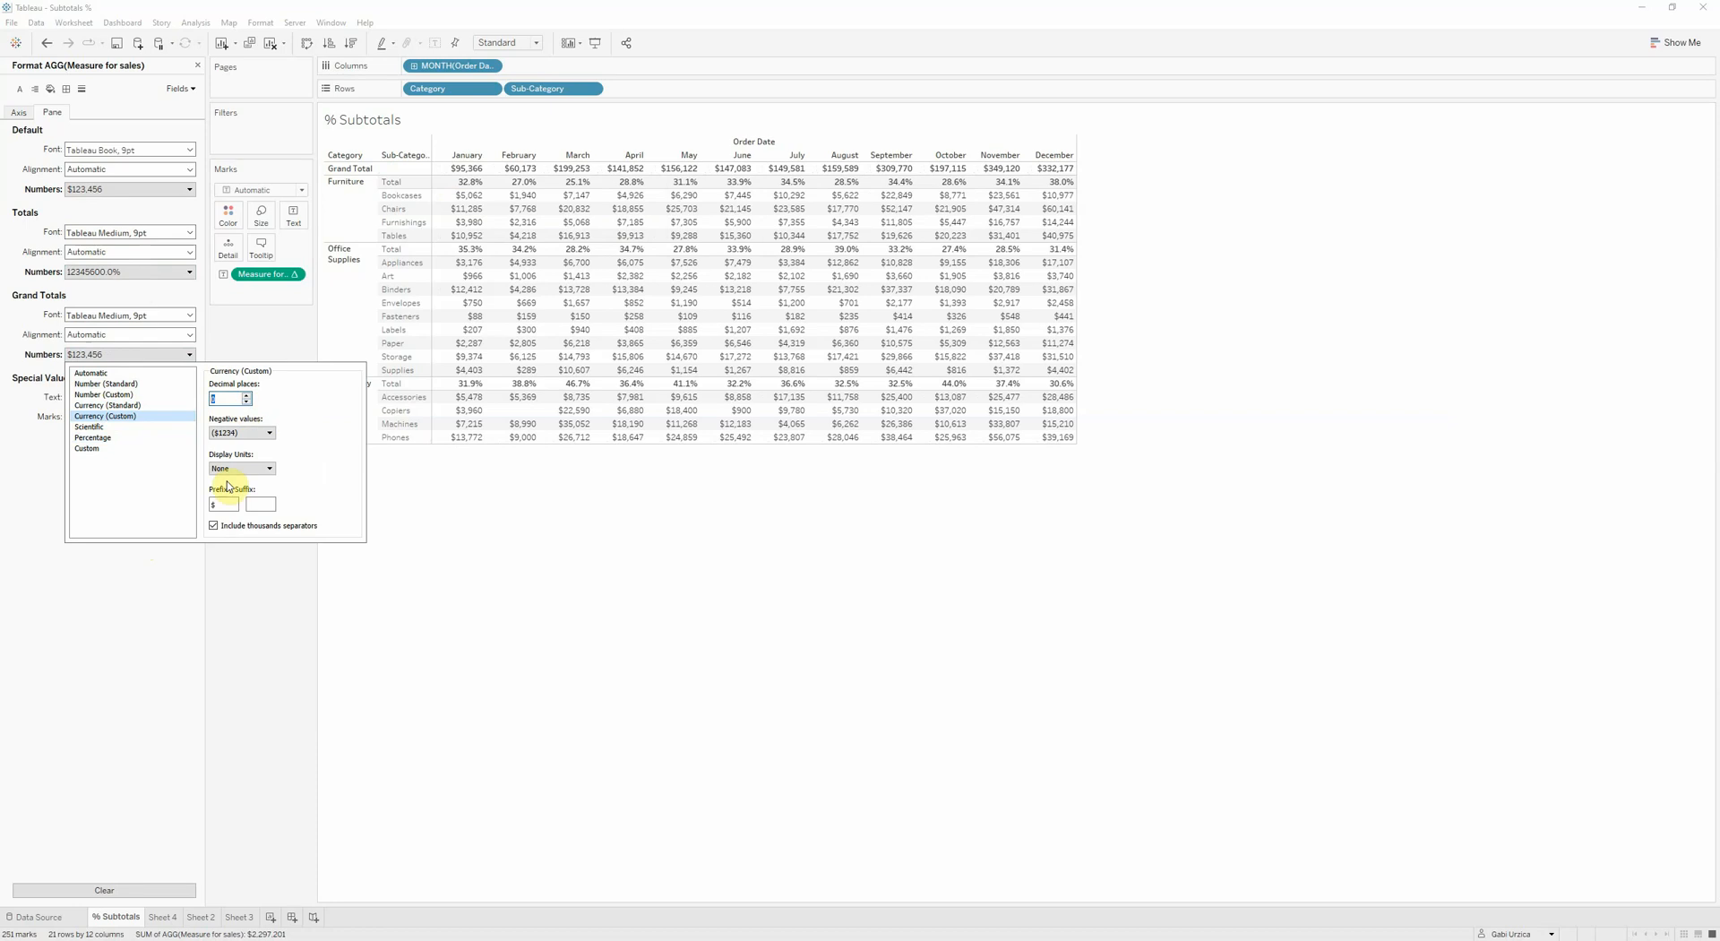
pyautogui.moveTo(282, 539)
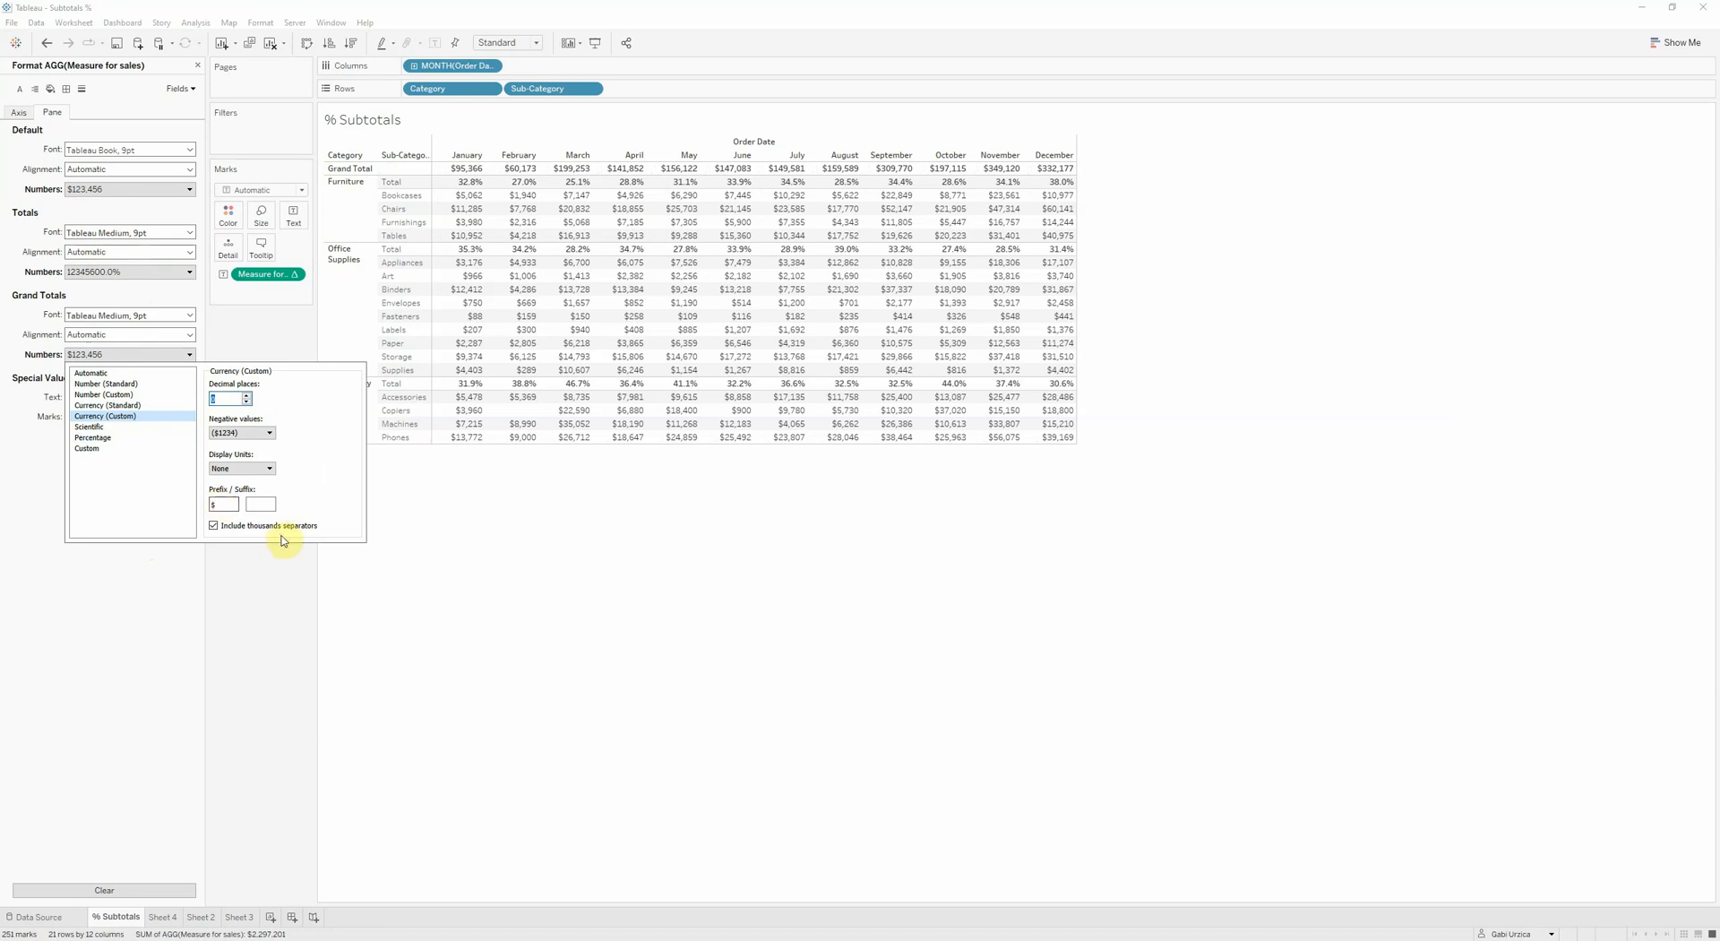
pyautogui.moveTo(273, 667)
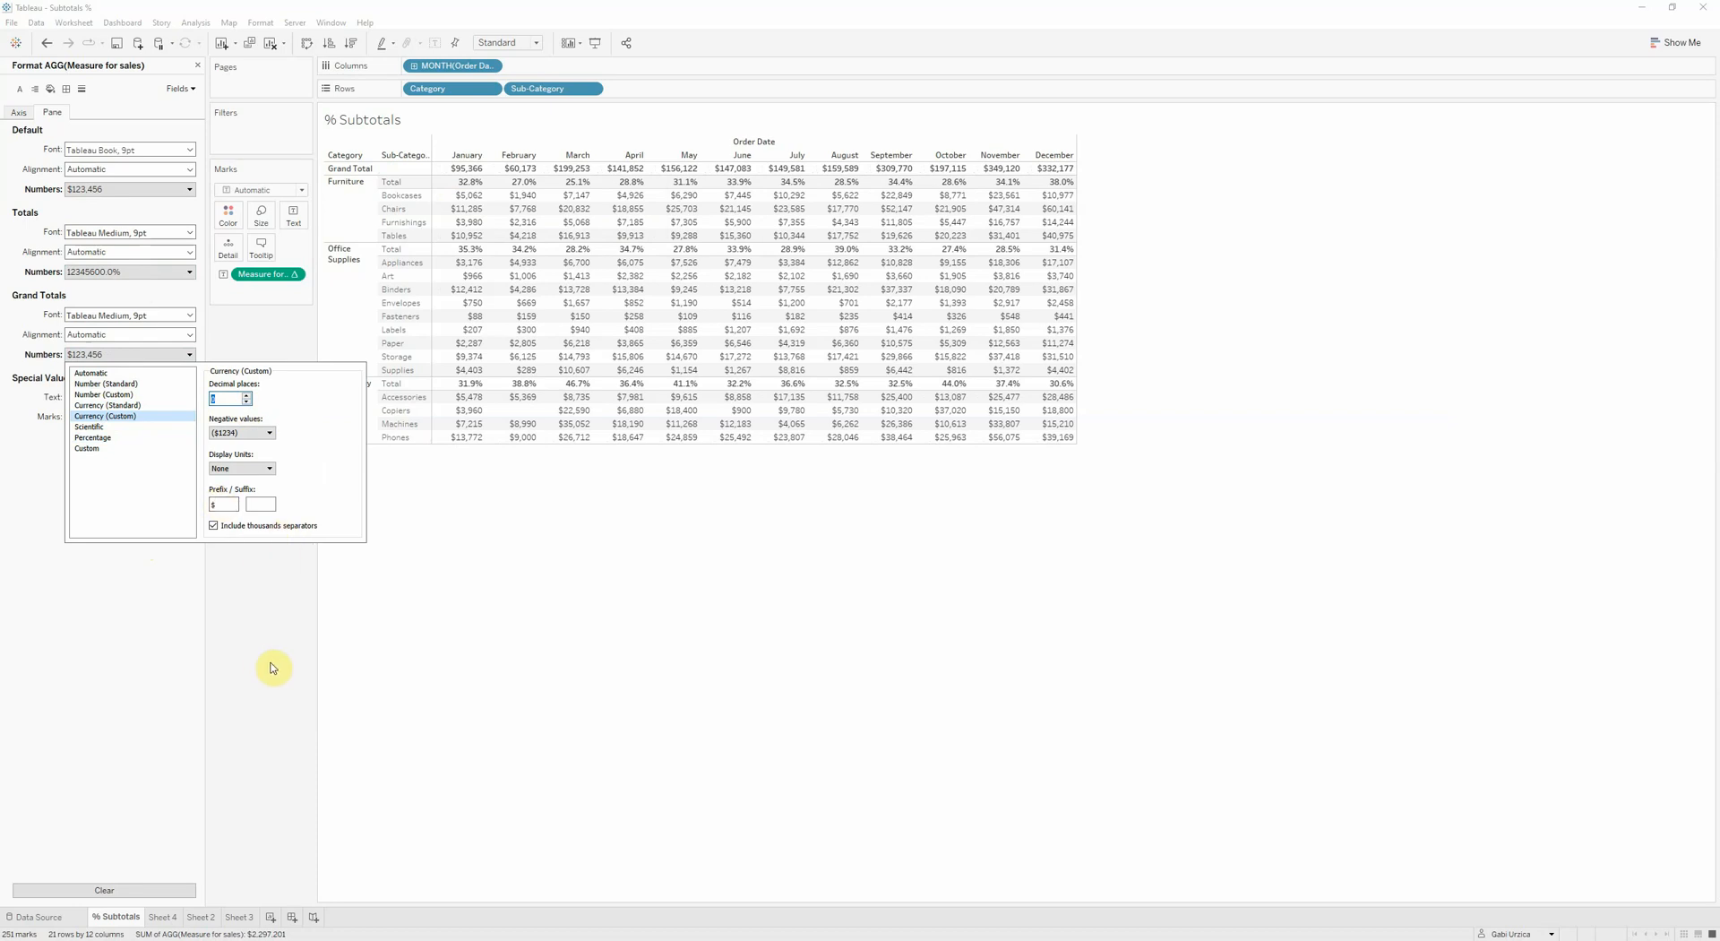
pyautogui.click(468, 639)
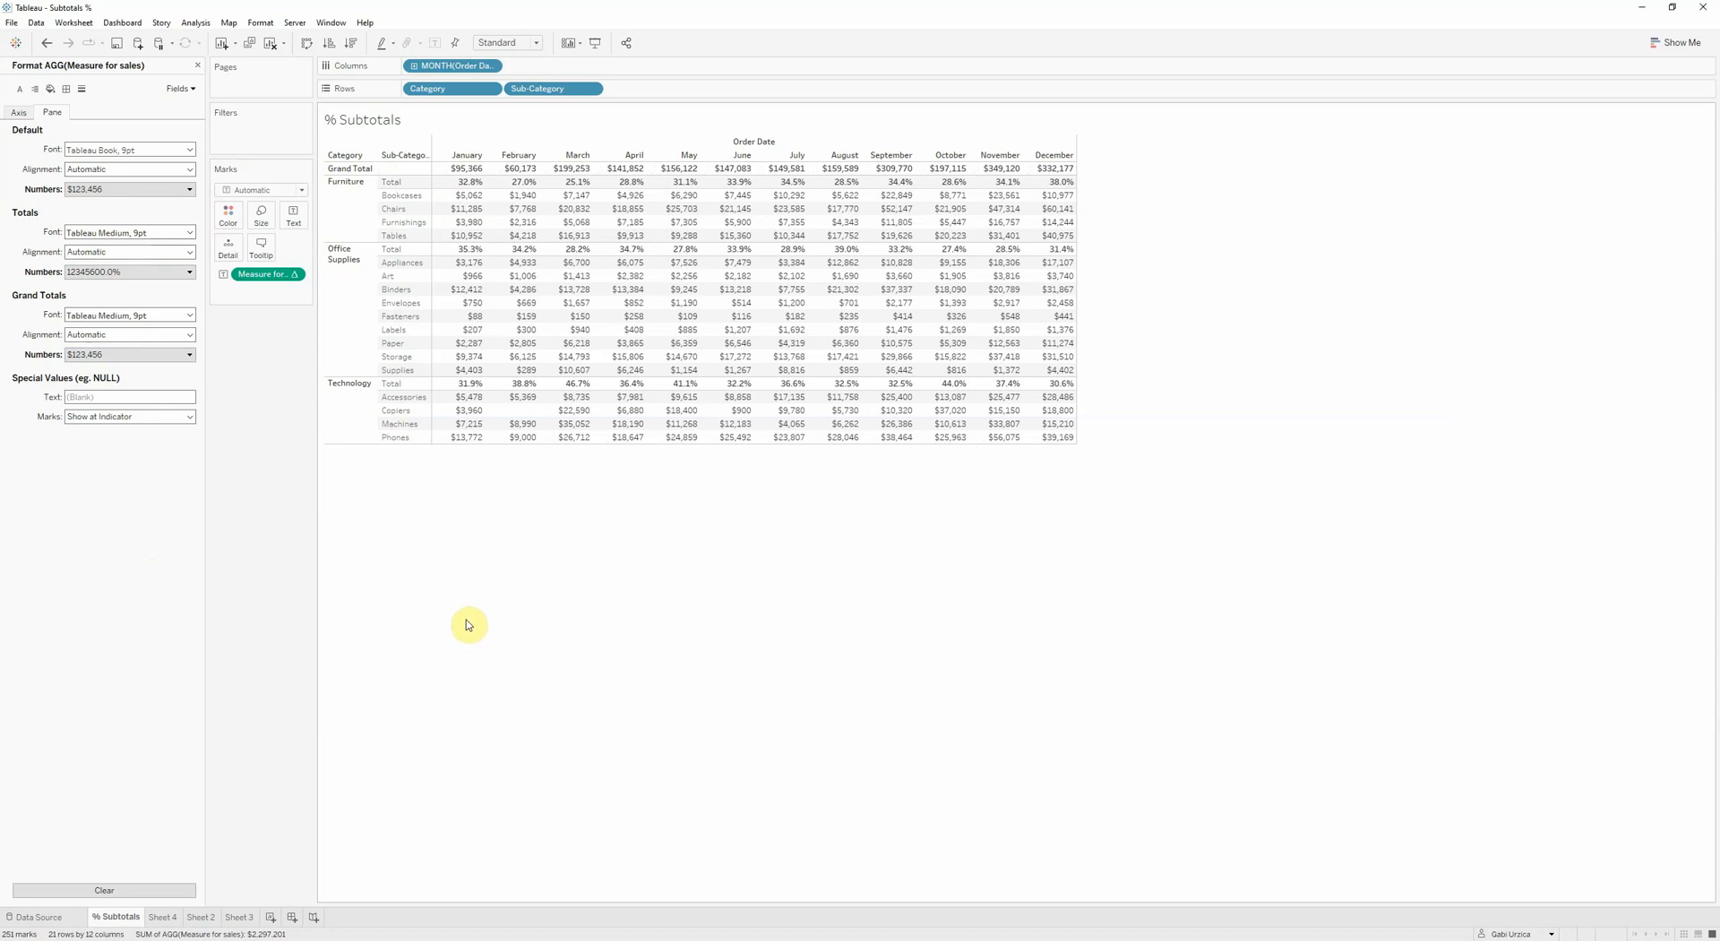
pyautogui.moveTo(516, 383)
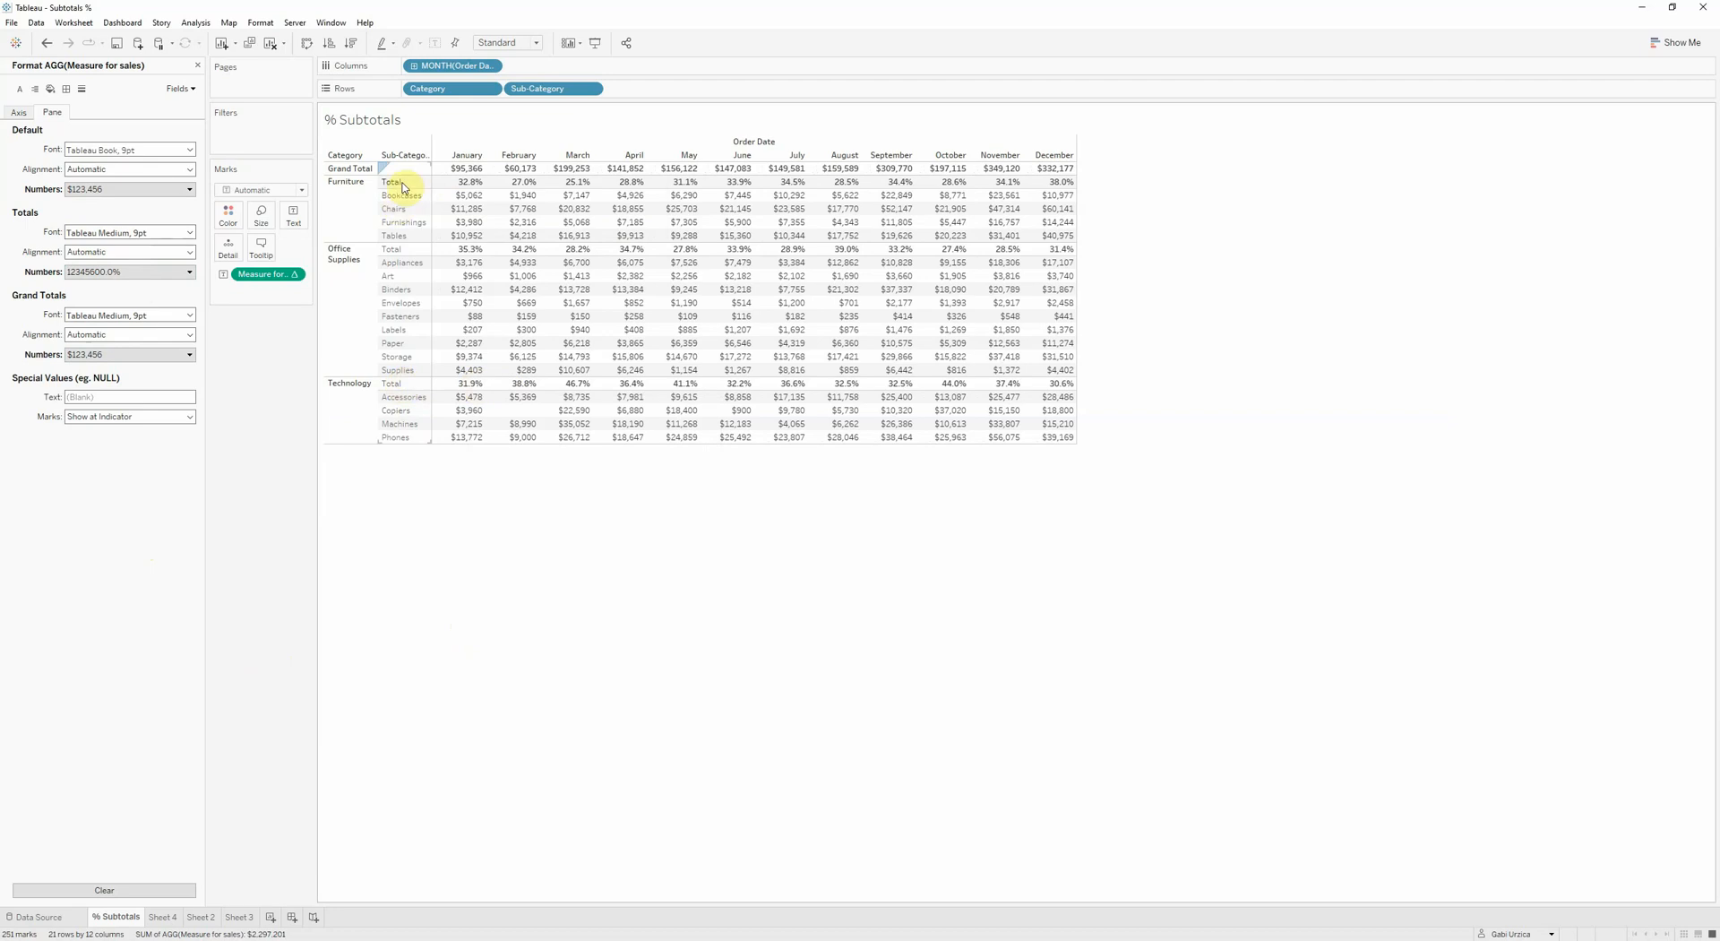
# Relabel the category subtotal rows from 'Total' to '% of Total'.
pyautogui.click(392, 182)
pyautogui.write('% of Total')
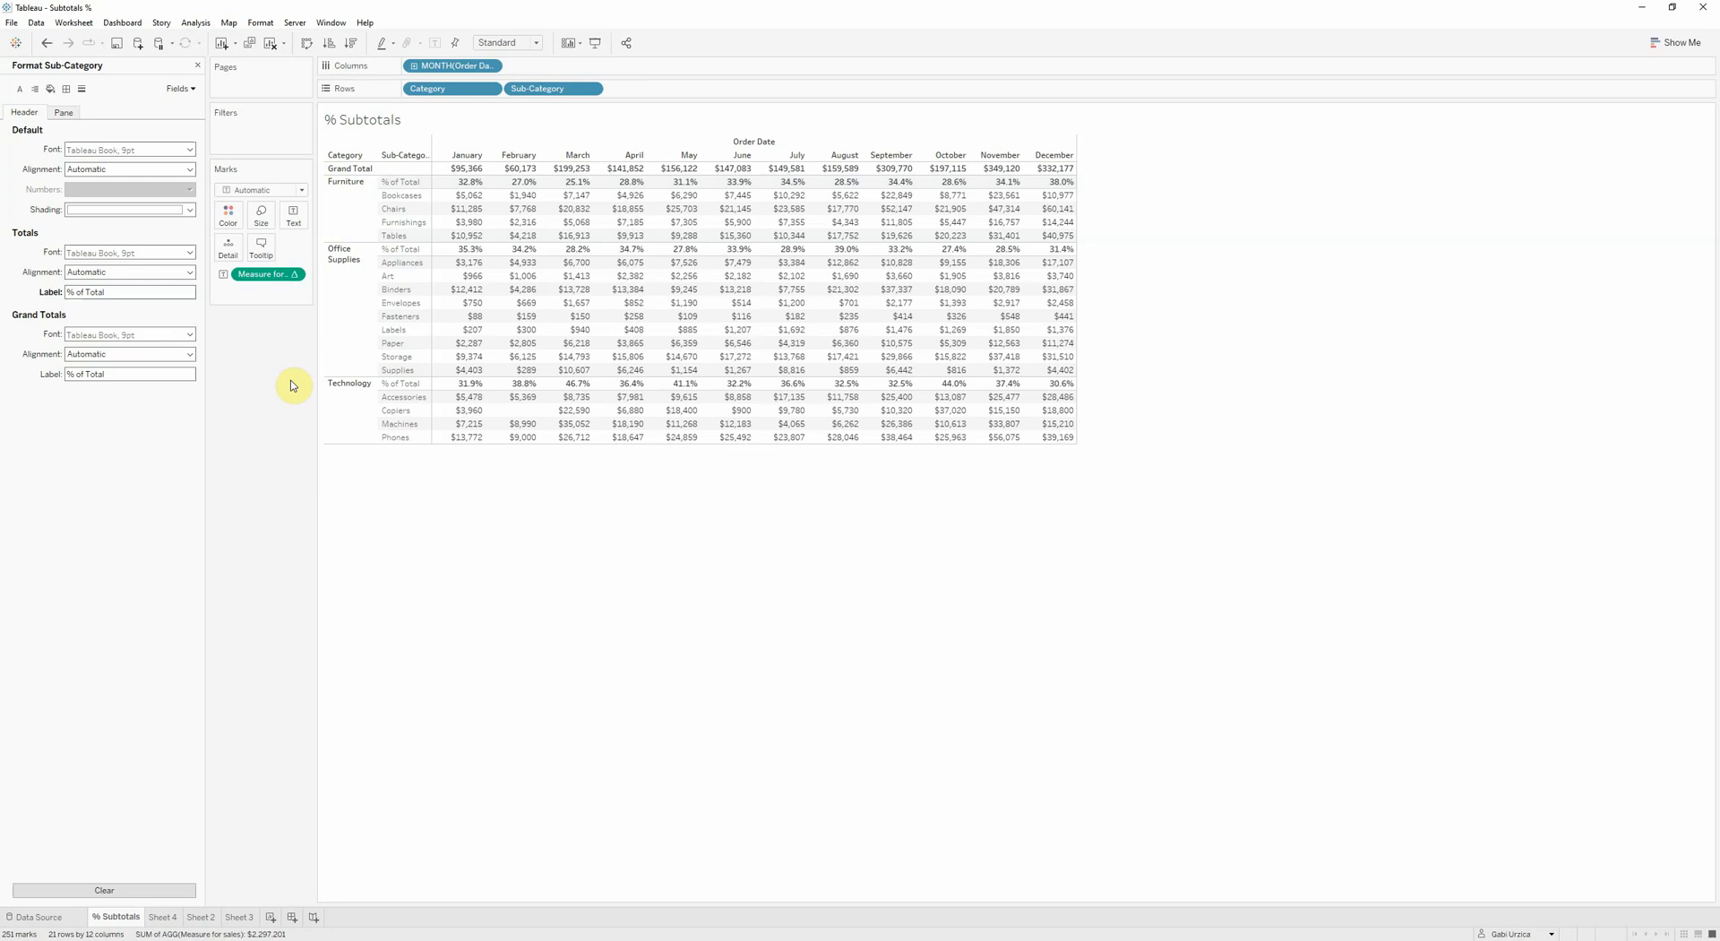
pyautogui.moveTo(419, 209)
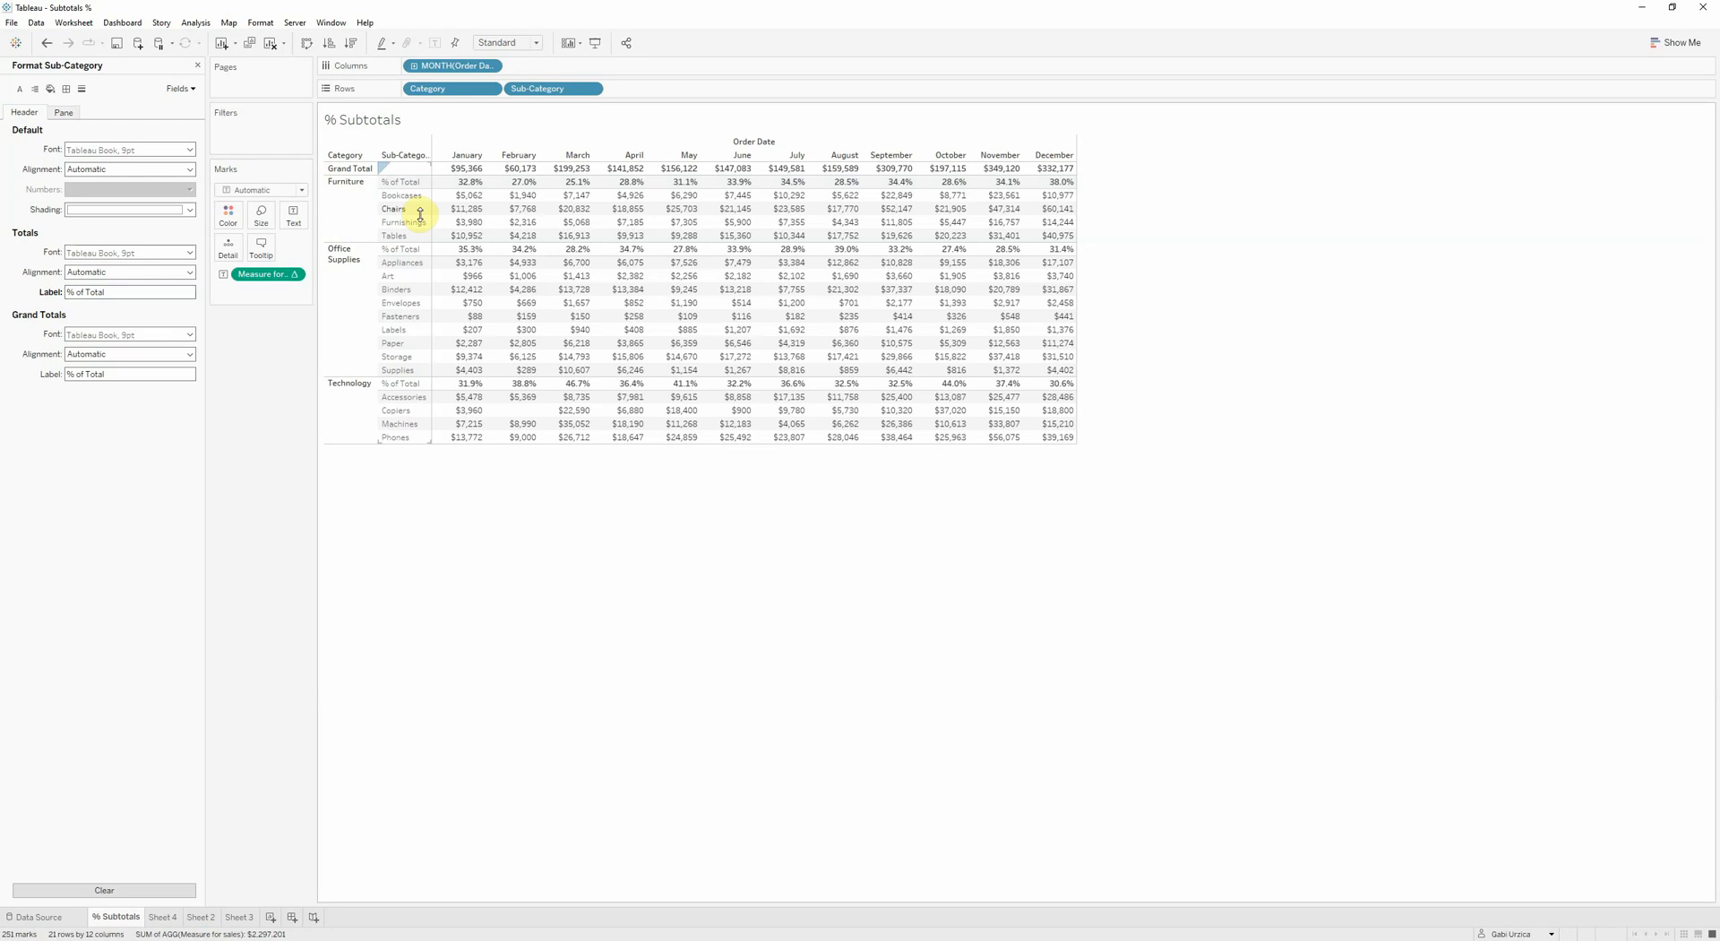
pyautogui.moveTo(466, 195)
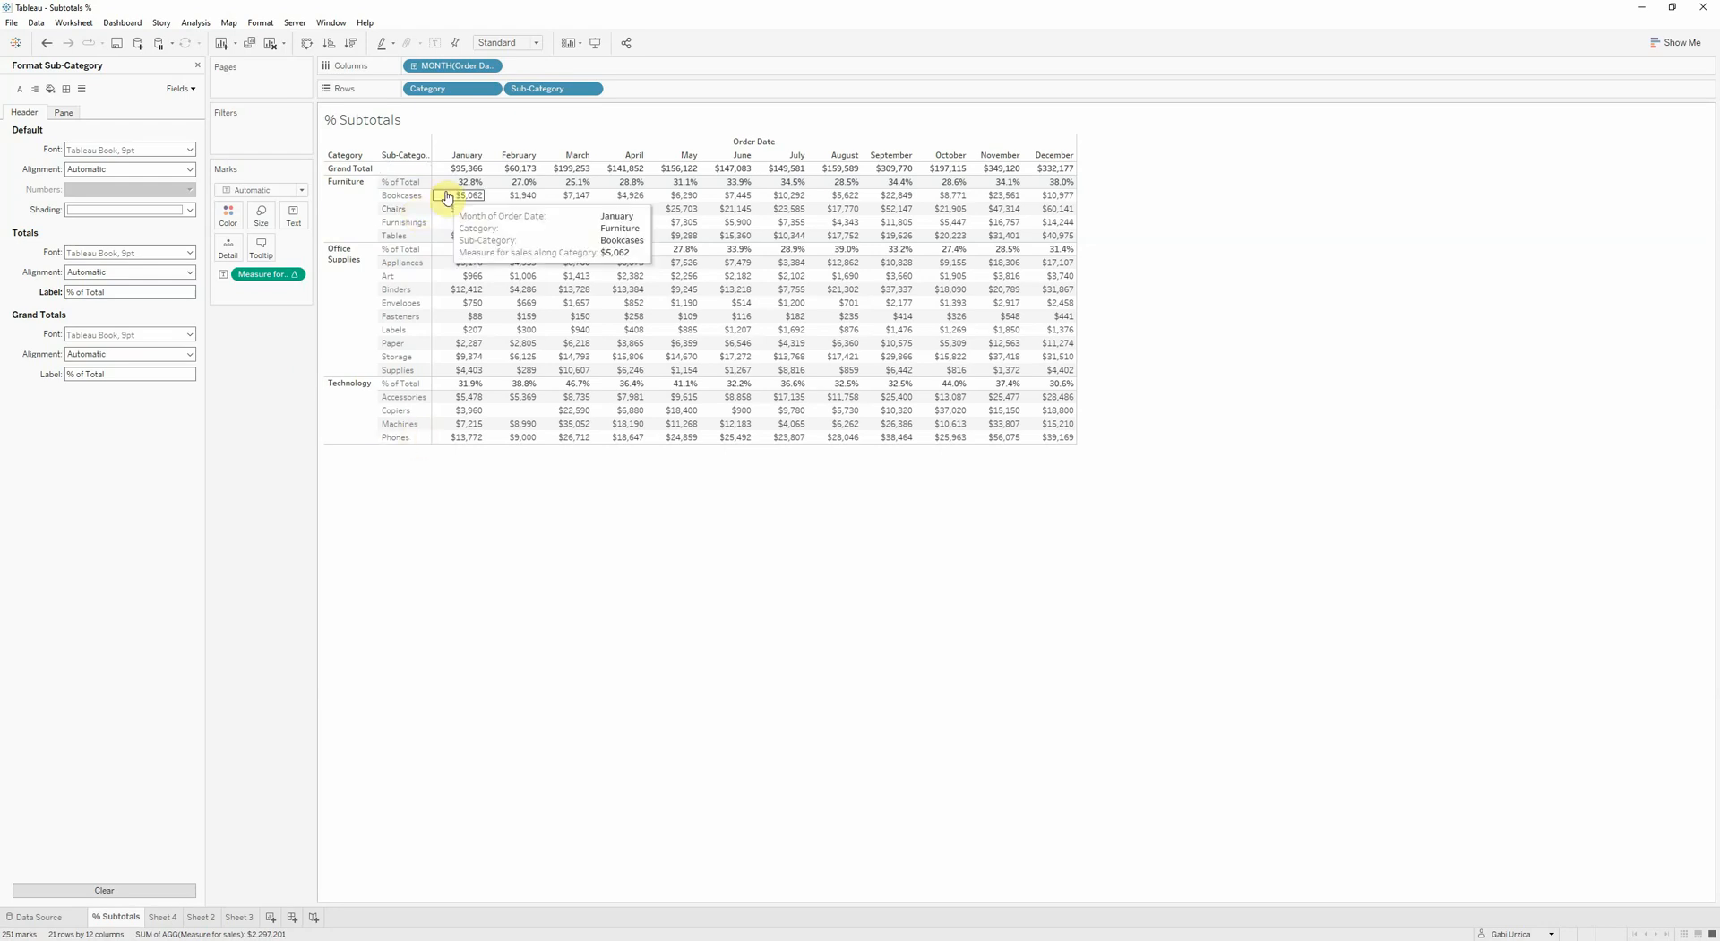
pyautogui.moveTo(466, 249)
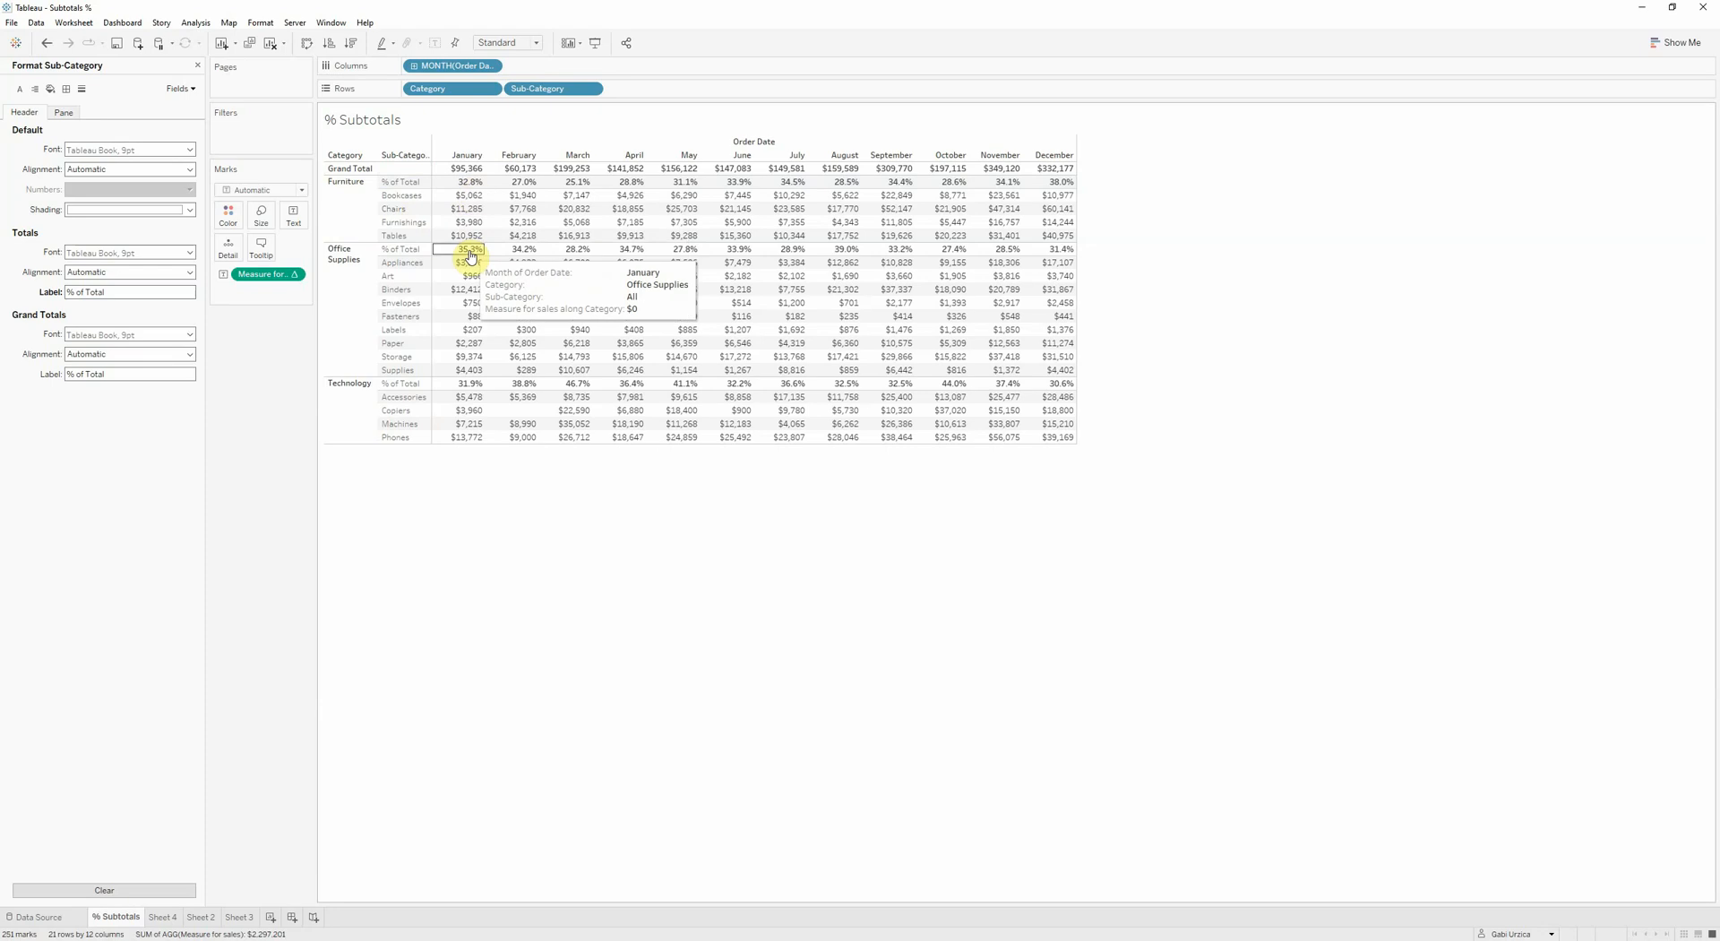
pyautogui.moveTo(469, 383)
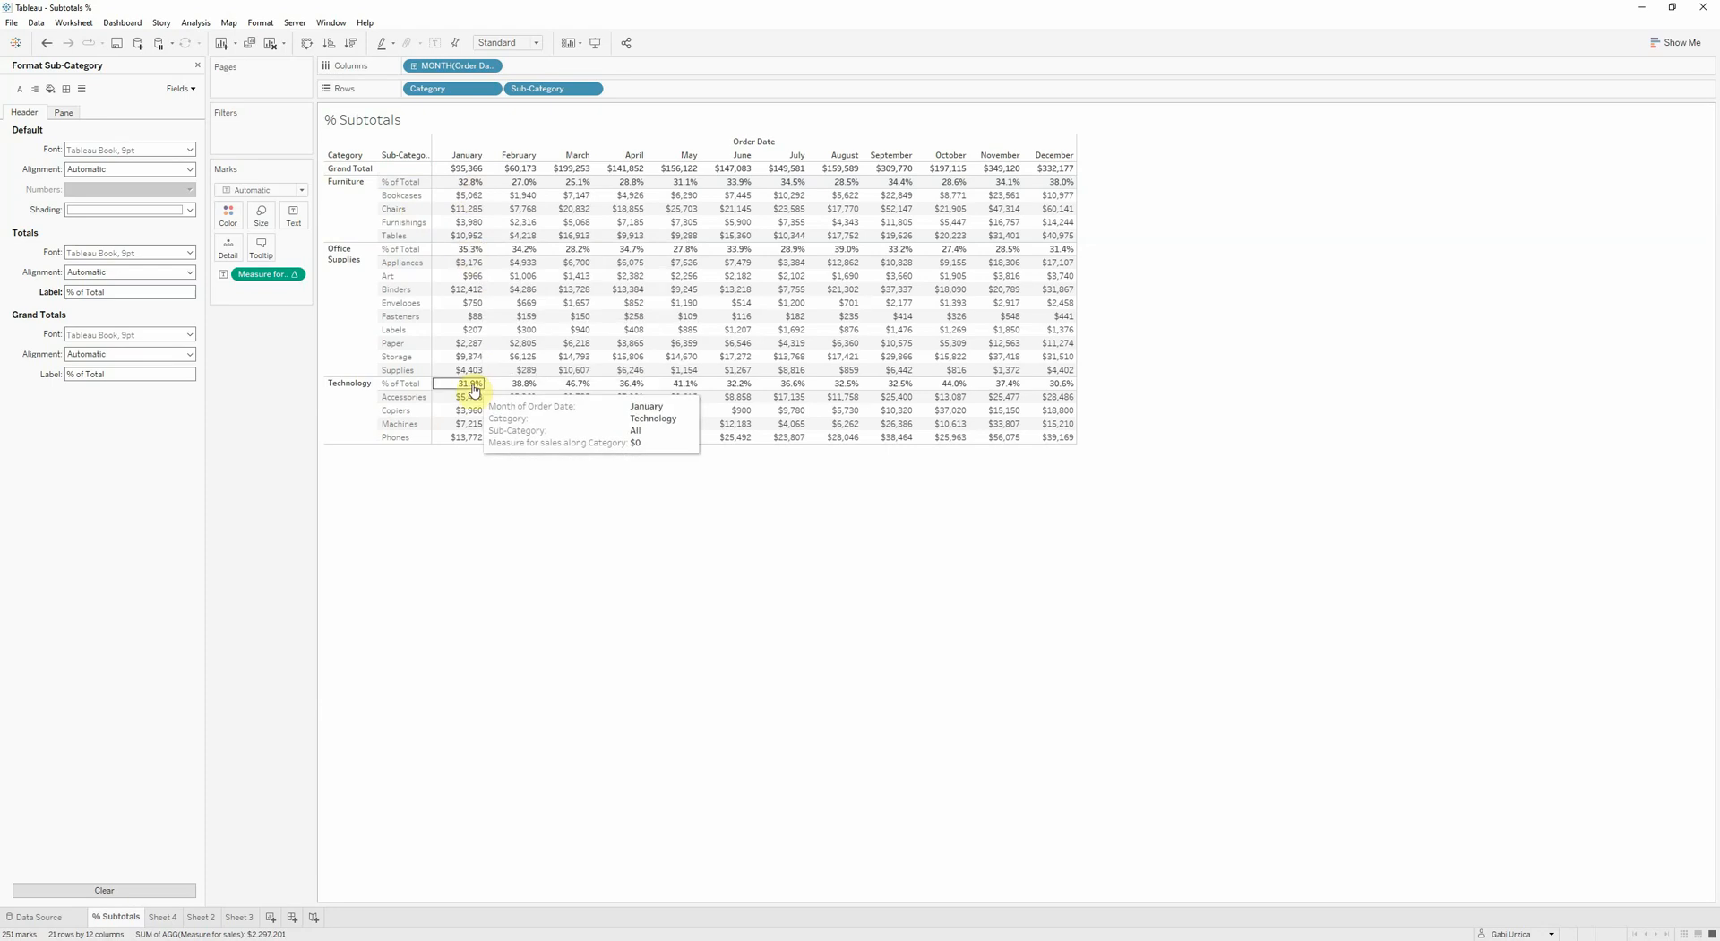
pyautogui.moveTo(469, 275)
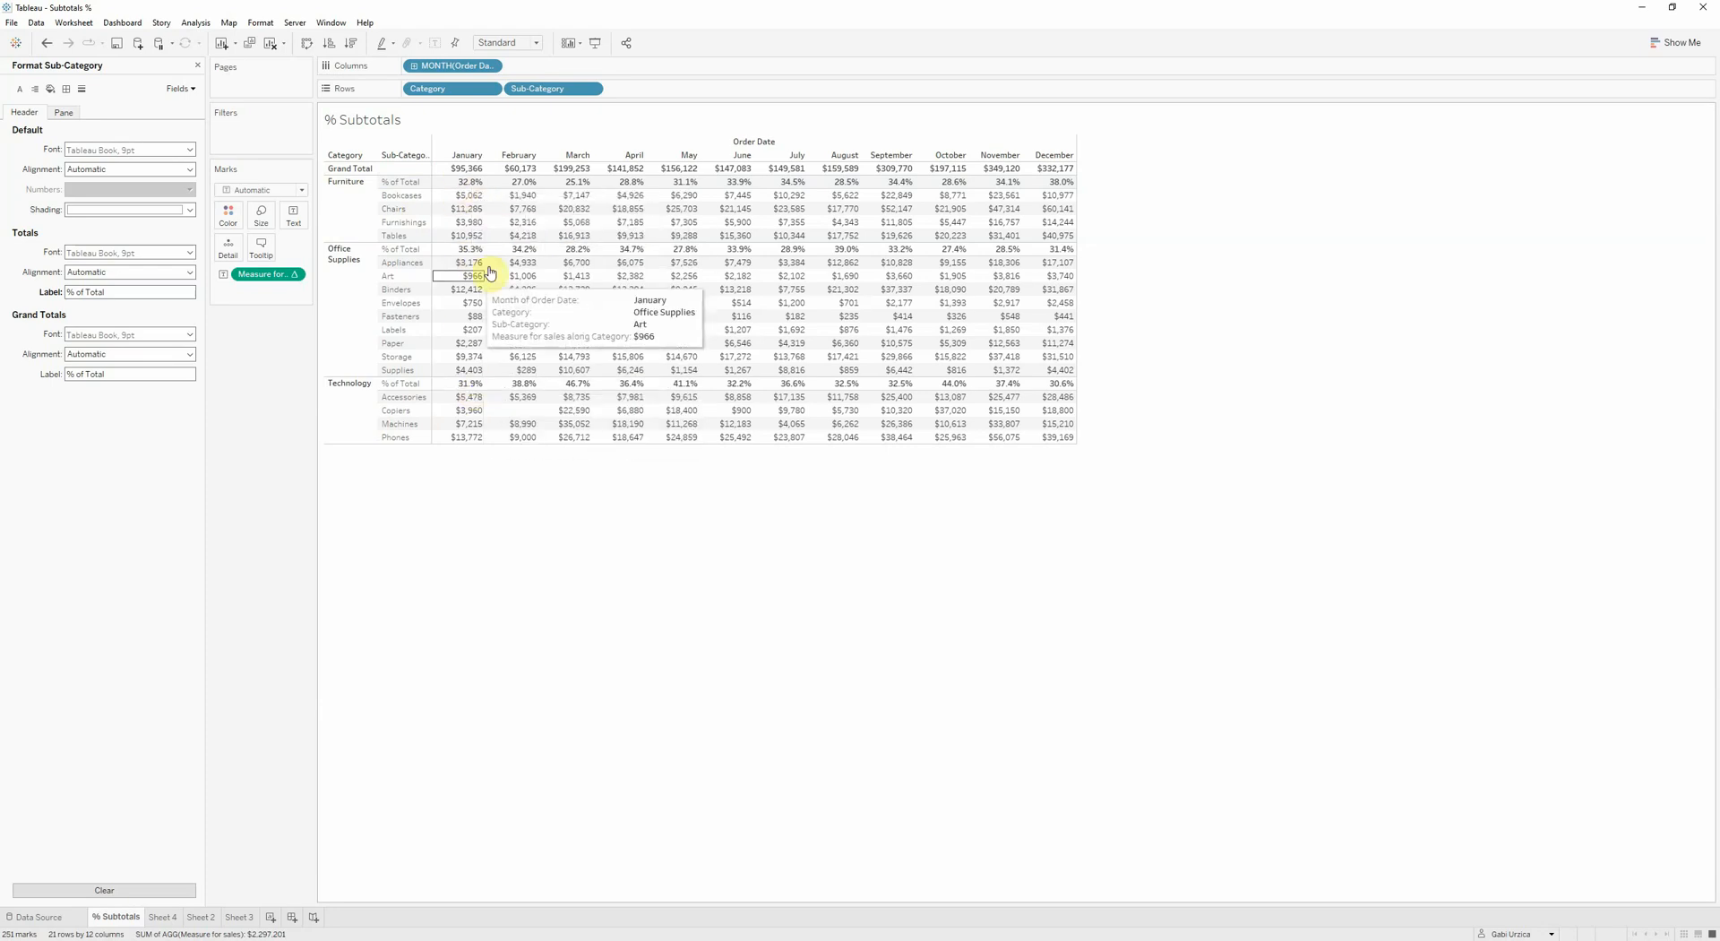
pyautogui.moveTo(469, 389)
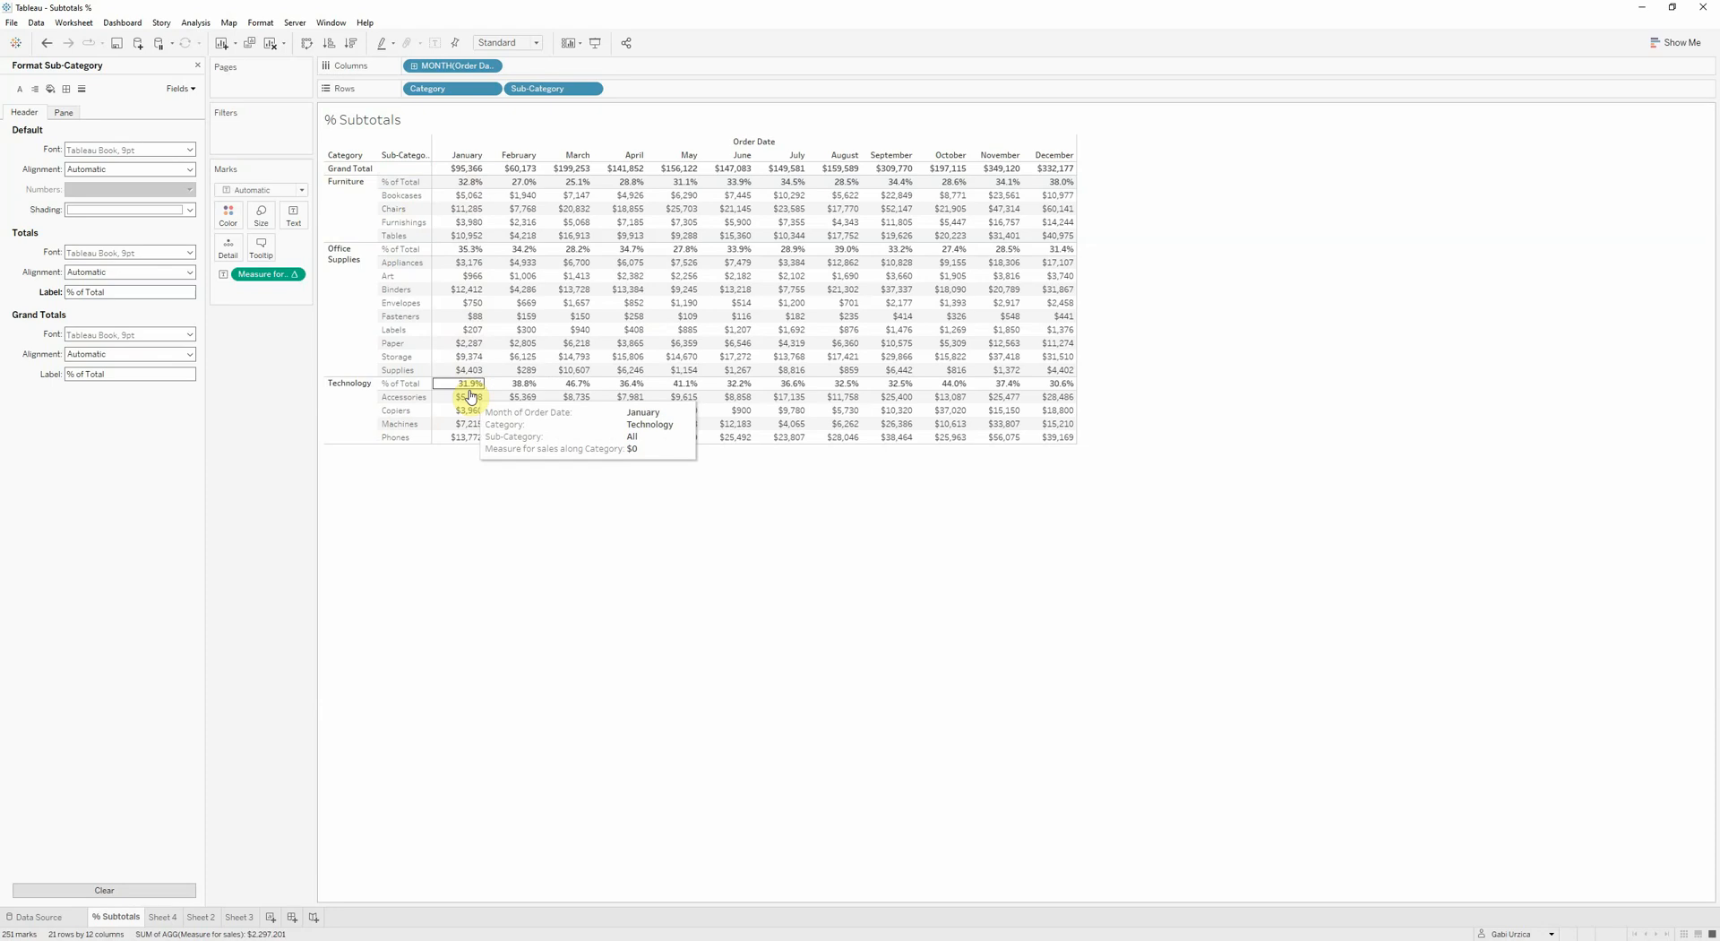
pyautogui.moveTo(464, 169)
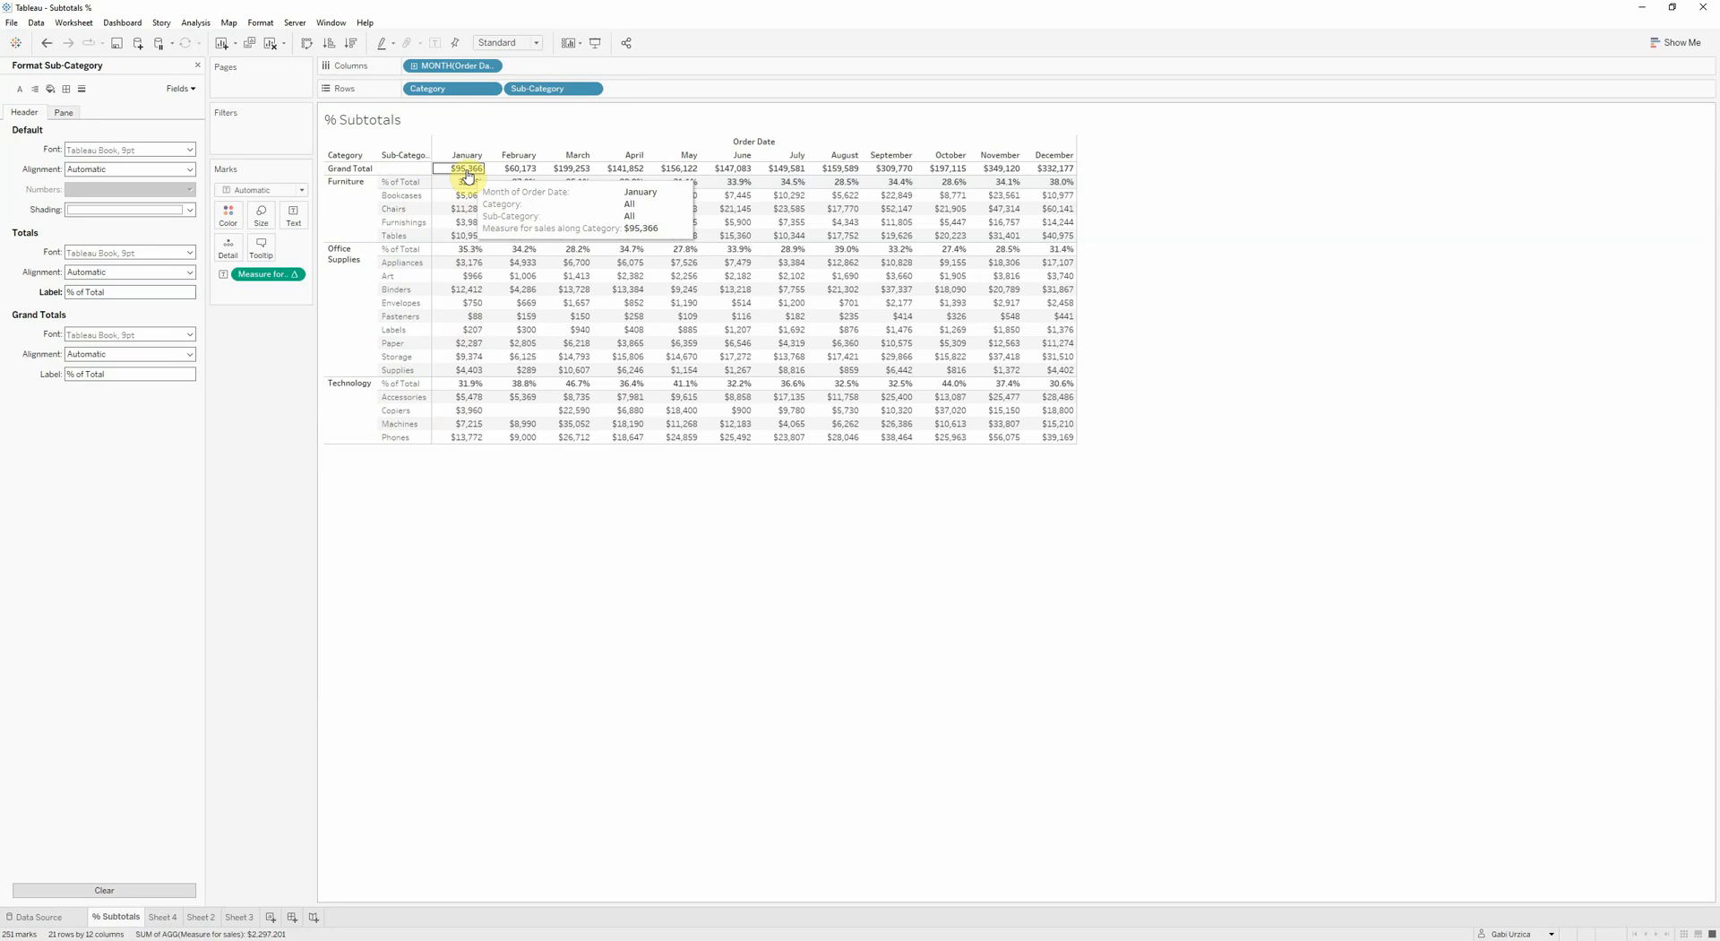
pyautogui.moveTo(468, 182)
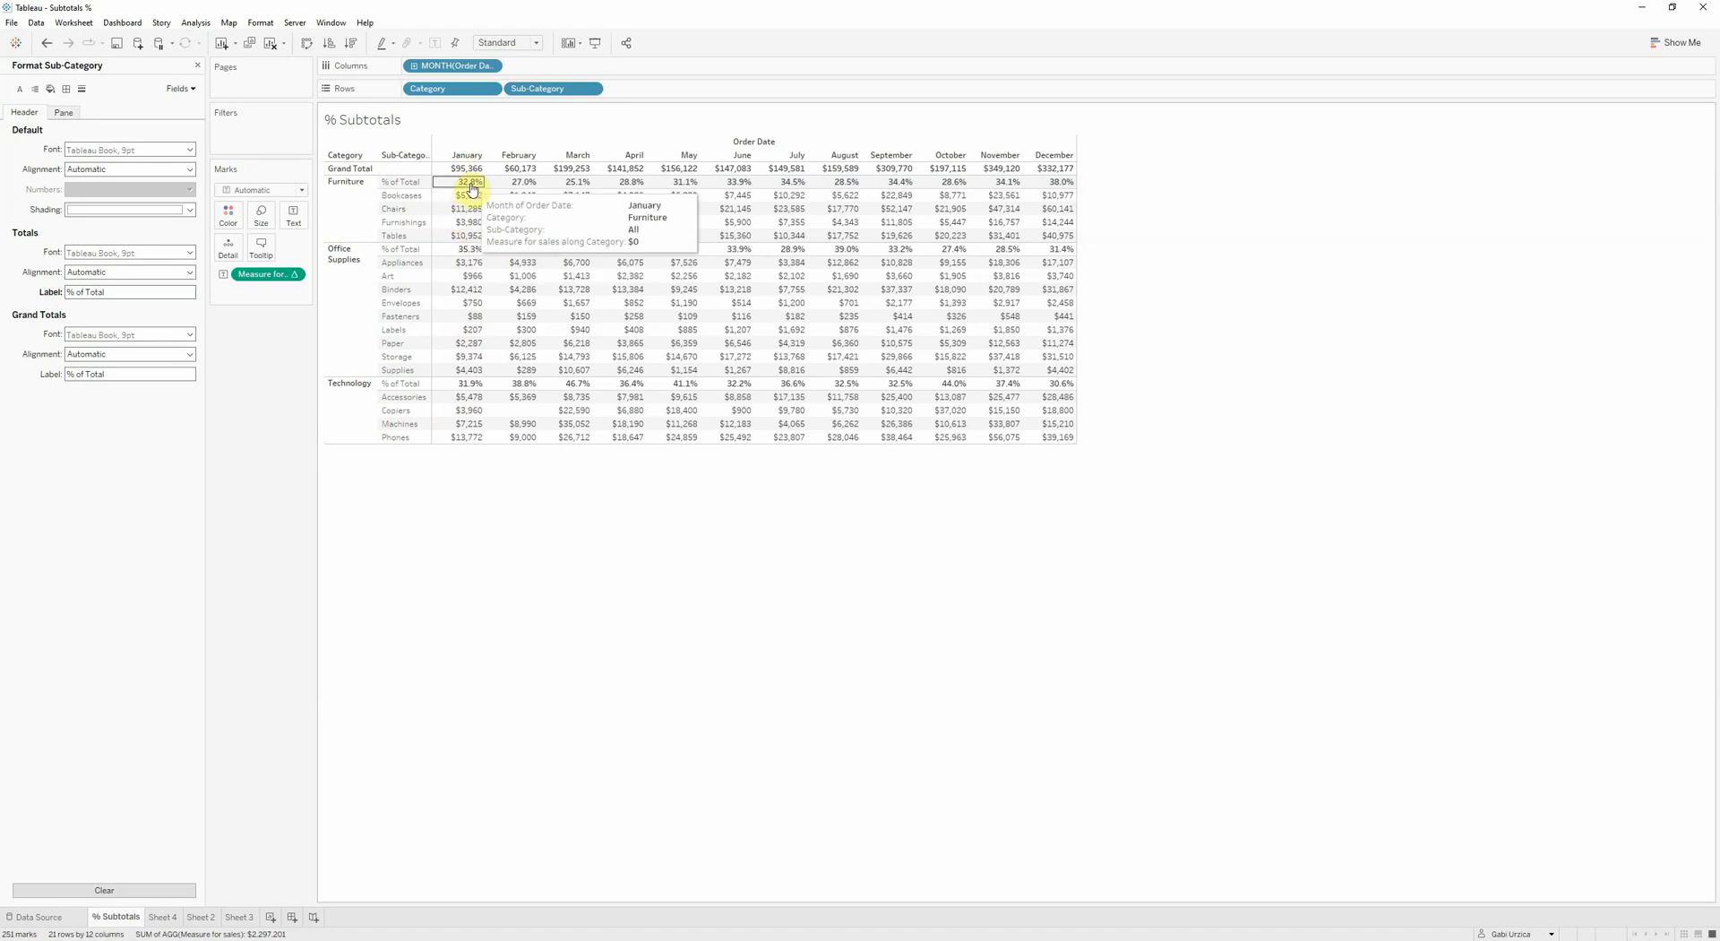
pyautogui.moveTo(464, 235)
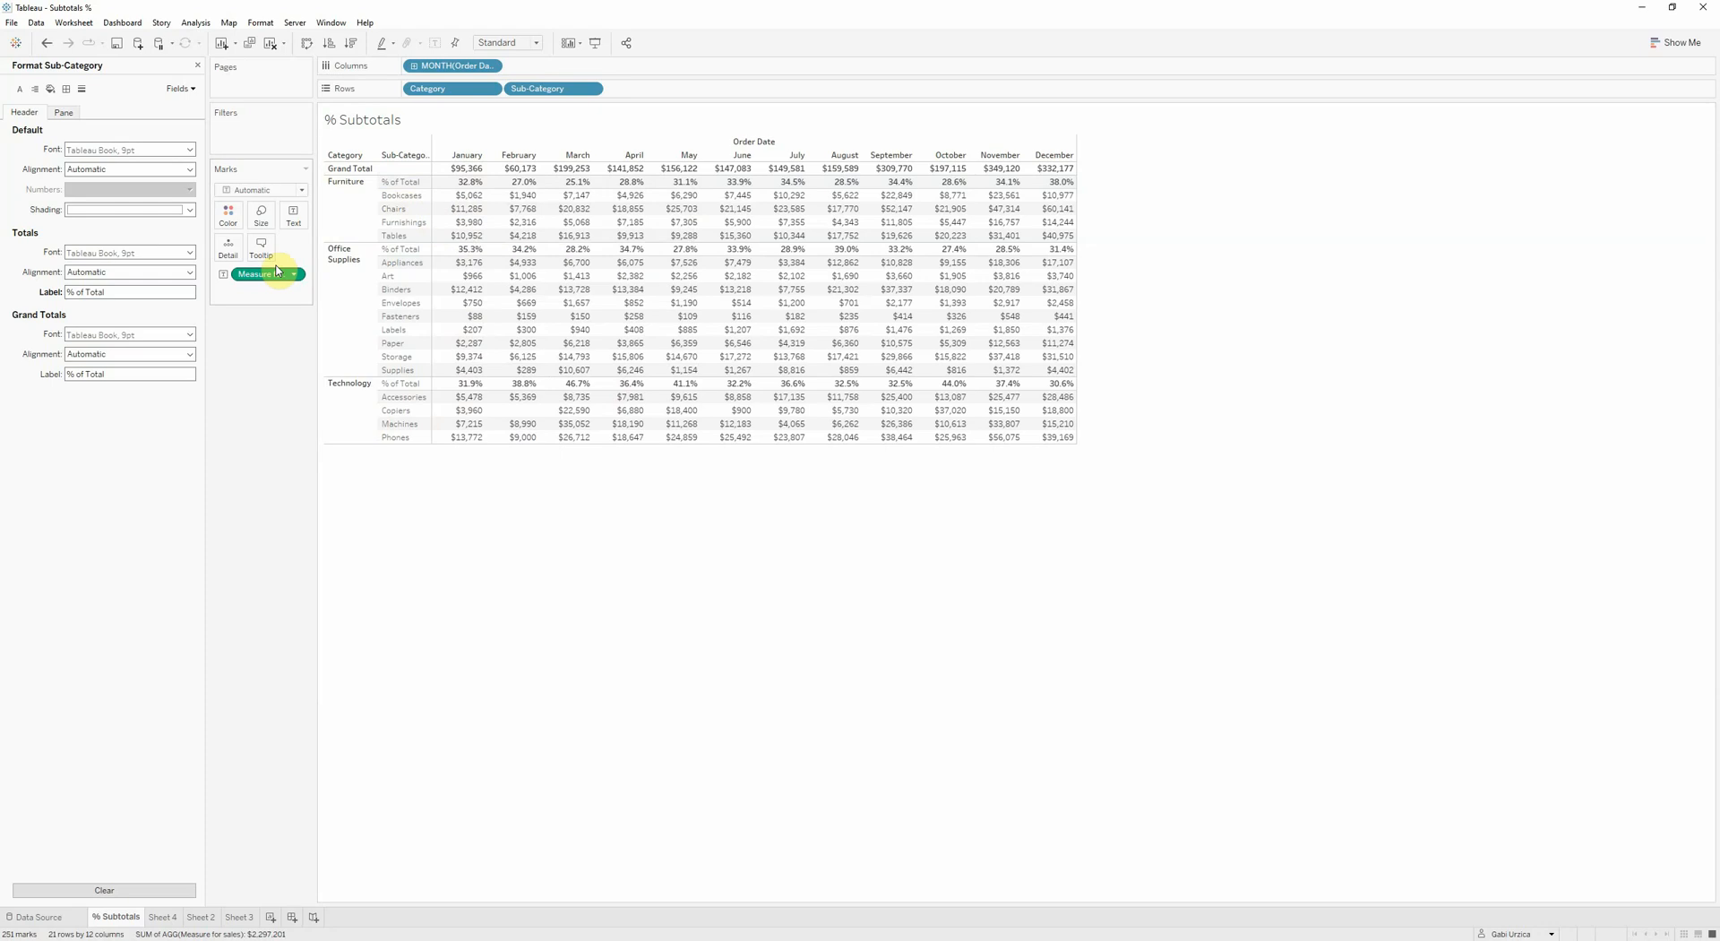
pyautogui.moveTo(263, 274)
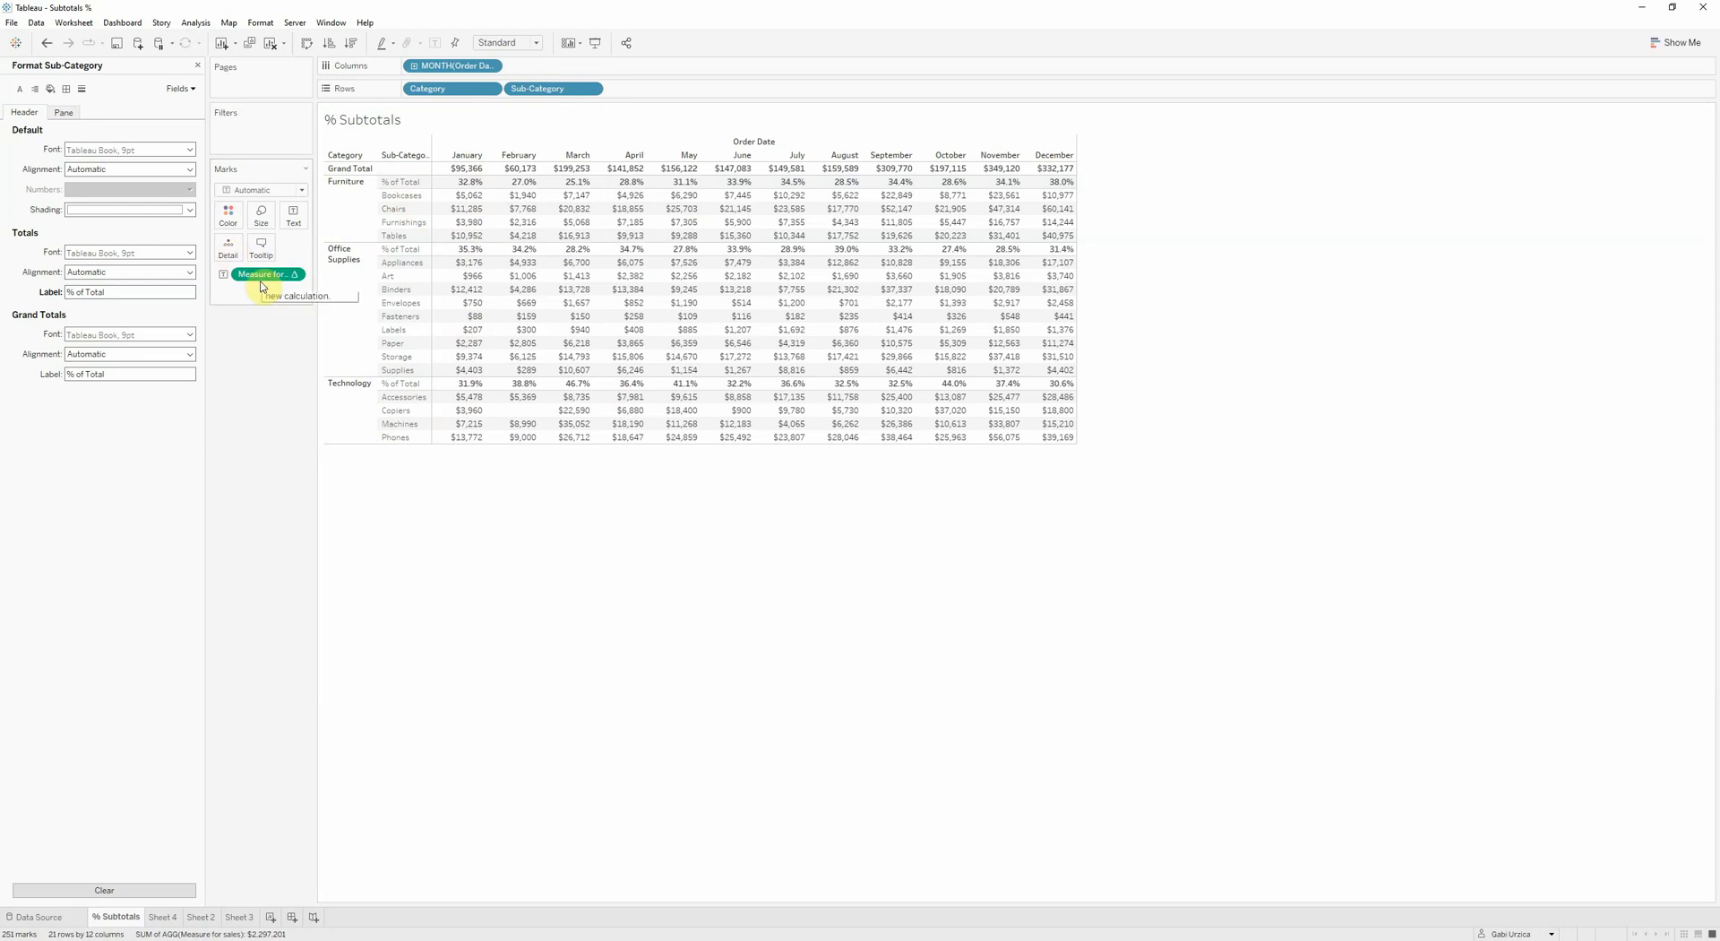
pyautogui.moveTo(263, 288)
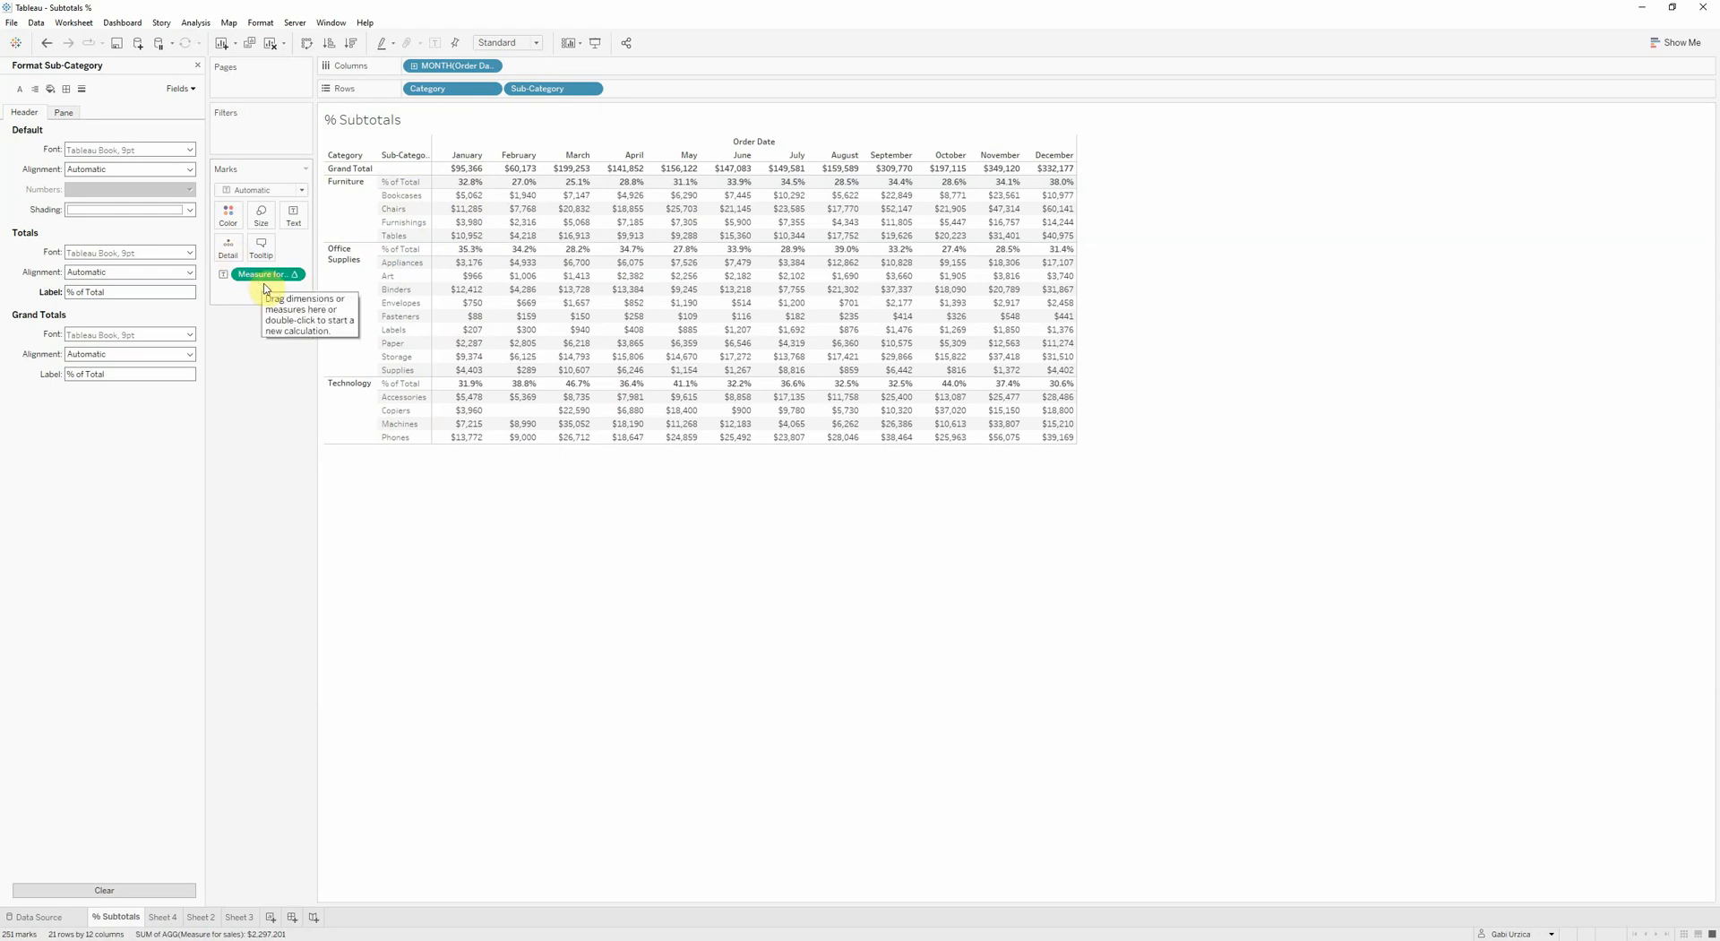
pyautogui.moveTo(1473, 534)
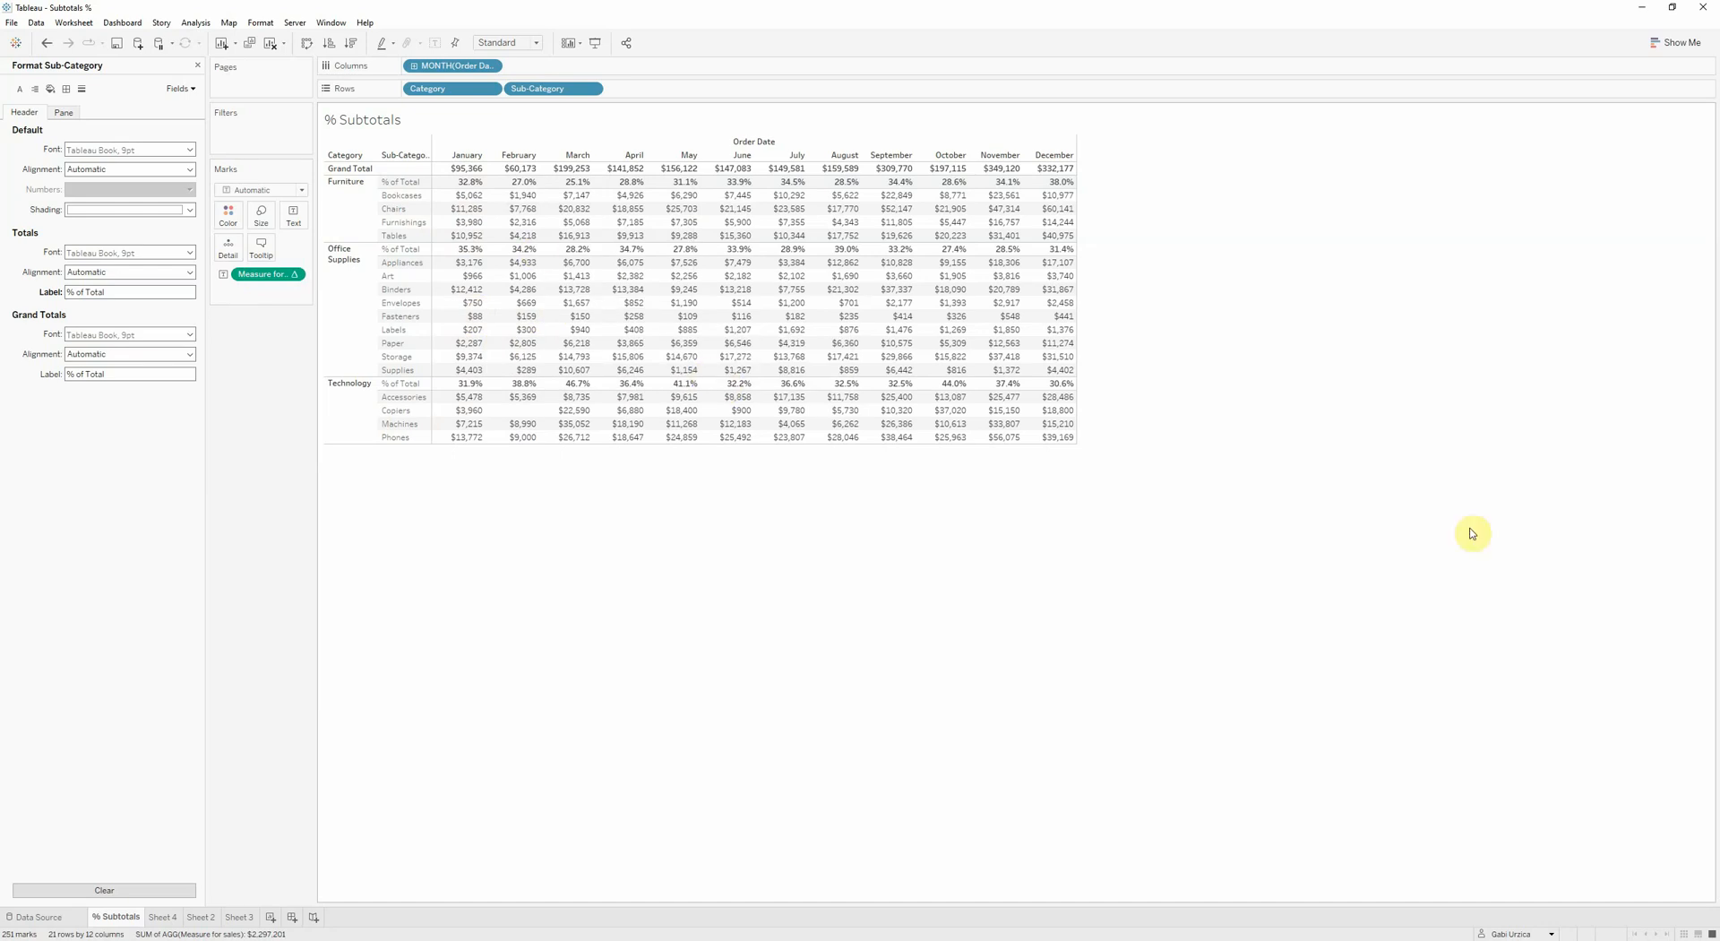